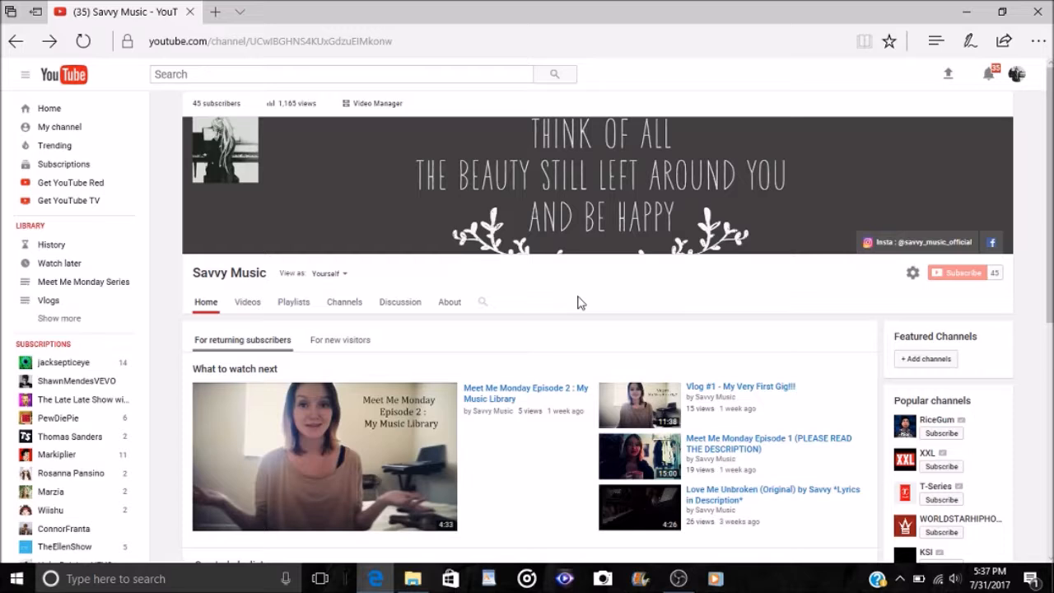
Show Savvy Music's subscribed channels and load the first extra batch into the grid
click(345, 301)
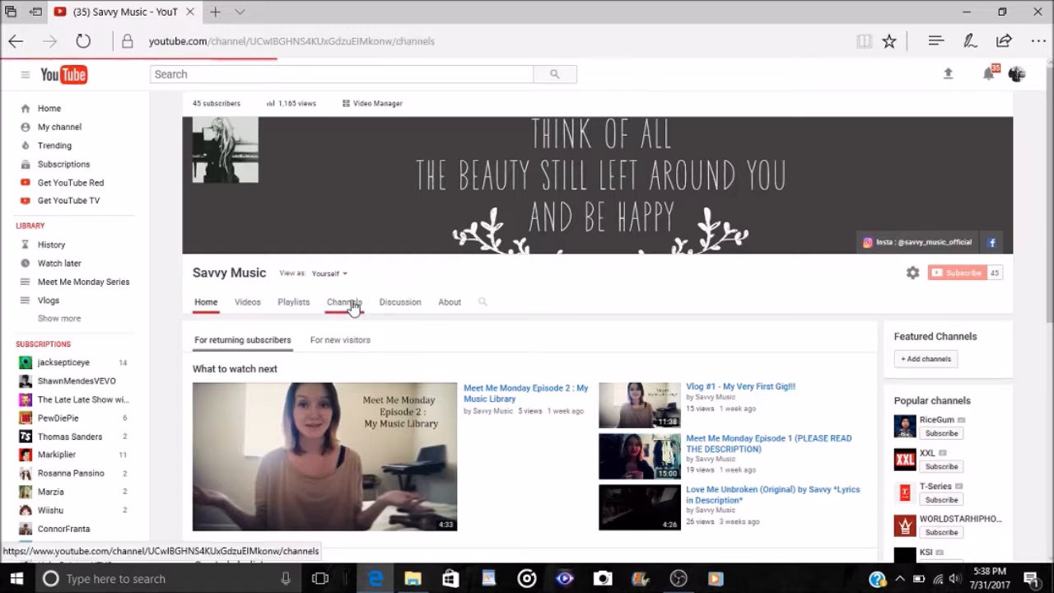
click(345, 302)
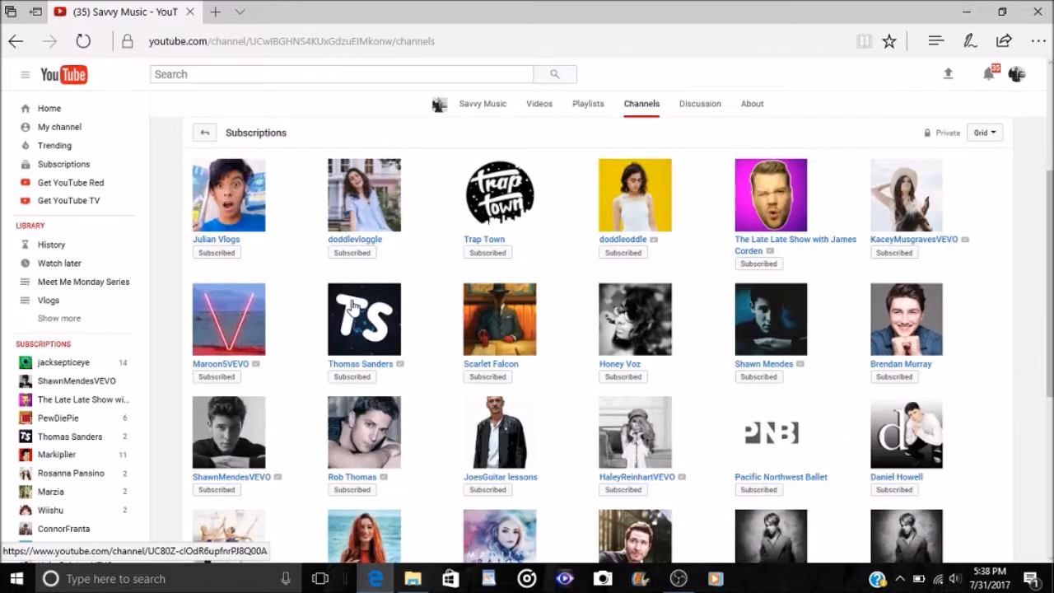
scroll(down, 3)
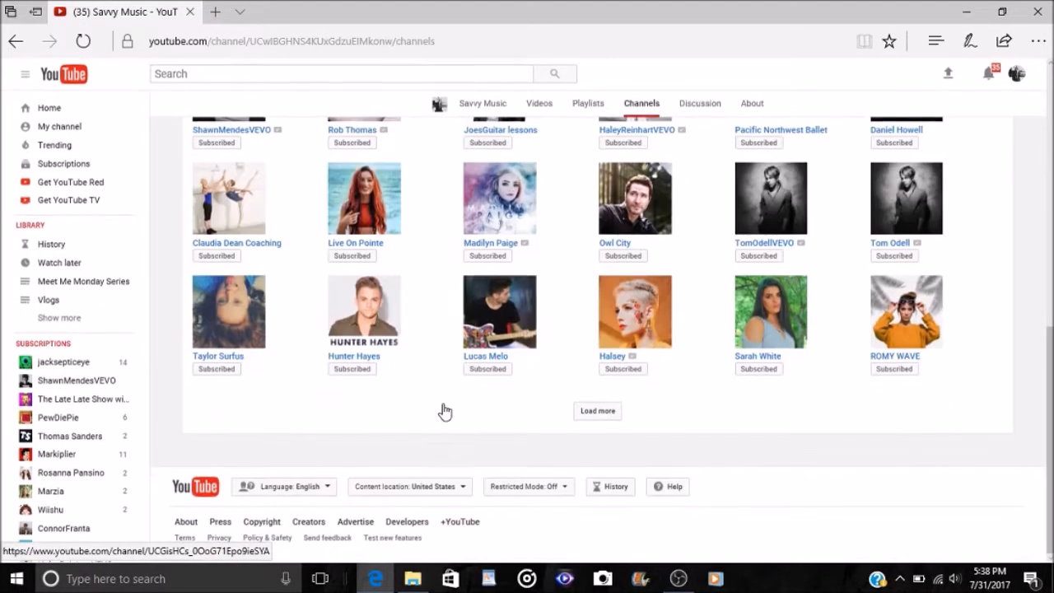
click(596, 411)
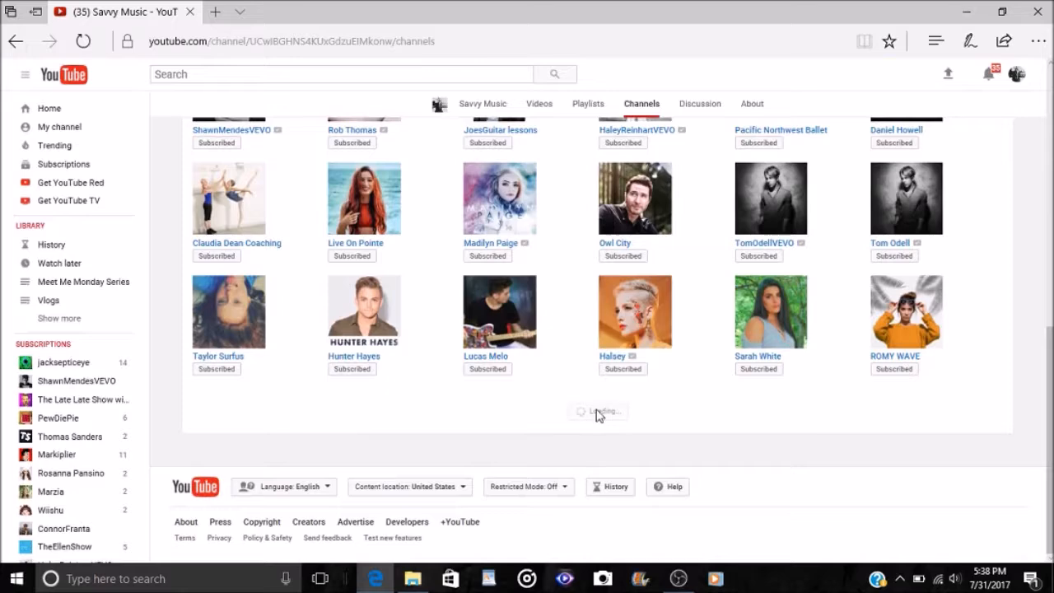
Load the remaining batches down to the last row and go to jacksepticeye's channel
scroll(down, 3)
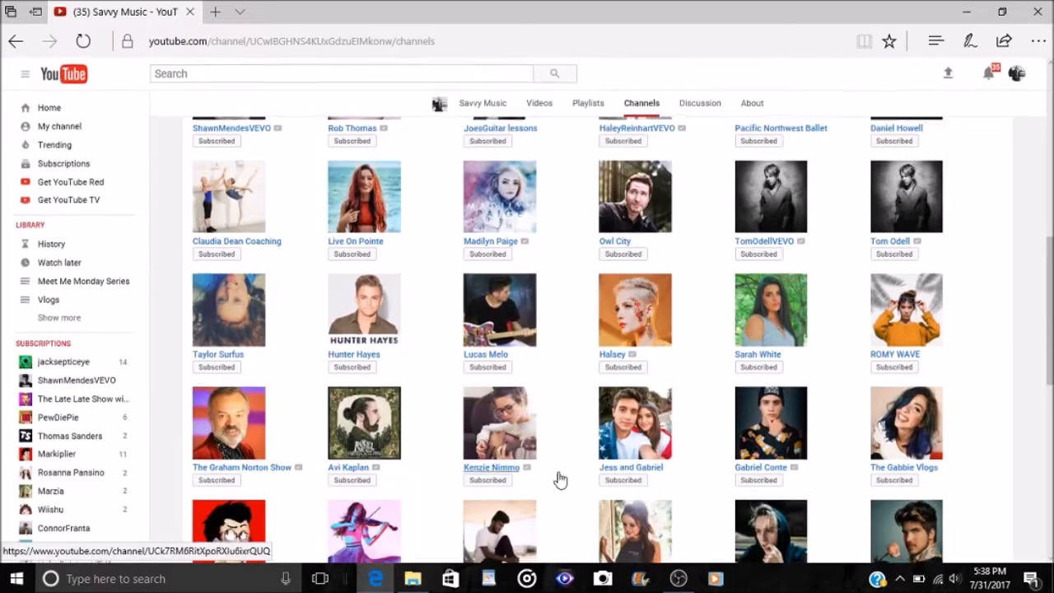
scroll(down, 3)
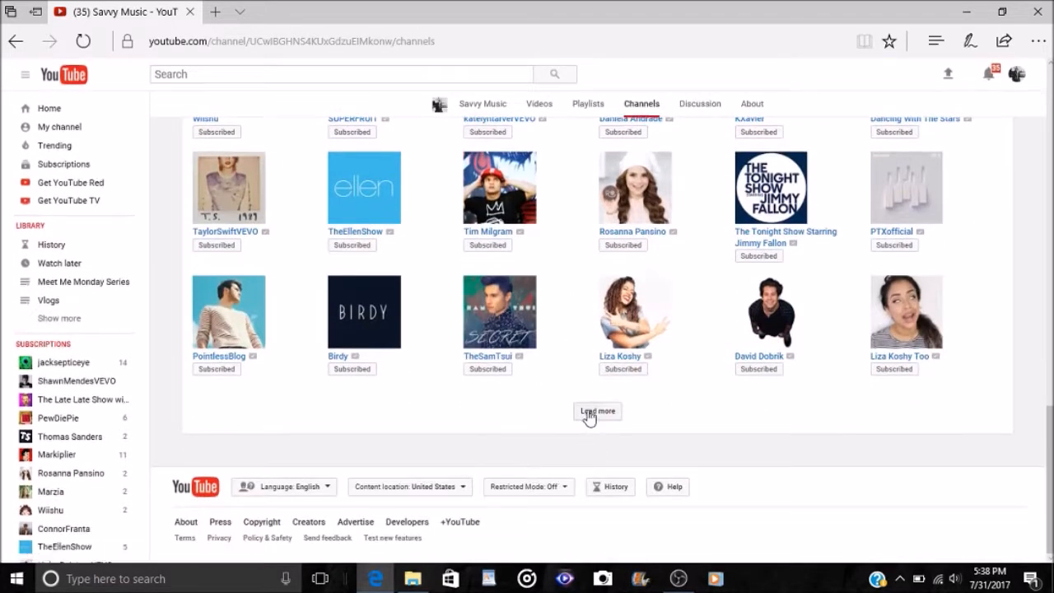
click(596, 412)
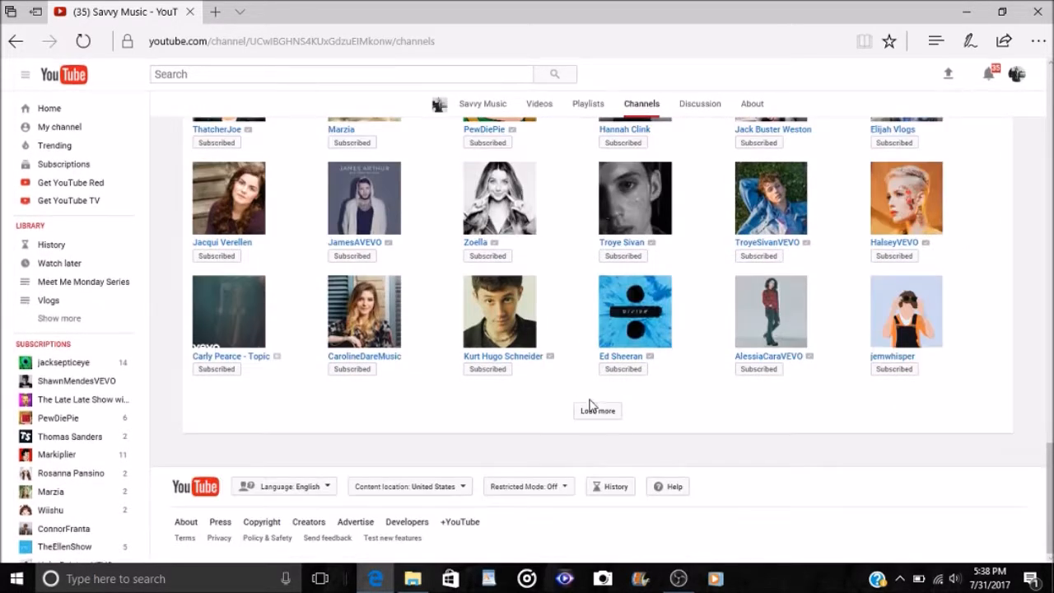
click(596, 410)
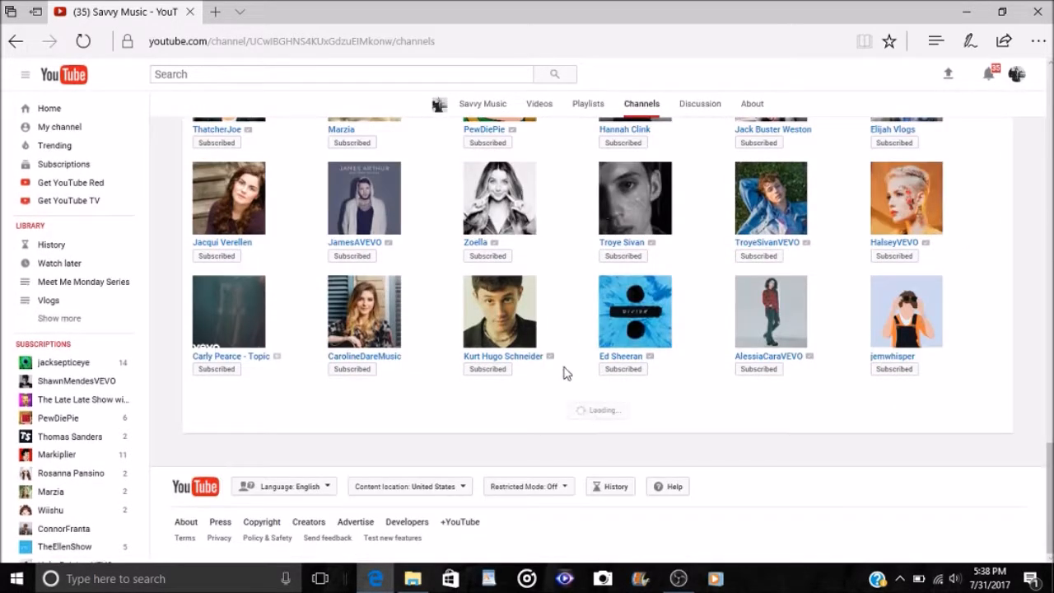
scroll(down, 3)
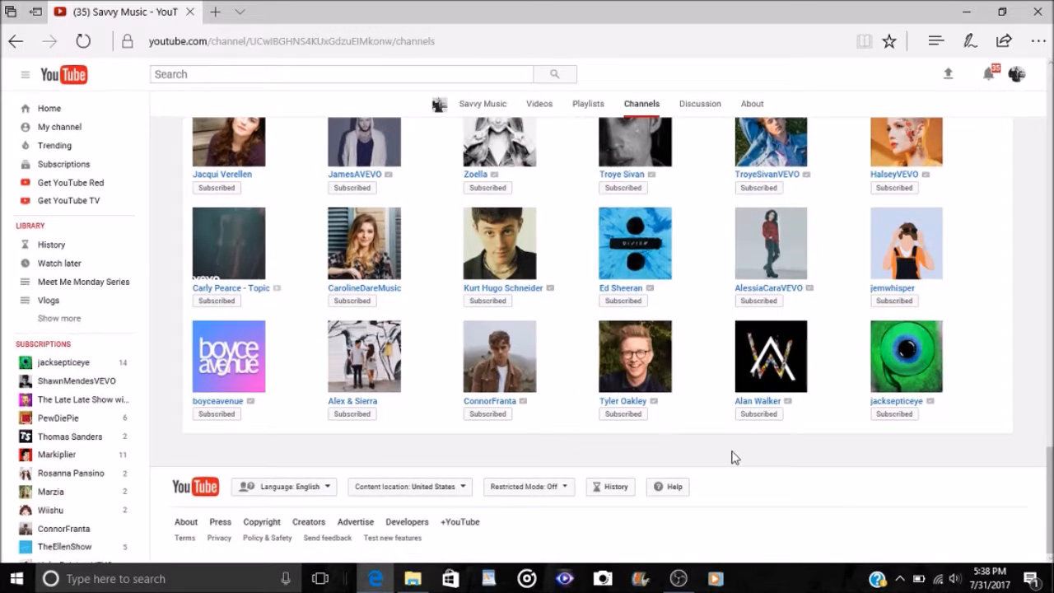
mouse_move(821, 454)
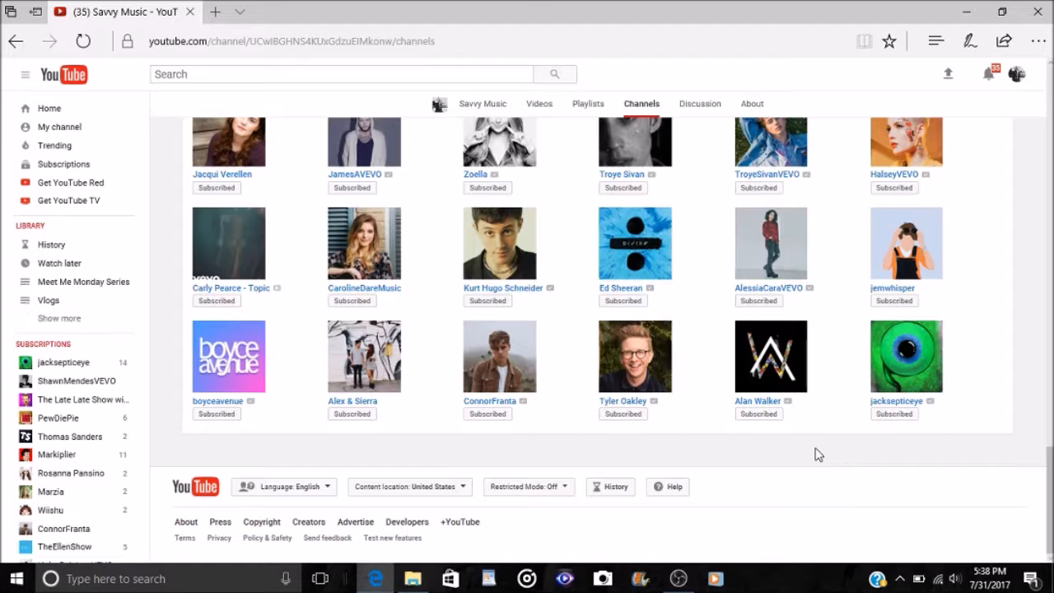
mouse_move(931, 347)
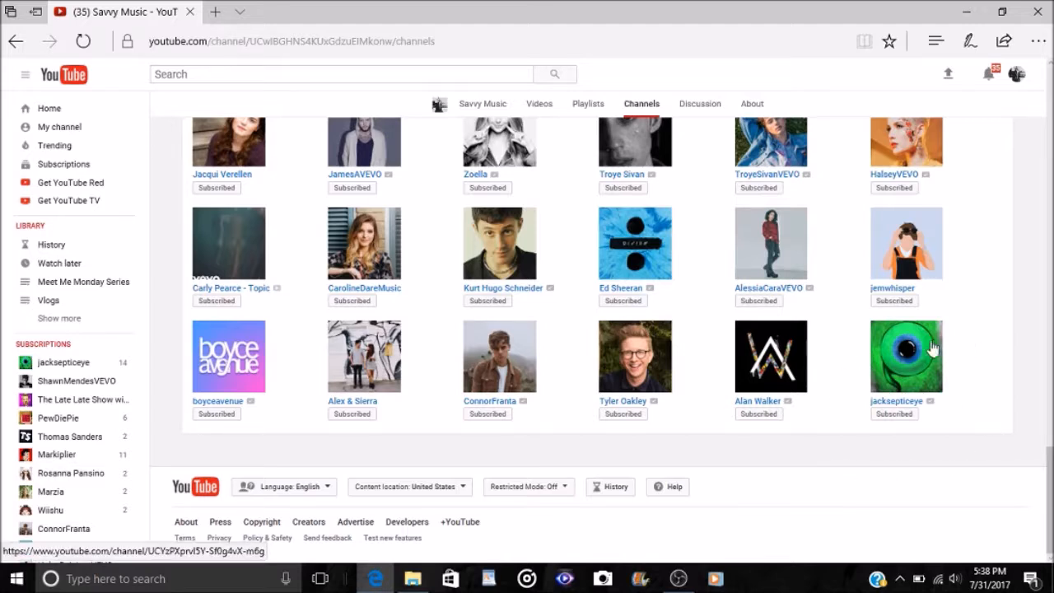
mouse_move(977, 375)
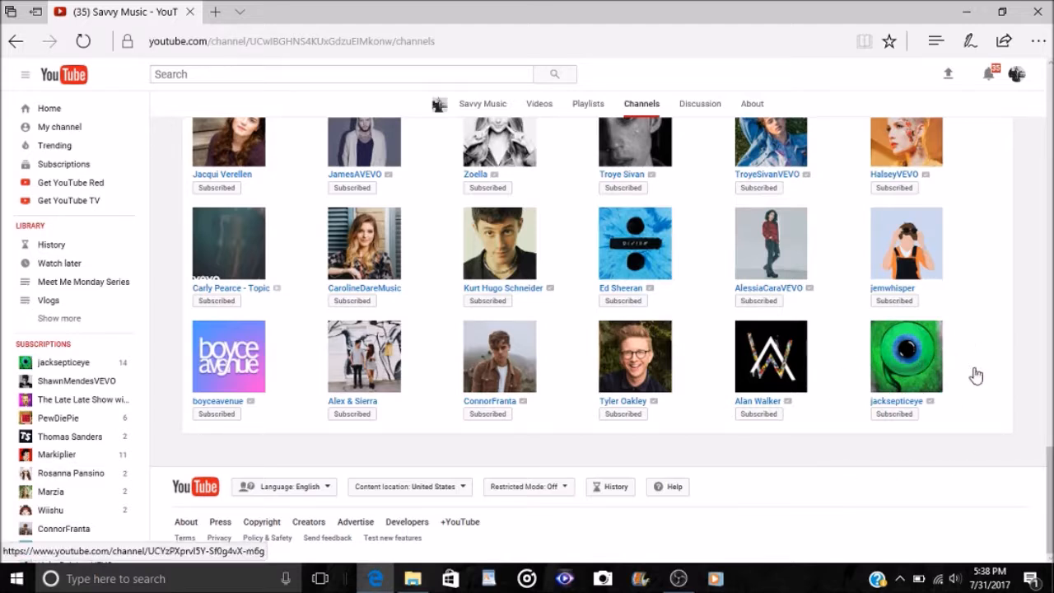
mouse_move(909, 371)
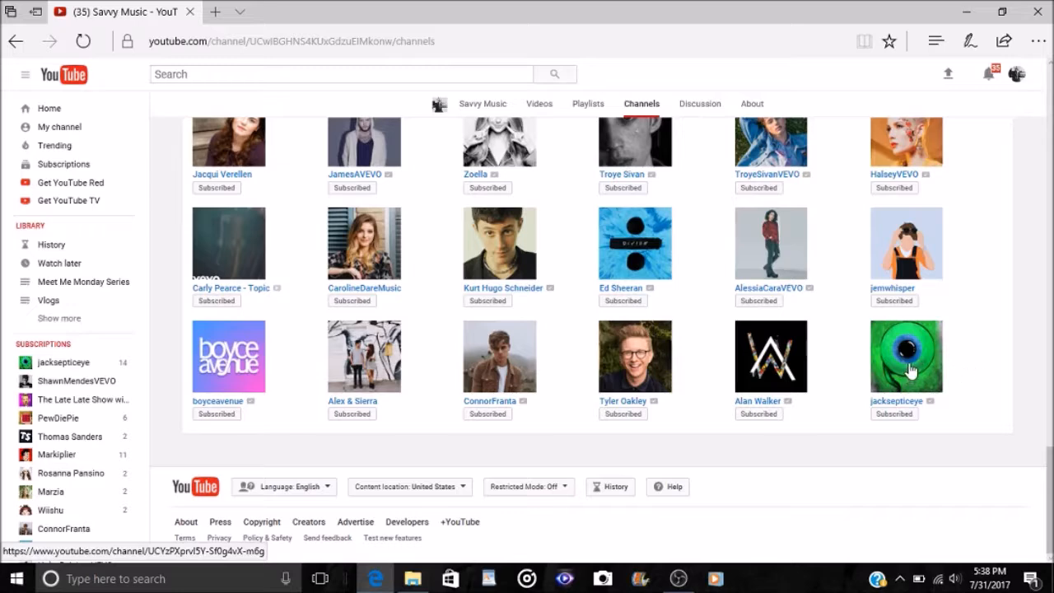
mouse_move(1012, 356)
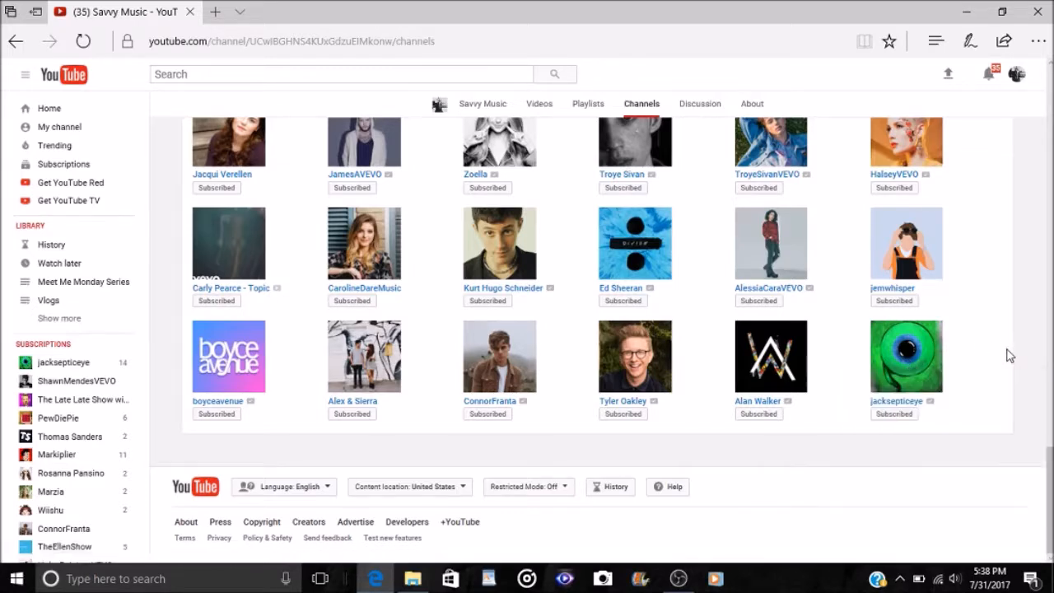
click(906, 356)
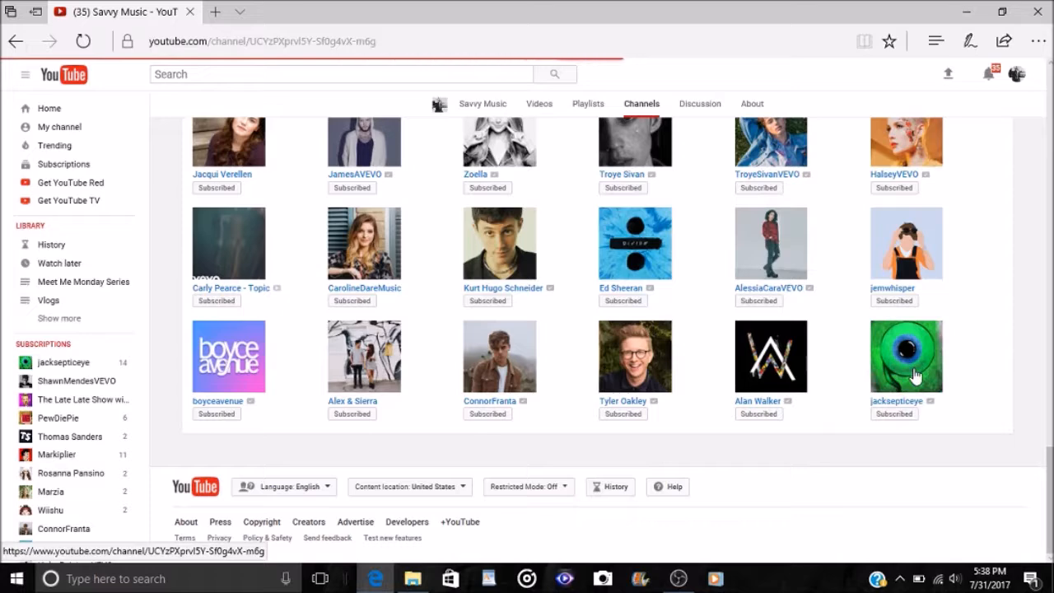
Visit jacksepticeye's channel page with its banner and subscriber count
click(906, 356)
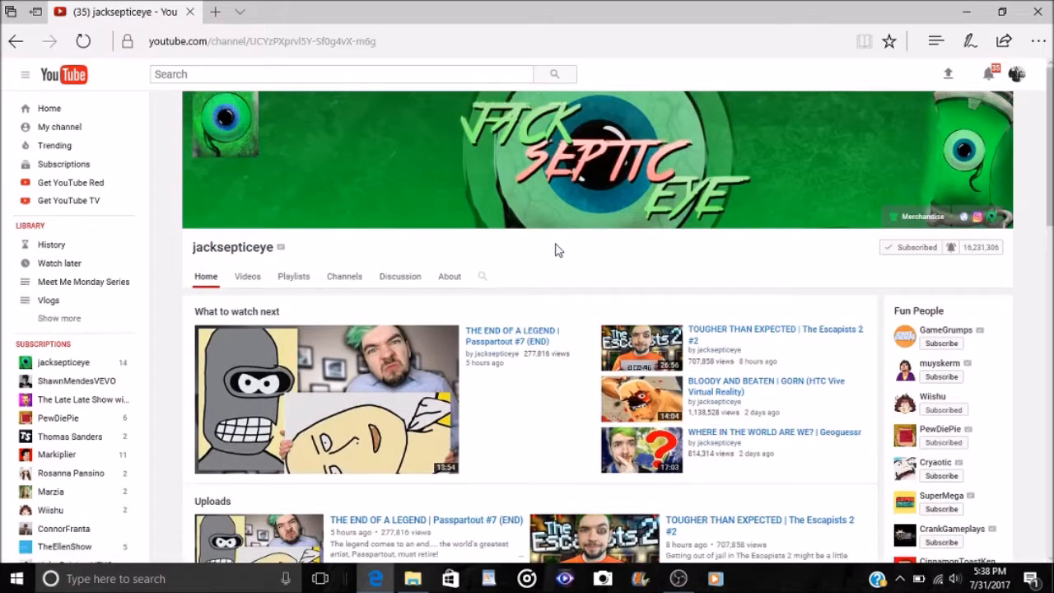
mouse_move(577, 250)
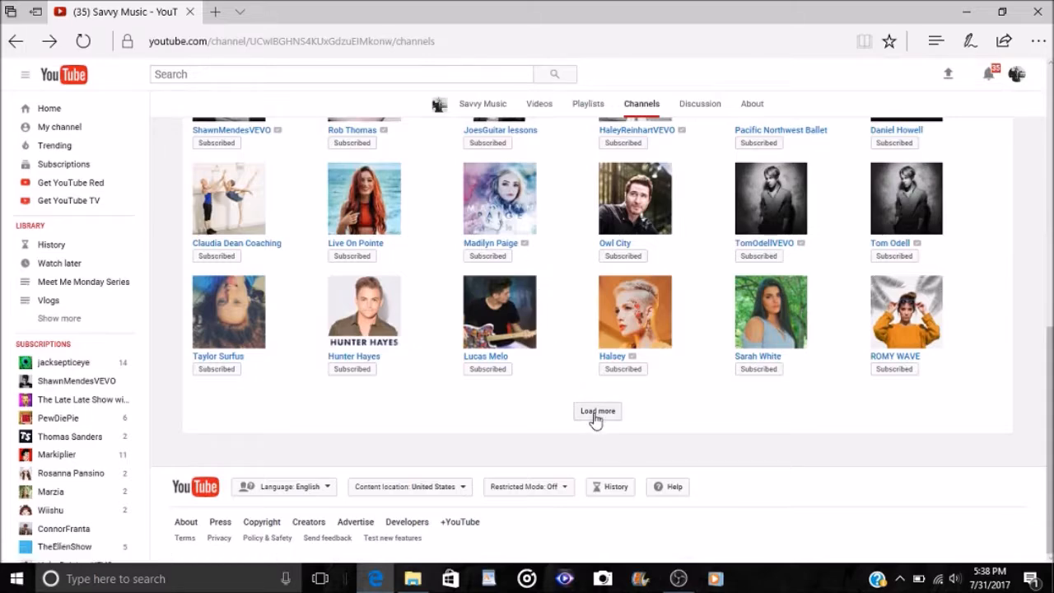
Load three more batches of subscriptions until the grid ends with jacksepticeye
click(597, 412)
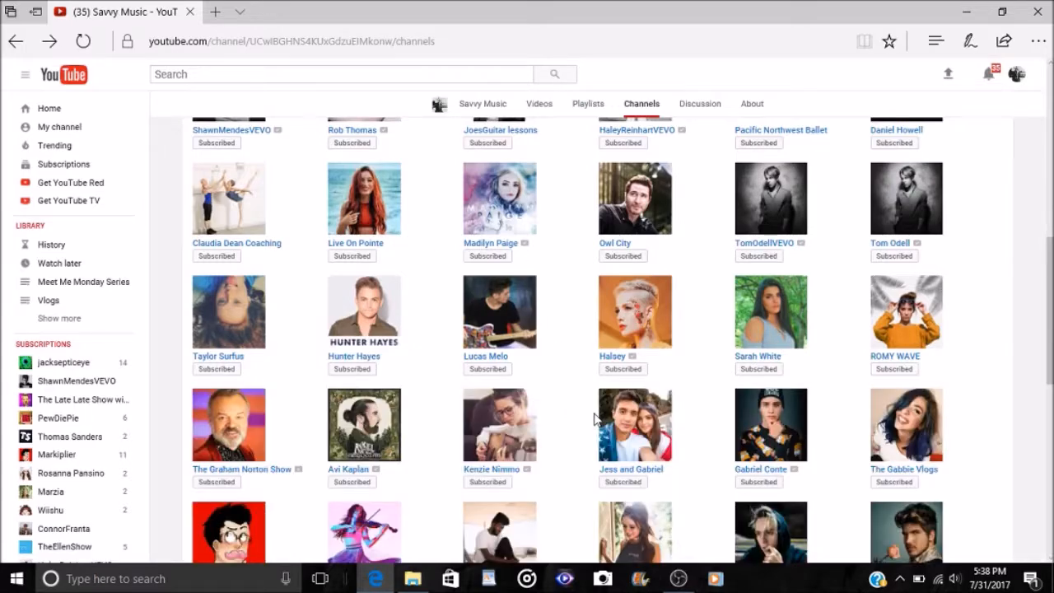
scroll(down, 3)
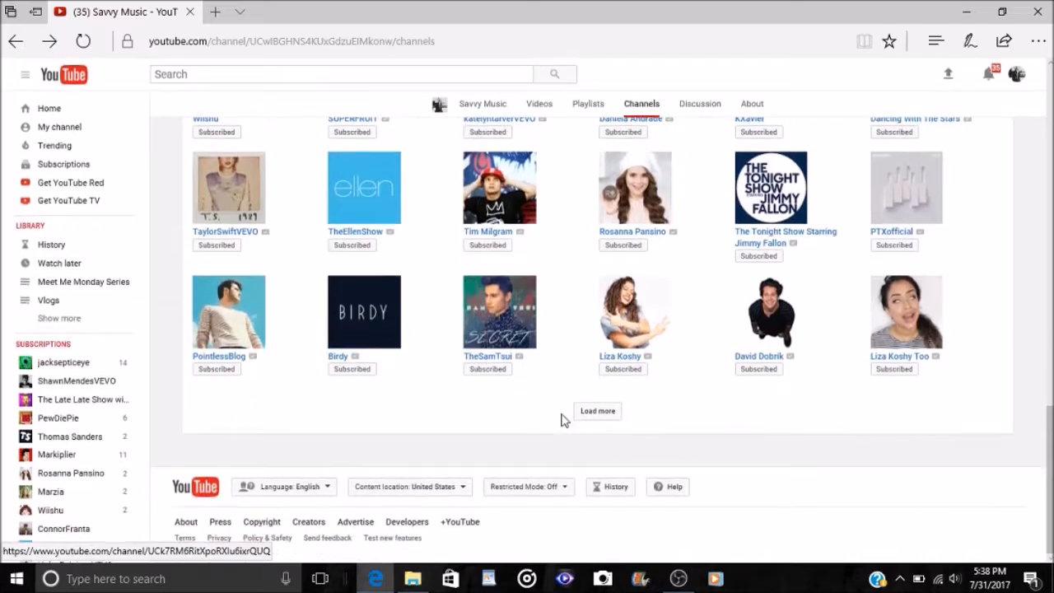
click(597, 410)
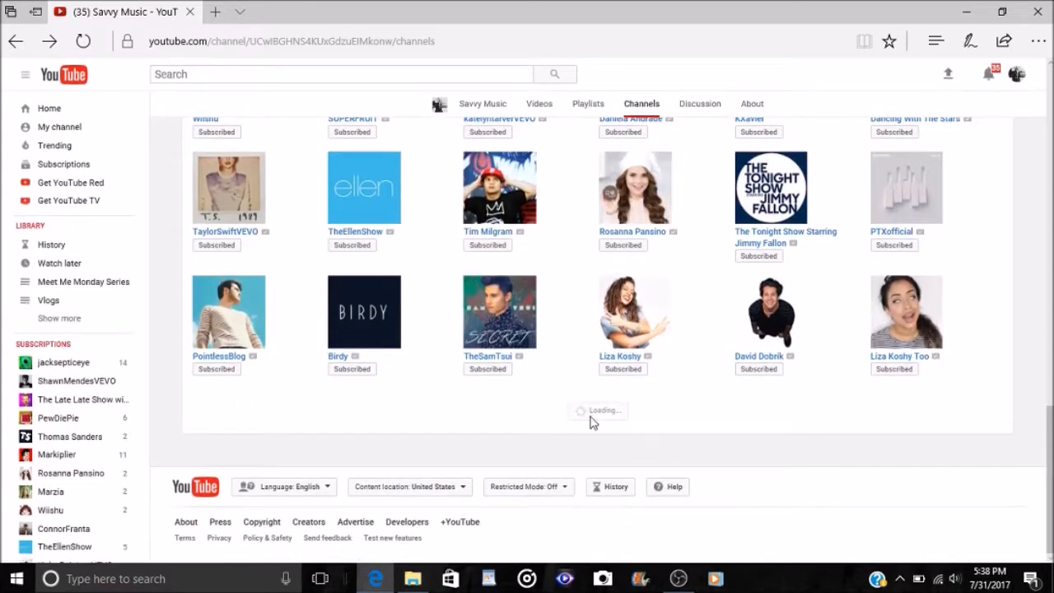
scroll(down, 3)
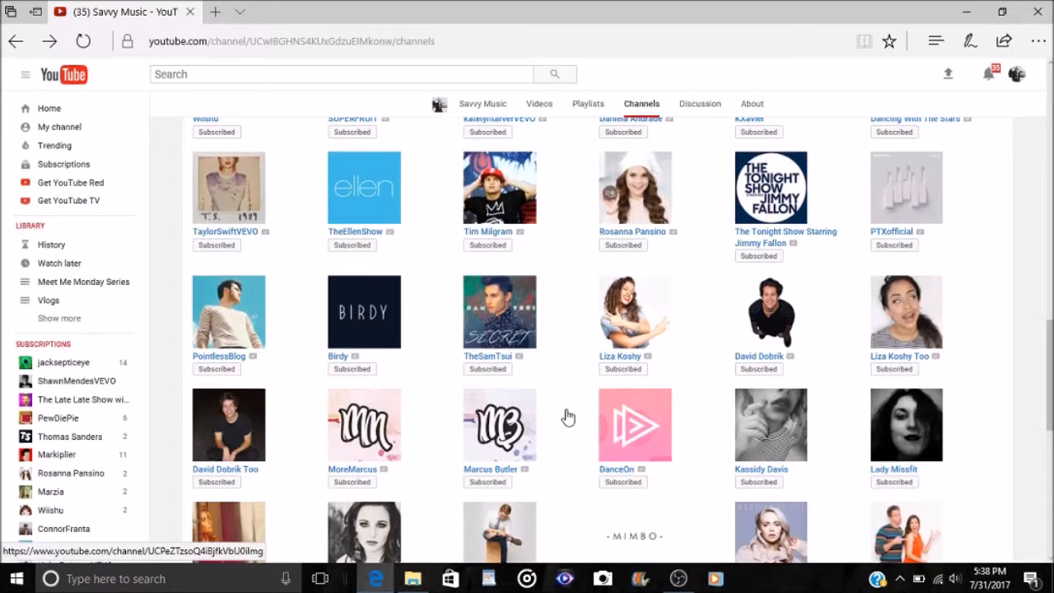
scroll(down, 3)
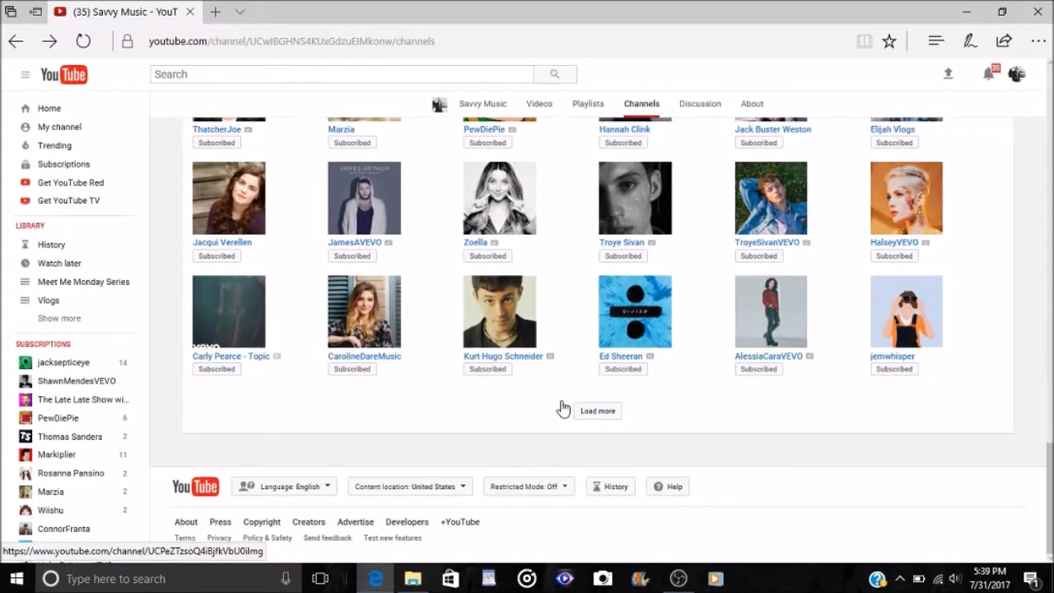
click(596, 410)
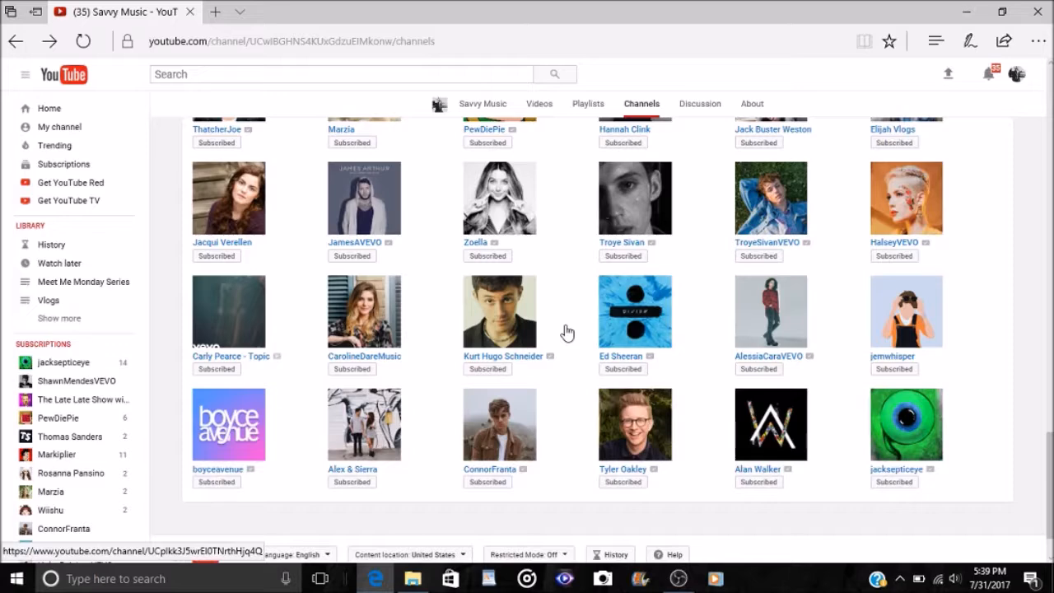
mouse_move(570, 206)
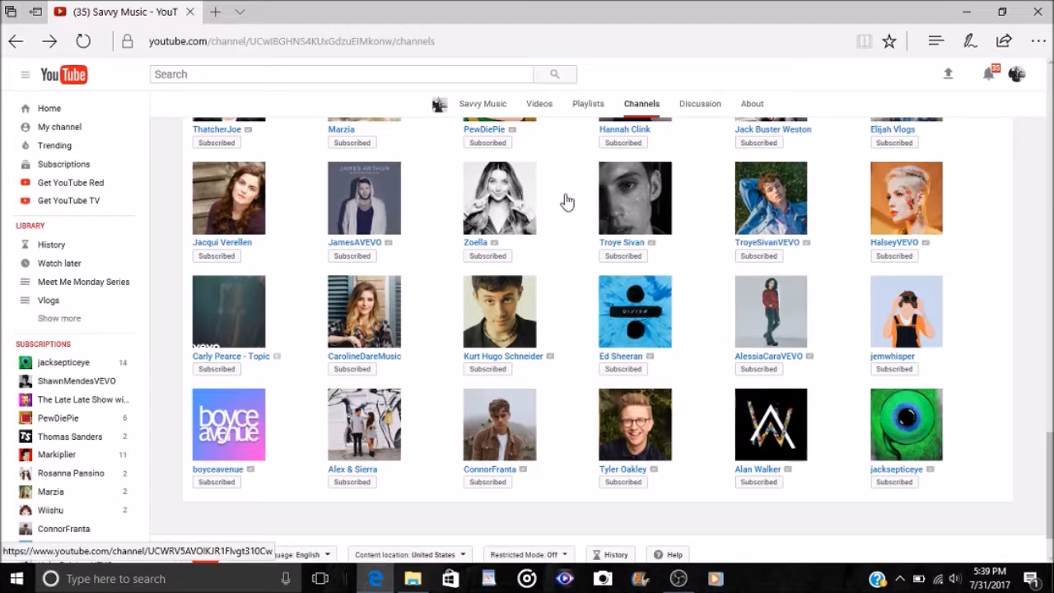
mouse_move(577, 288)
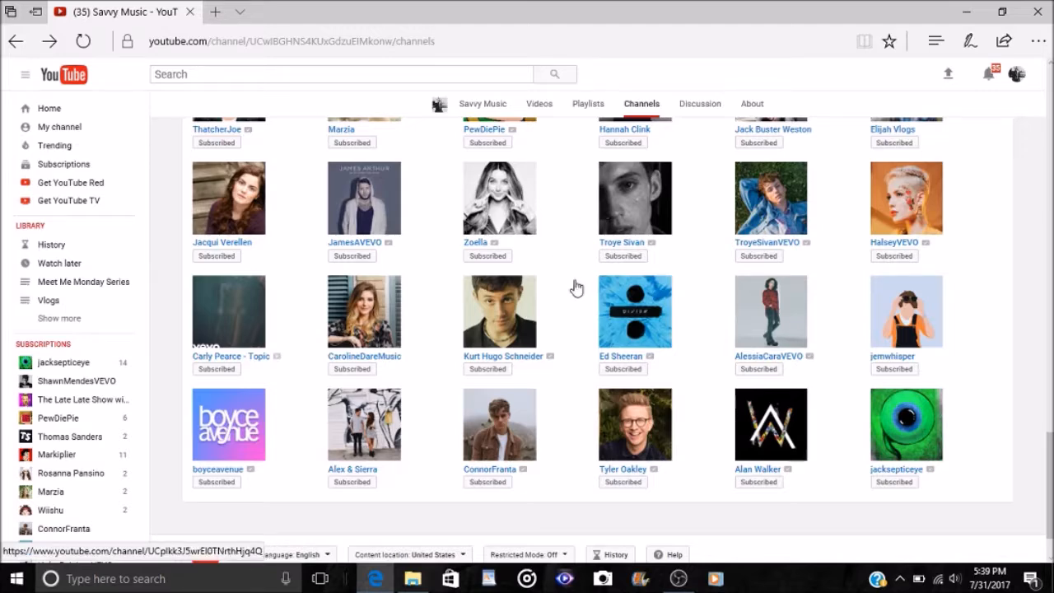
mouse_move(567, 292)
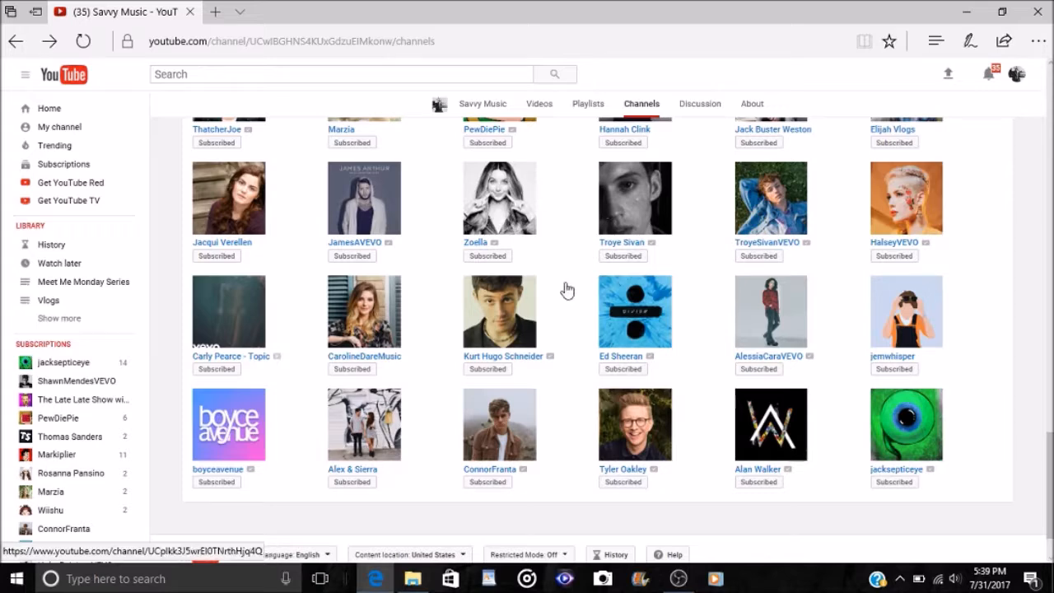
mouse_move(636, 427)
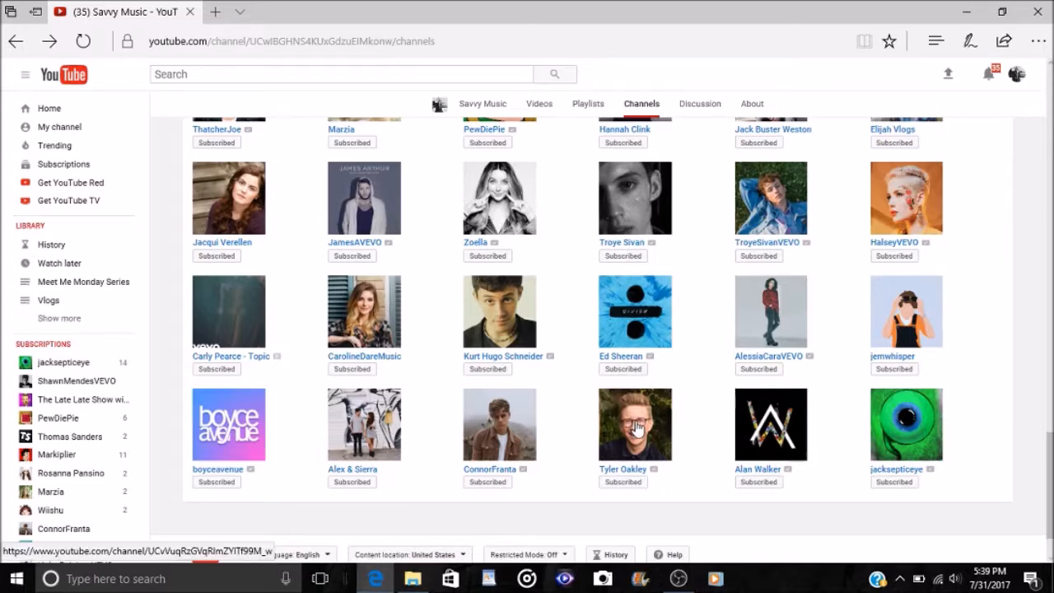
mouse_move(761, 240)
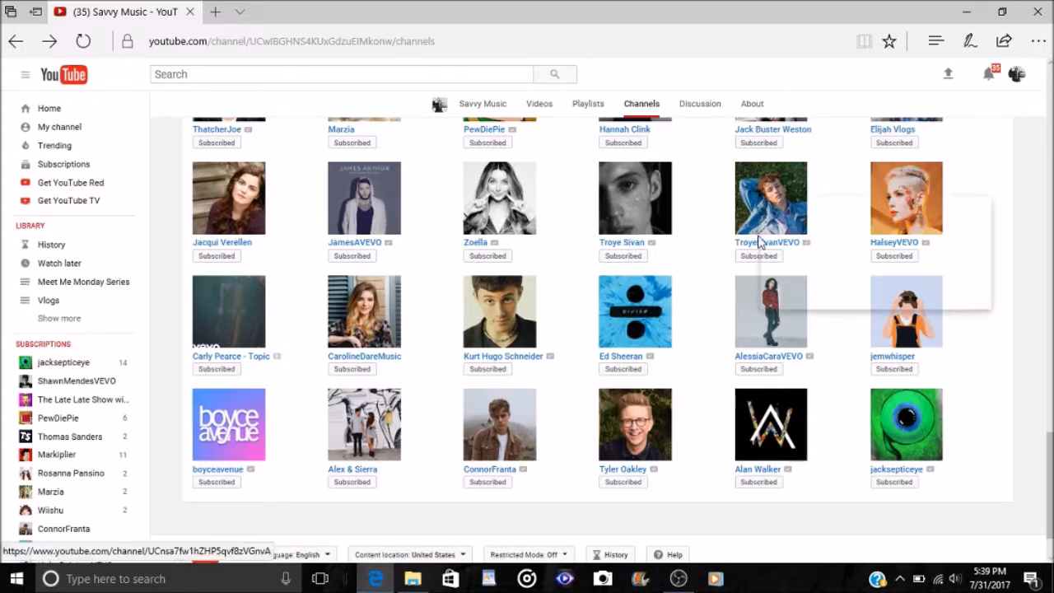
mouse_move(750, 211)
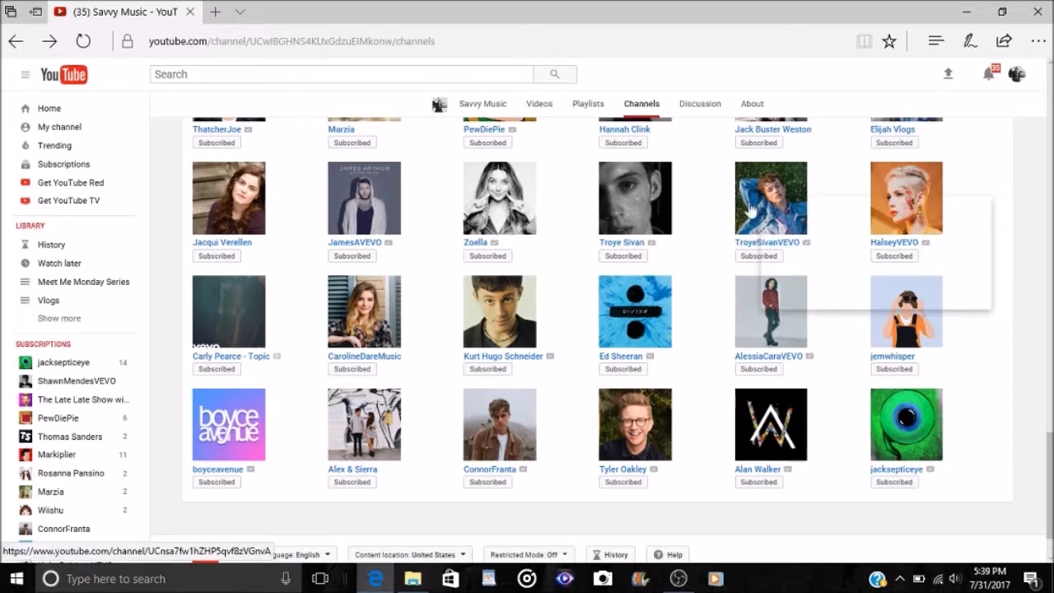
mouse_move(629, 222)
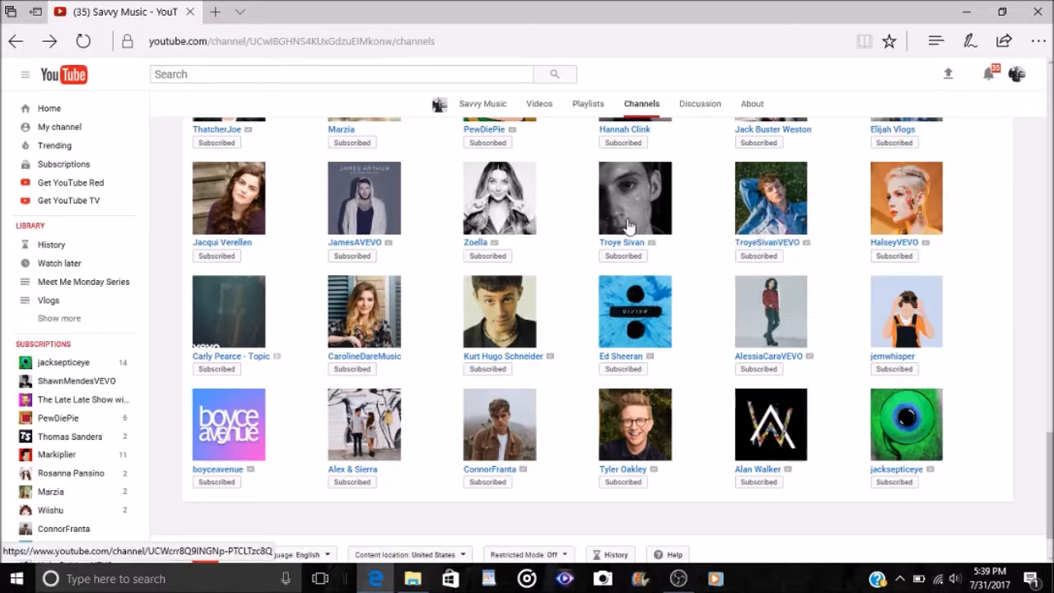
mouse_move(560, 438)
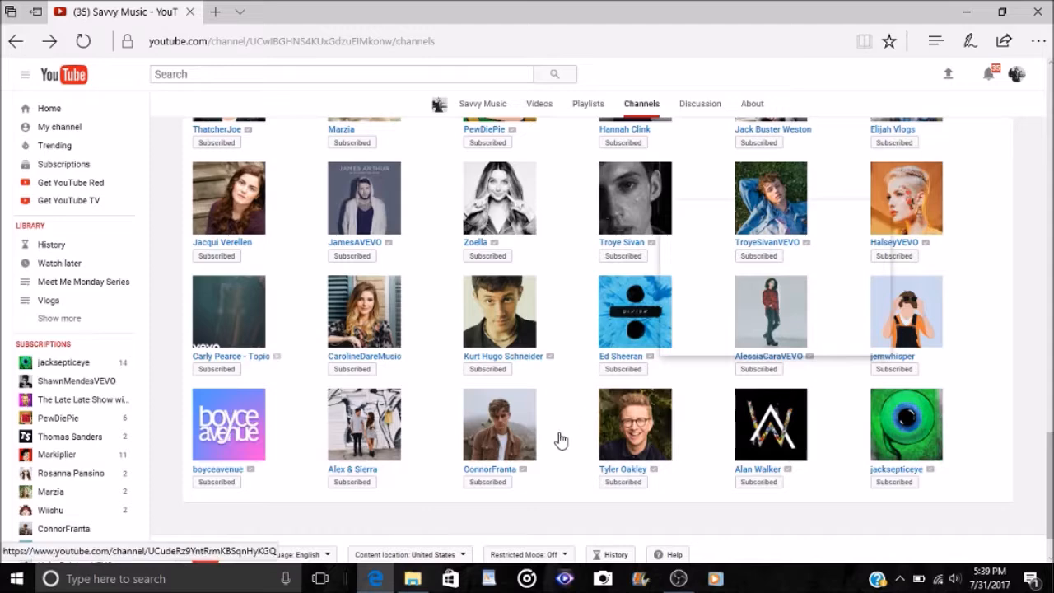
mouse_move(569, 428)
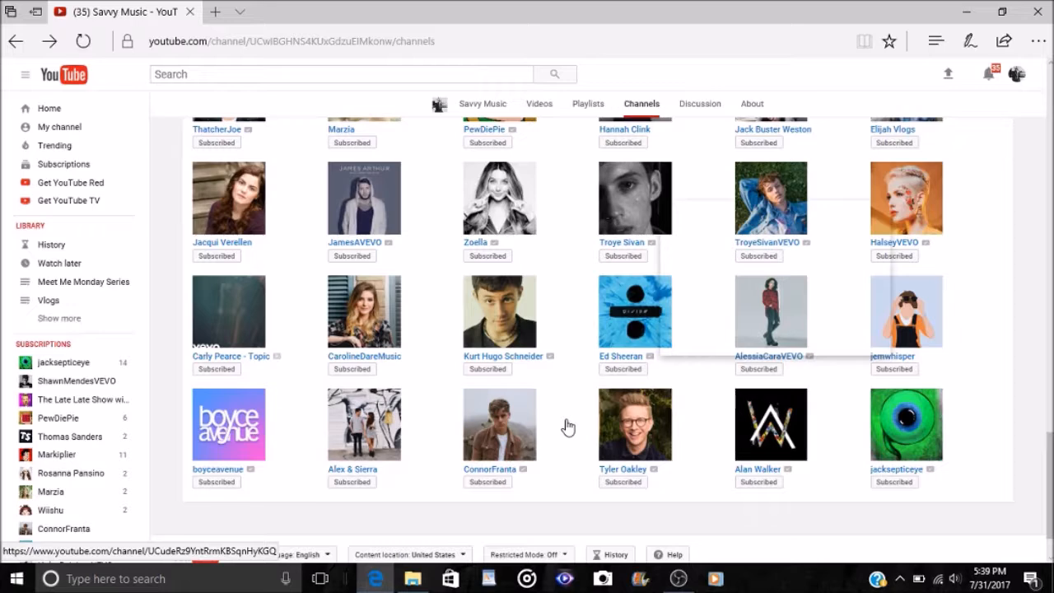
mouse_move(497, 425)
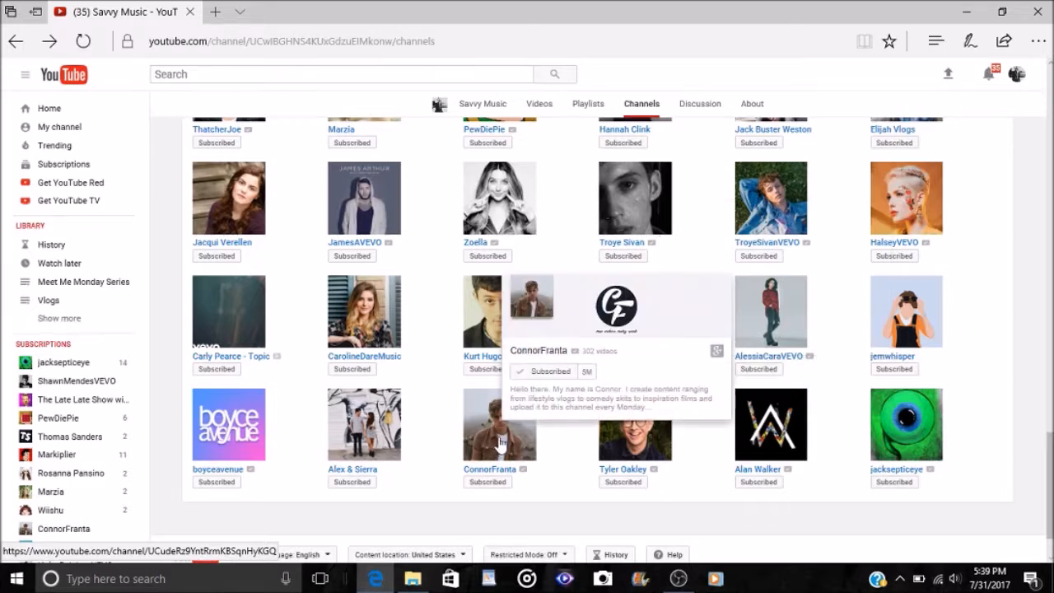
mouse_move(577, 422)
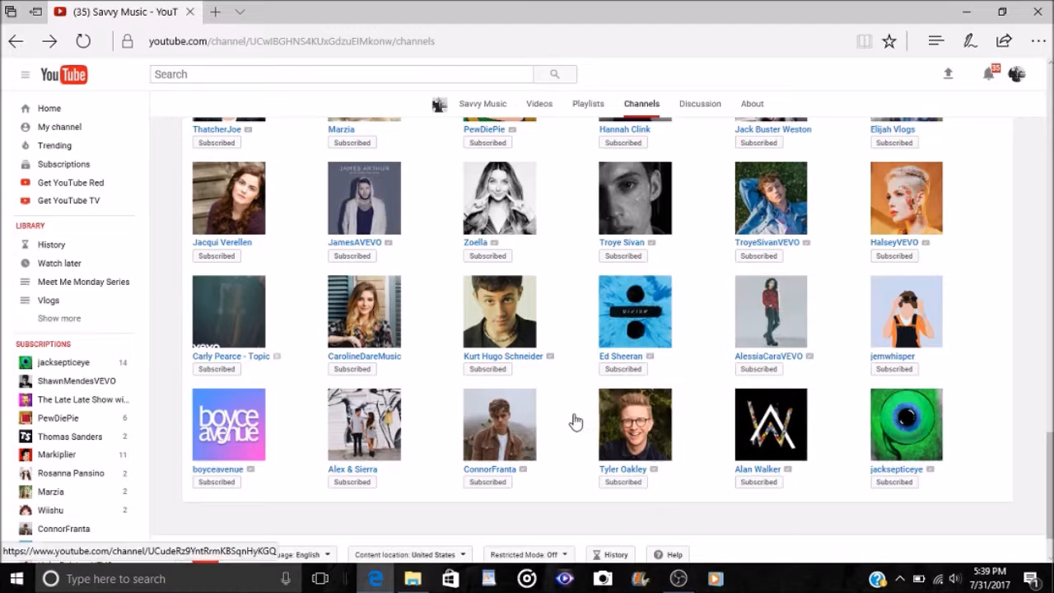
mouse_move(560, 461)
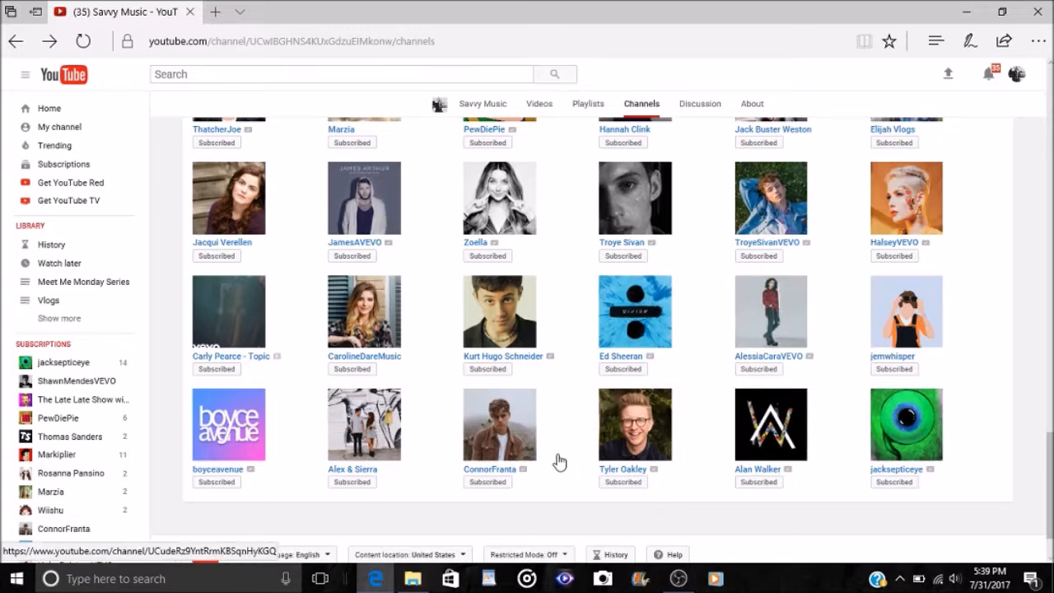
mouse_move(524, 425)
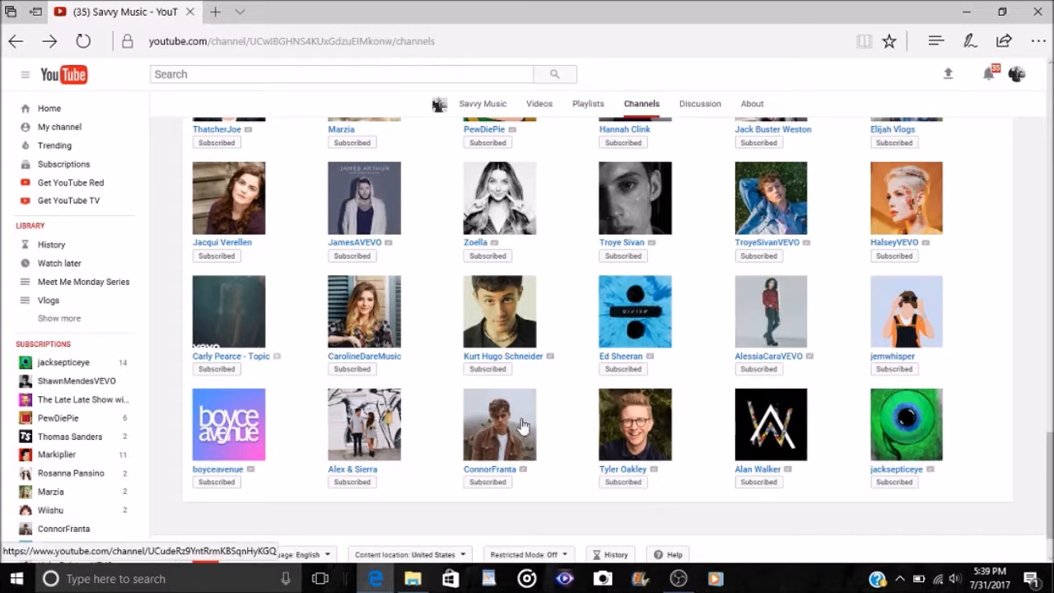
mouse_move(570, 429)
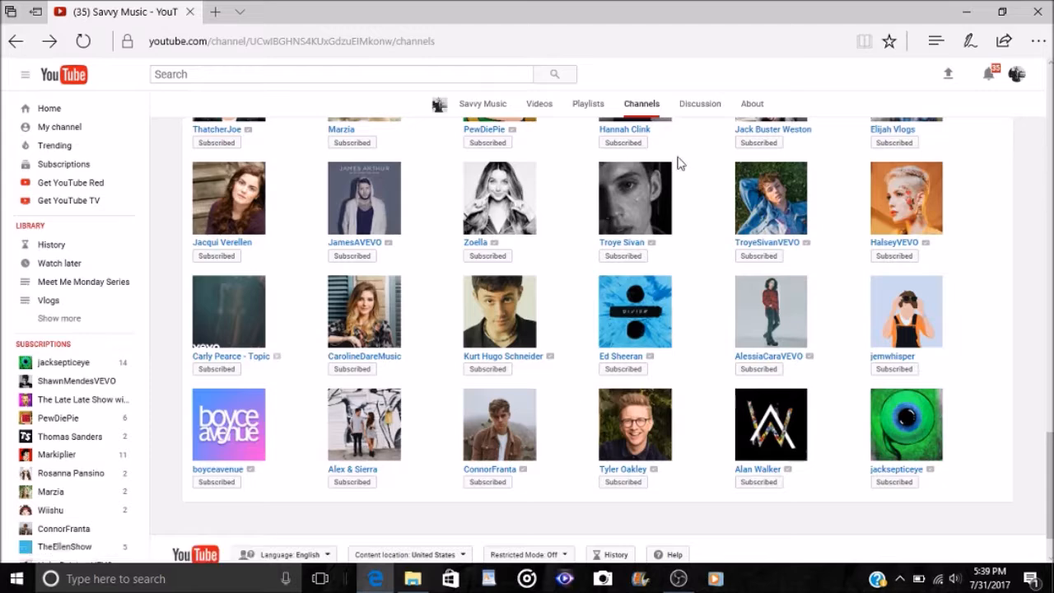
mouse_move(639, 425)
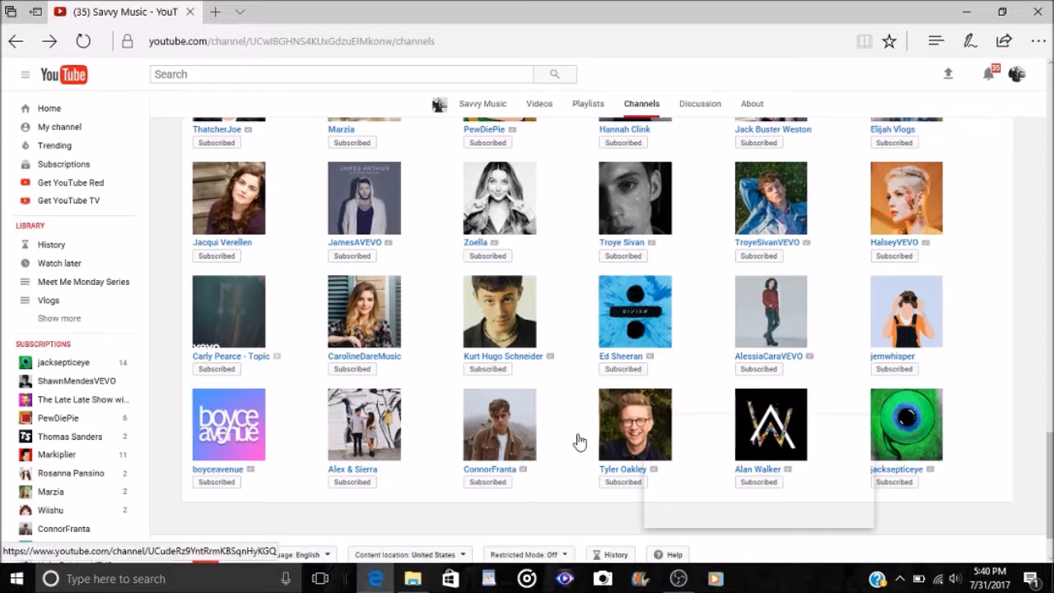
mouse_move(570, 435)
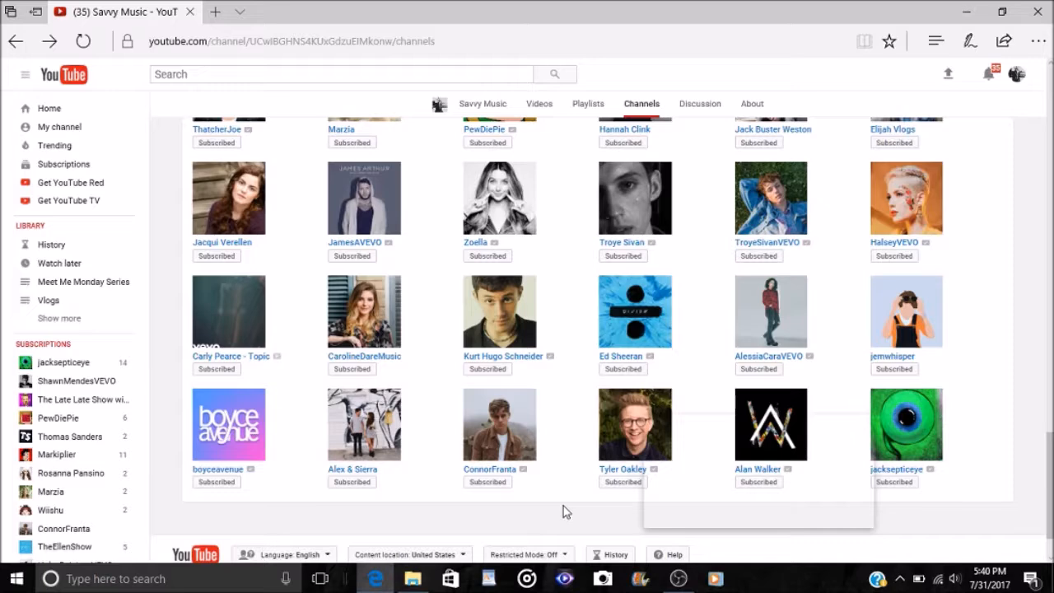
mouse_move(563, 408)
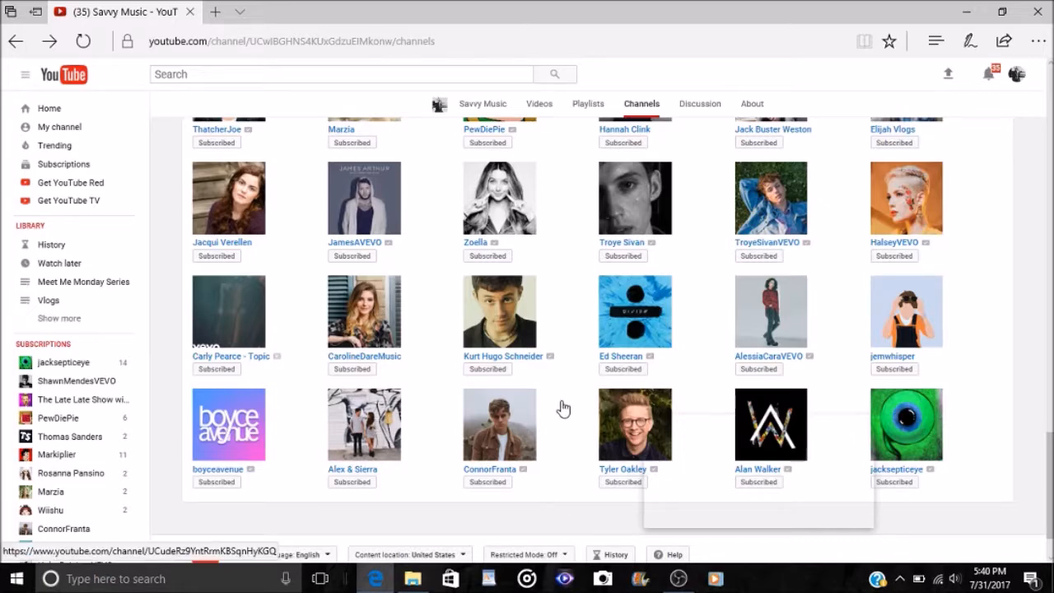
scroll(up, 3)
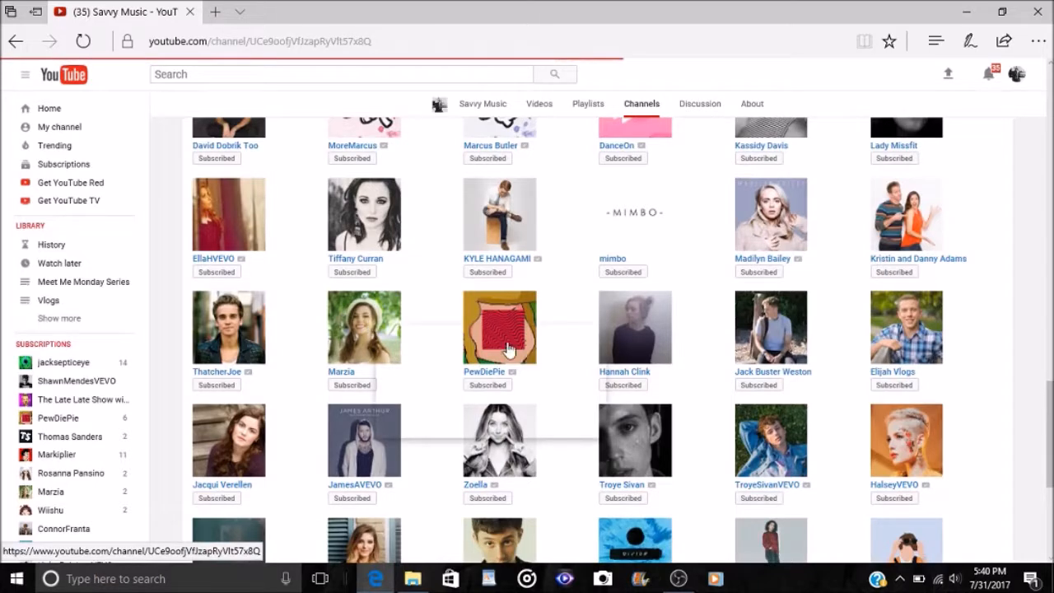
click(364, 326)
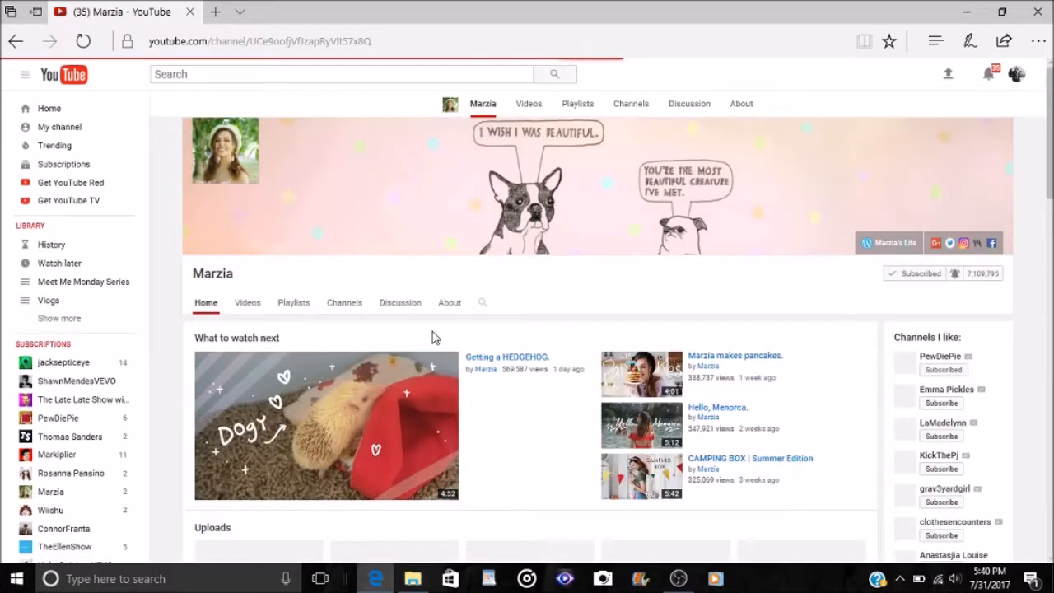
scroll(down, 3)
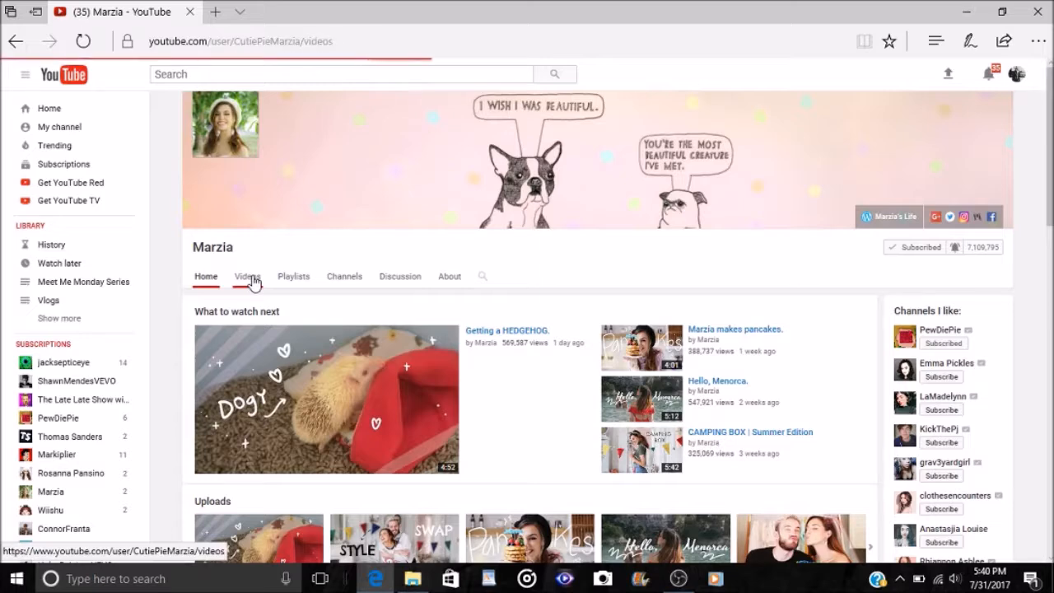
click(247, 277)
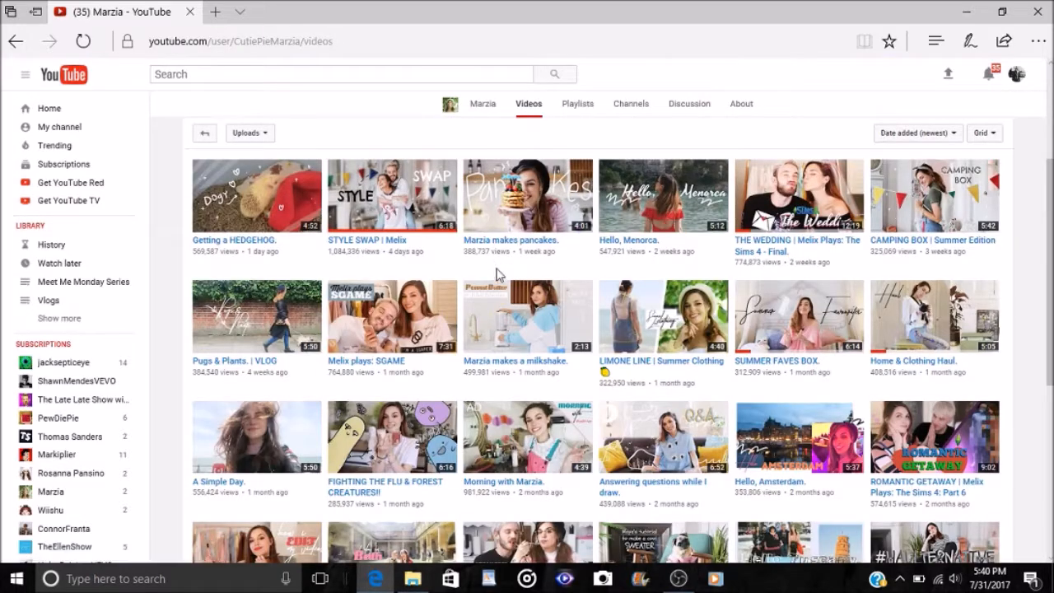
mouse_move(486, 239)
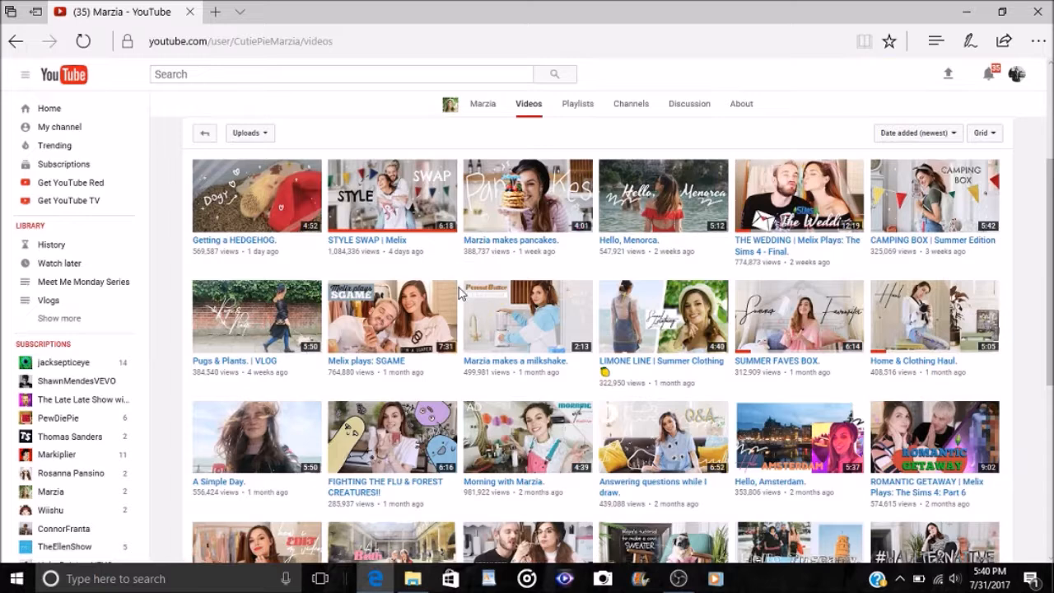
mouse_move(346, 310)
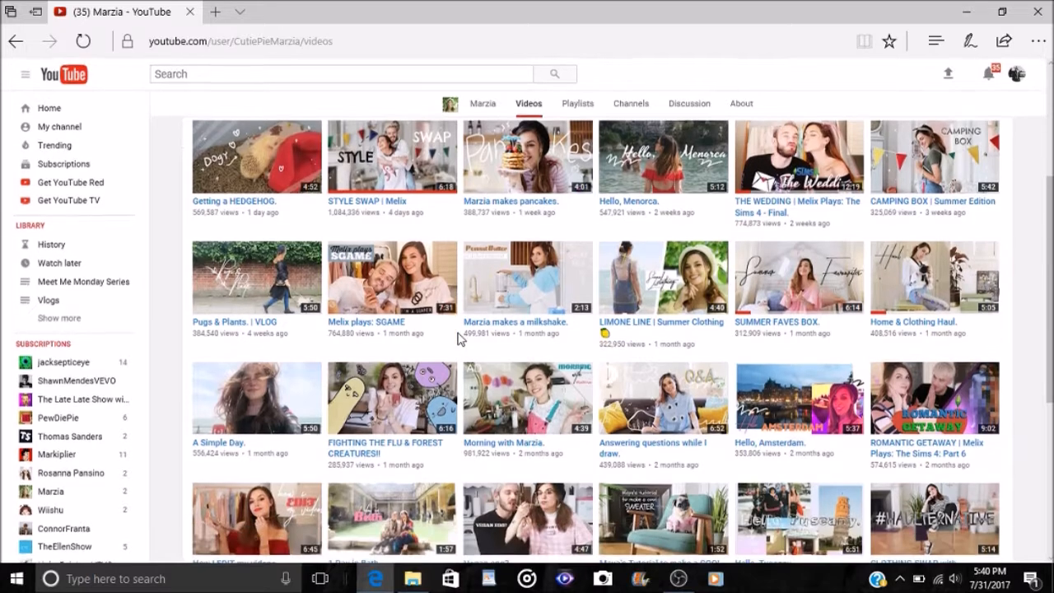
mouse_move(429, 282)
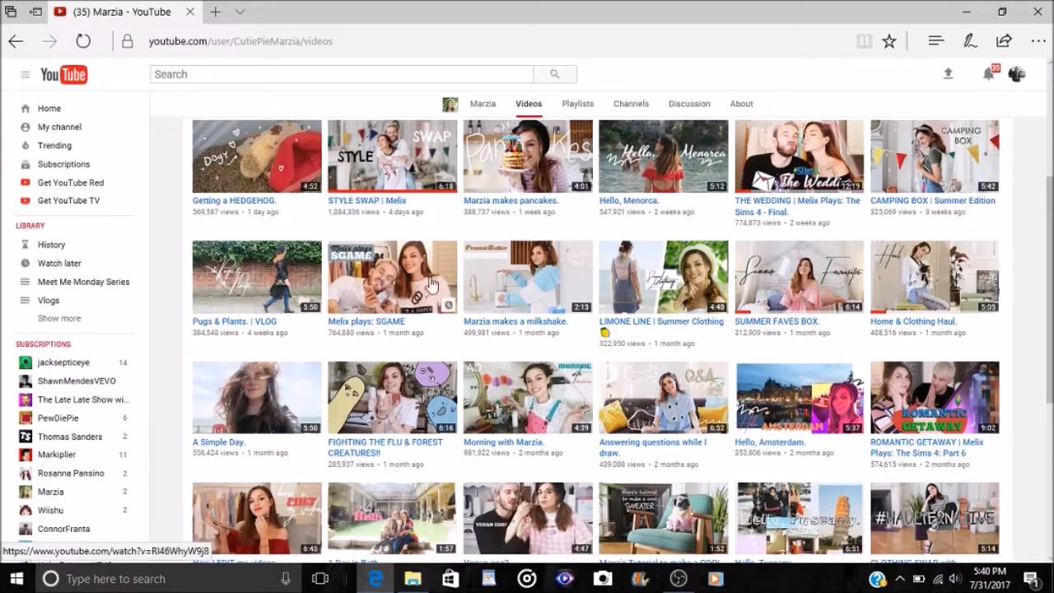
scroll(up, 3)
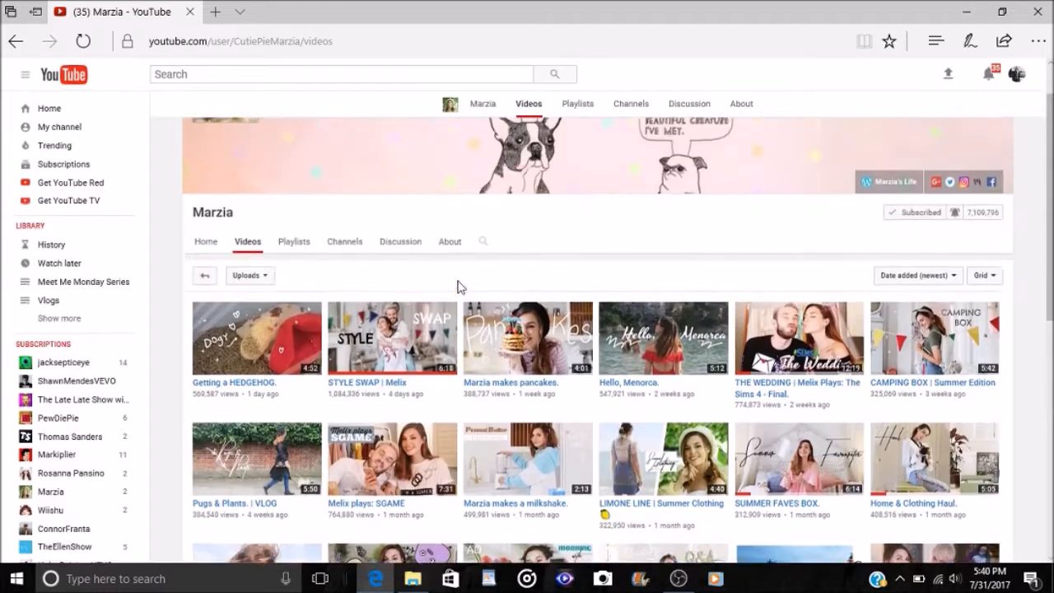
click(15, 41)
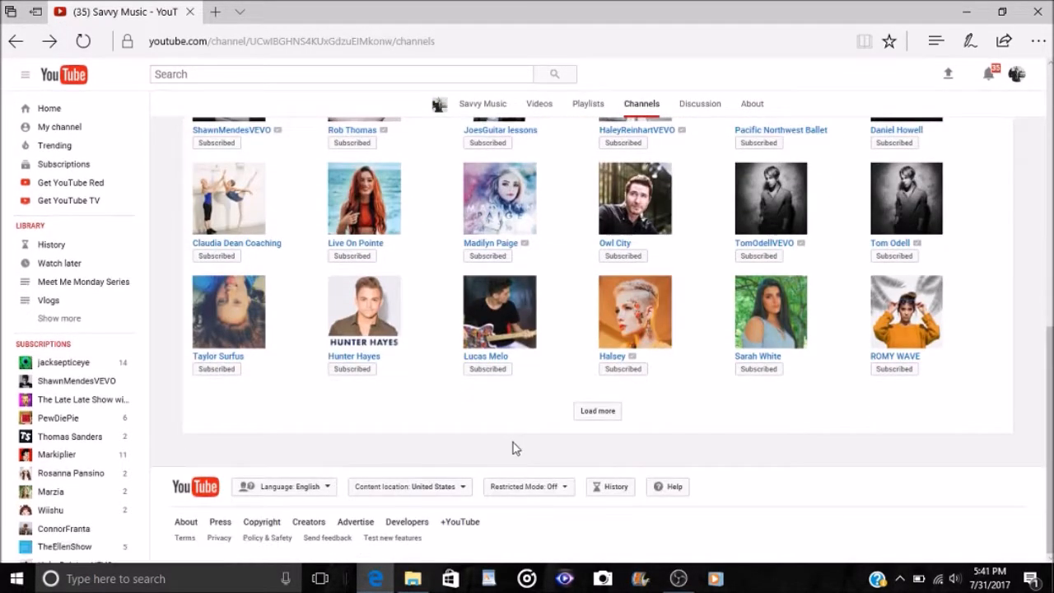
click(596, 412)
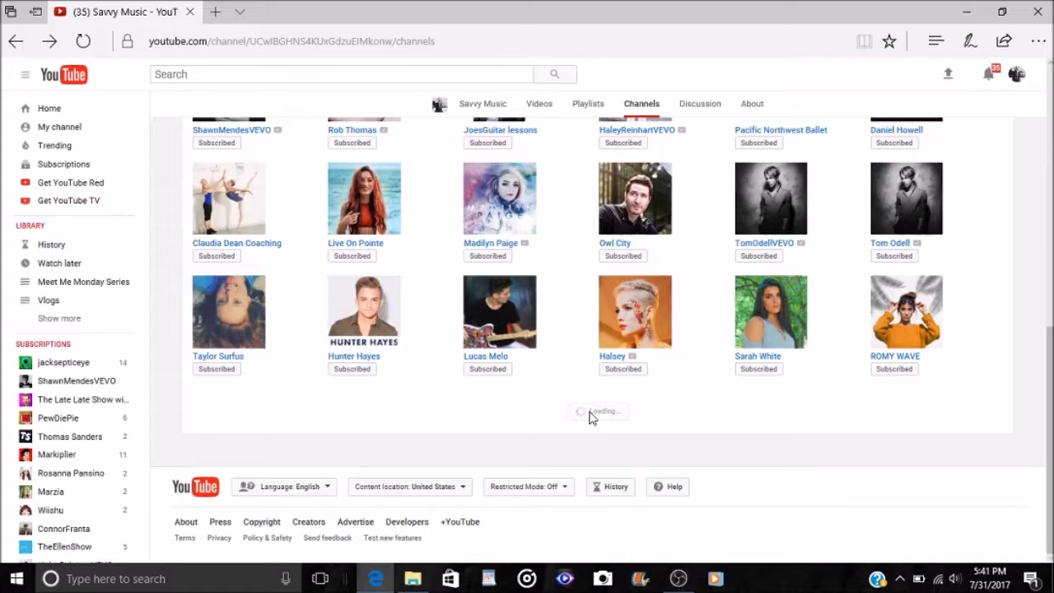
scroll(down, 3)
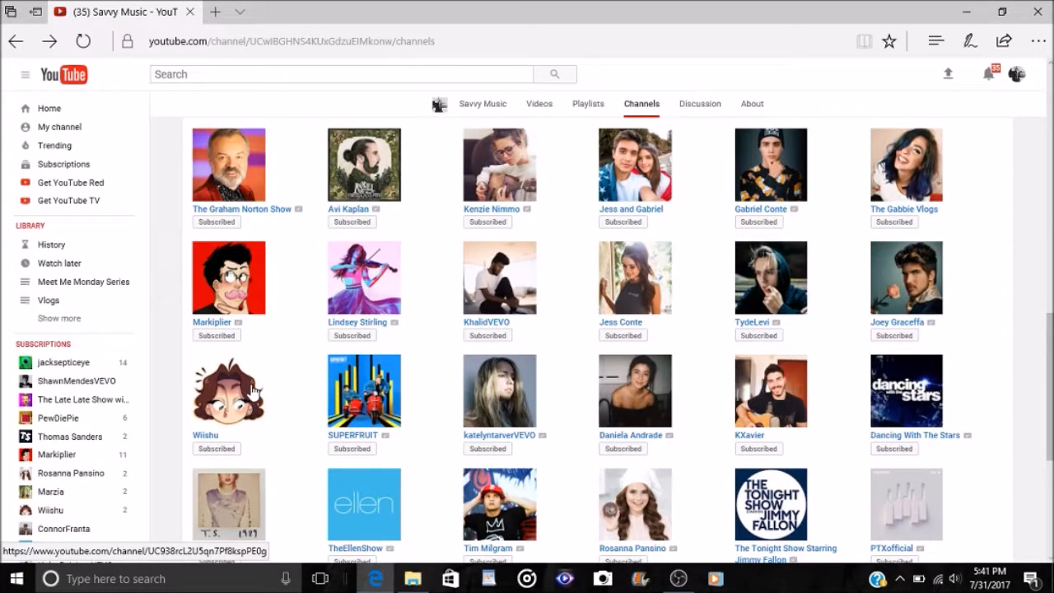
click(227, 391)
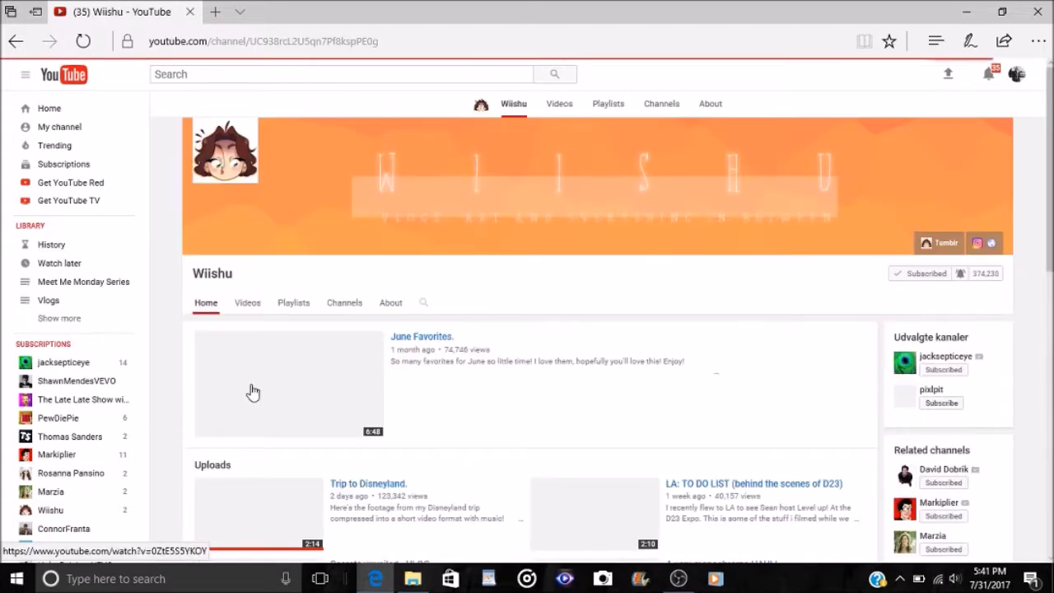
scroll(down, 3)
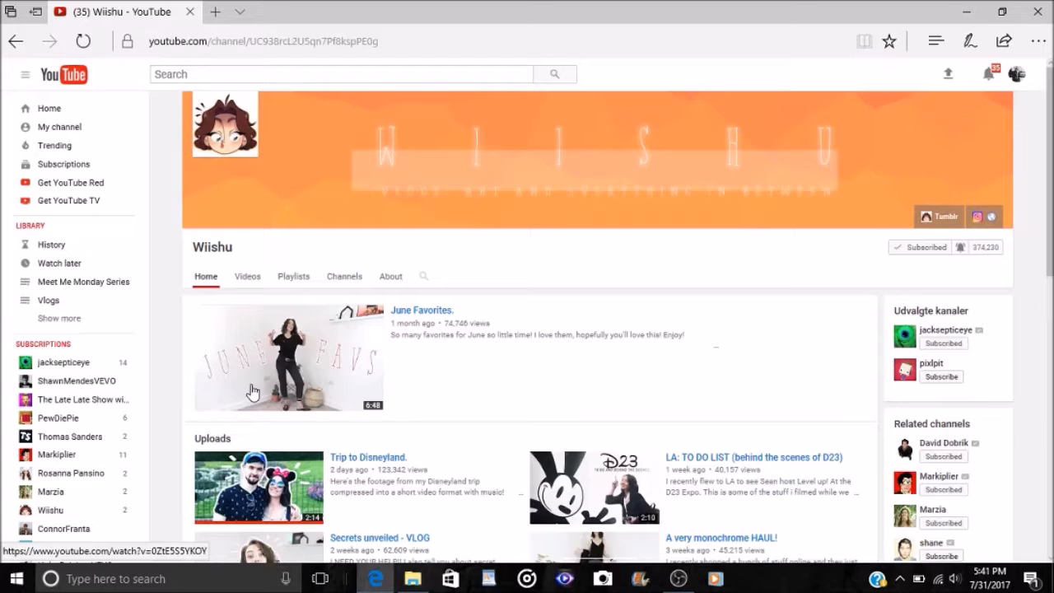
scroll(down, 3)
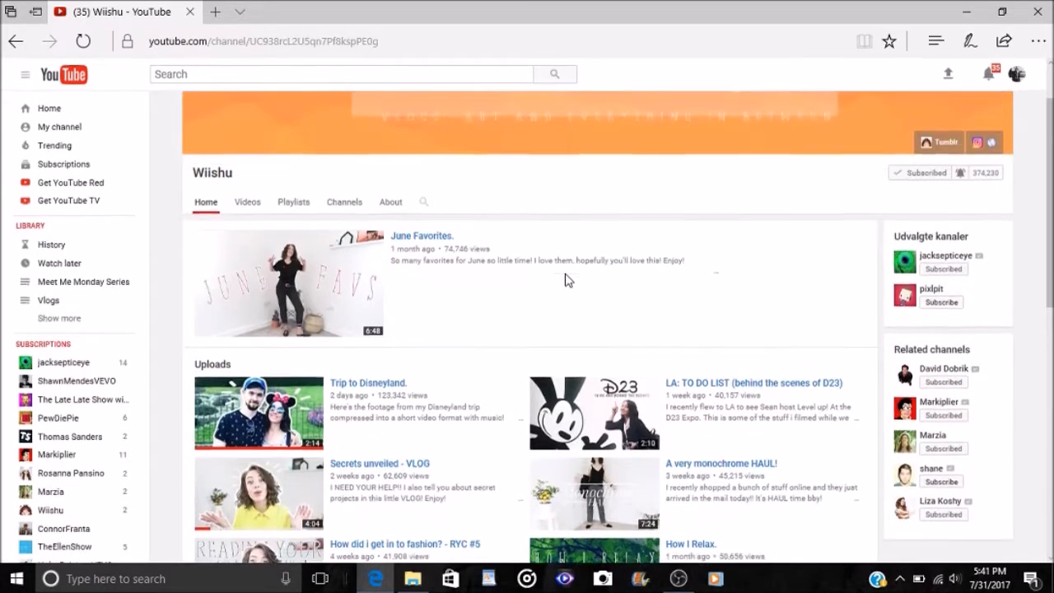
scroll(down, 3)
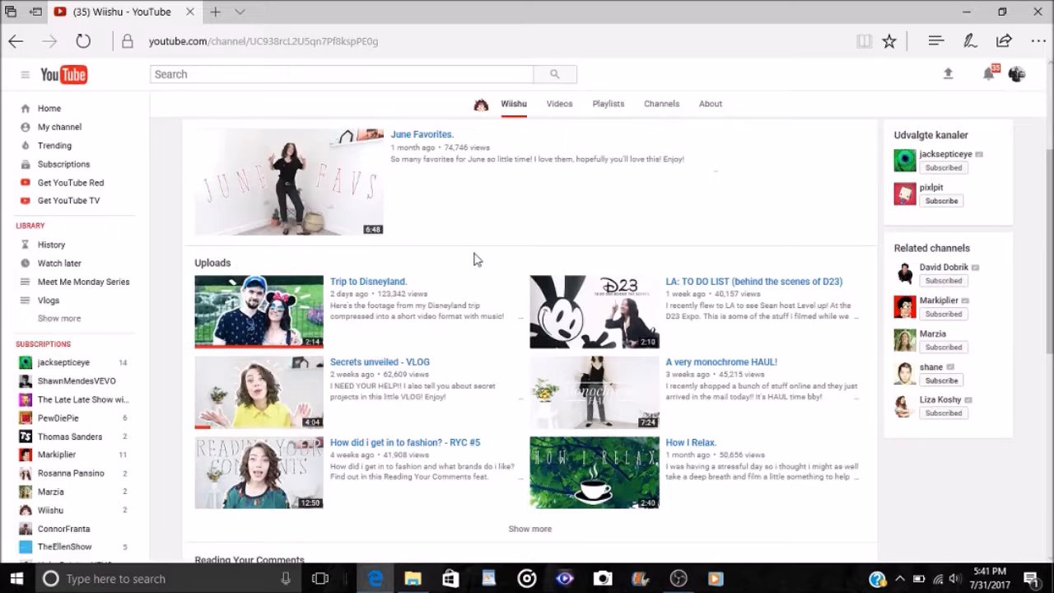
scroll(up, 3)
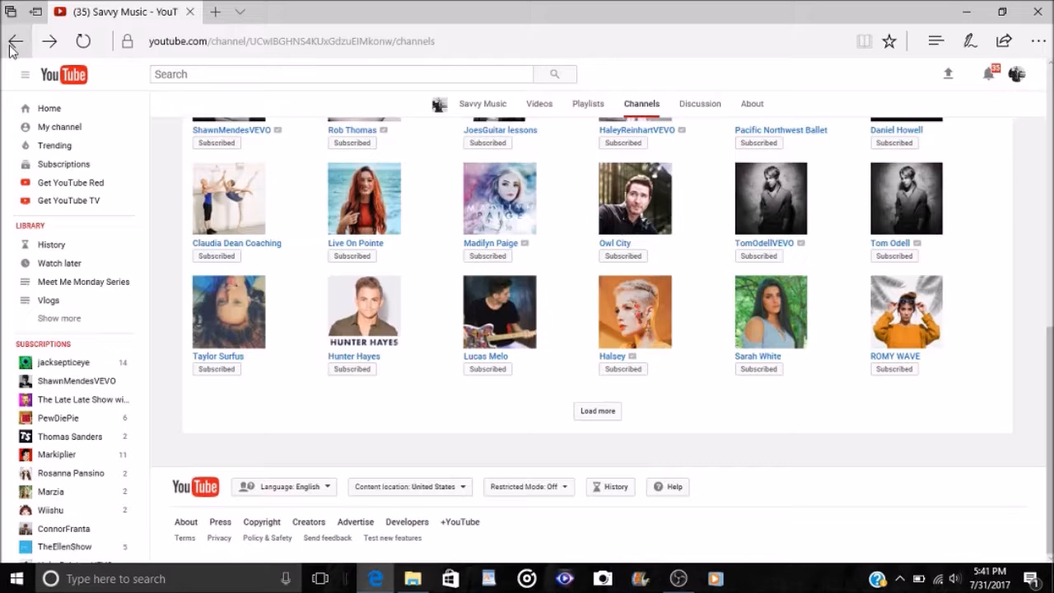
mouse_move(407, 297)
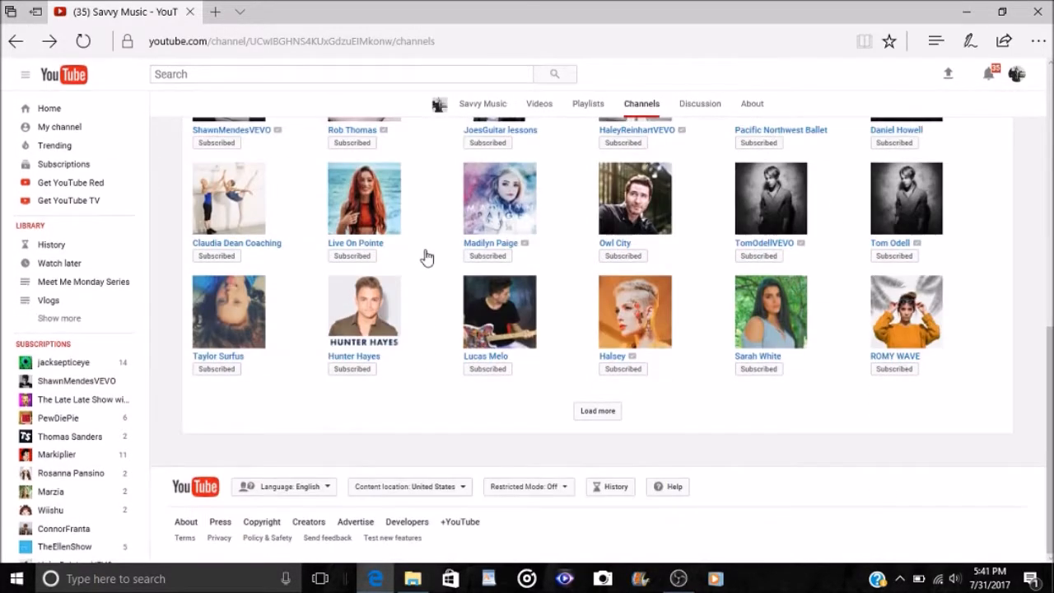
Load another batch of subscriptions, browse the added channels, and return toward the top rows
click(597, 410)
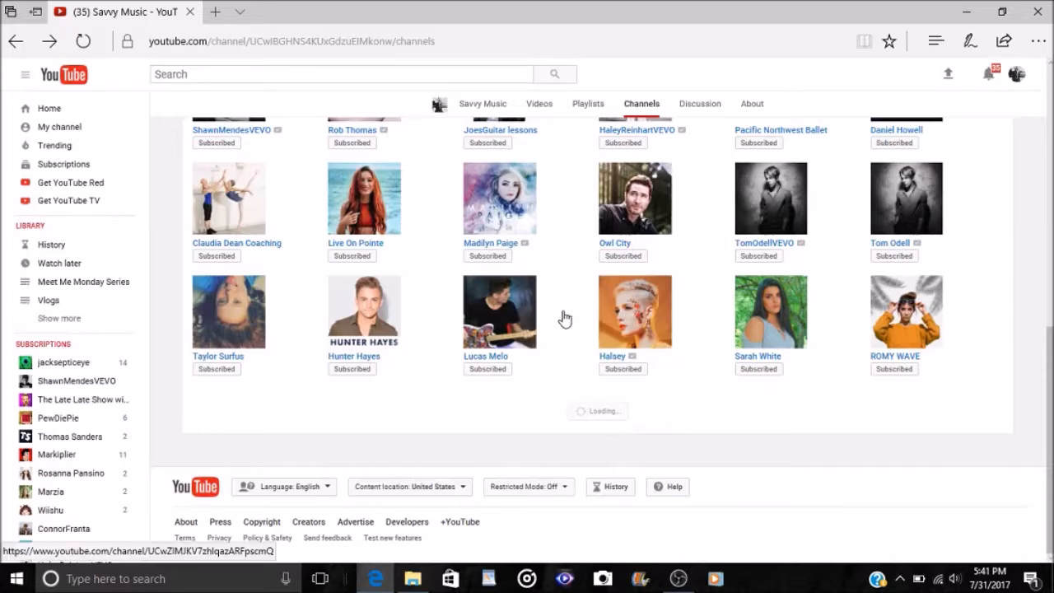
scroll(down, 3)
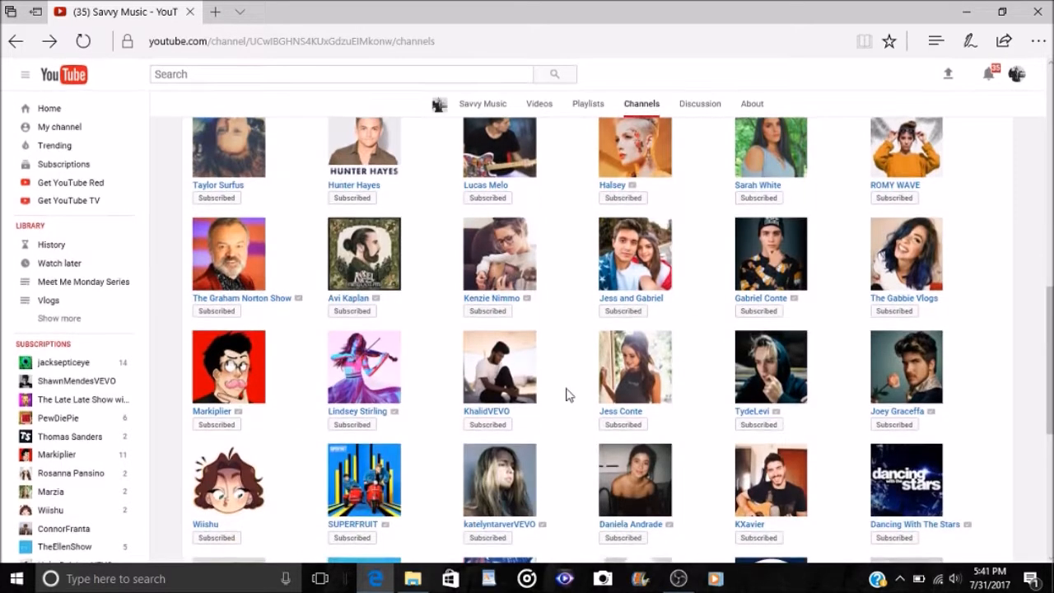
scroll(down, 3)
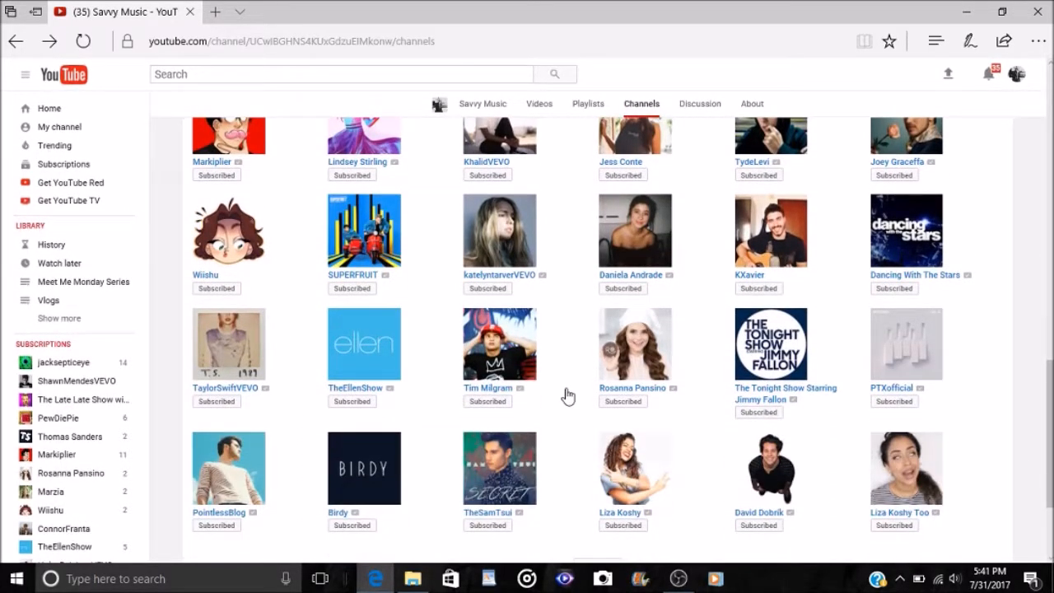
scroll(down, 3)
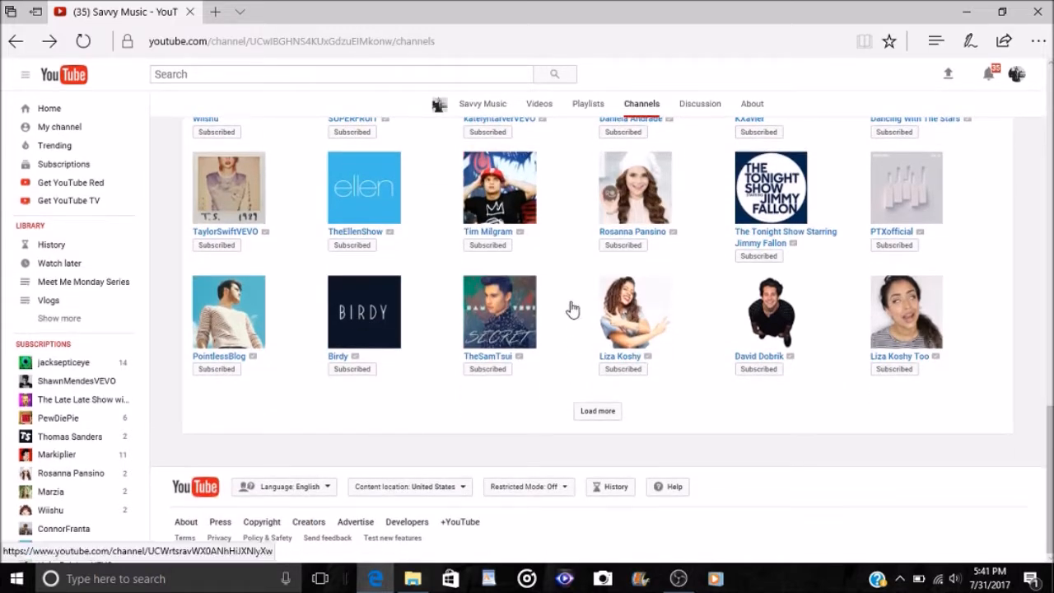
mouse_move(568, 316)
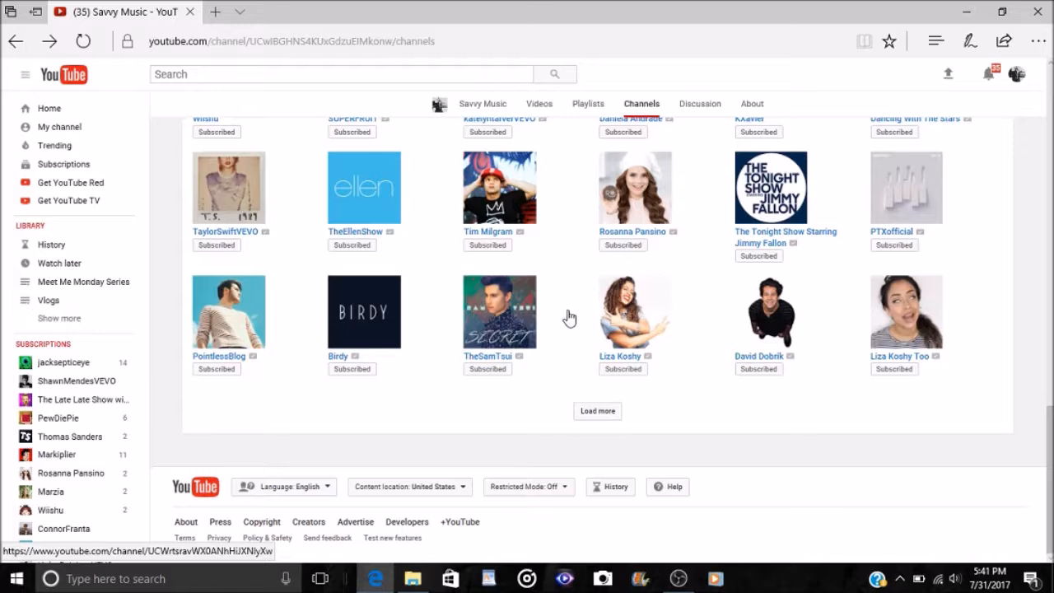
mouse_move(751, 321)
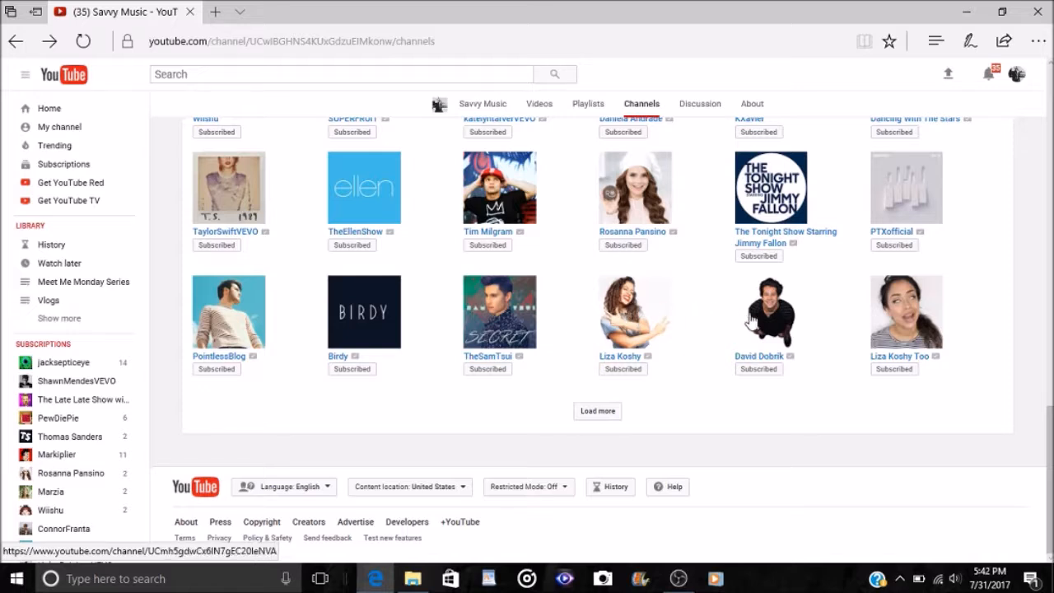
mouse_move(570, 303)
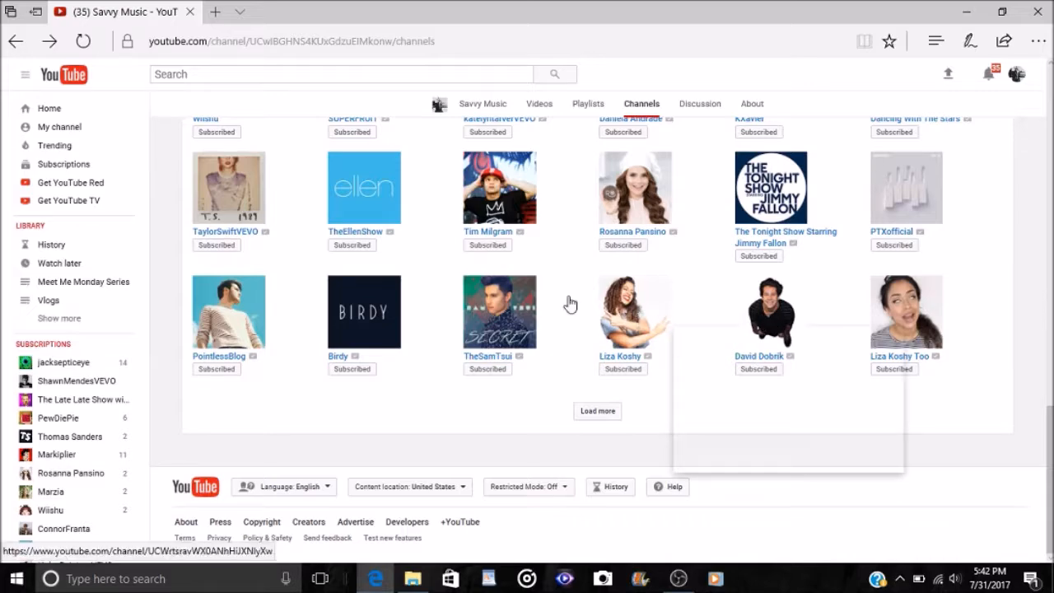
mouse_move(565, 323)
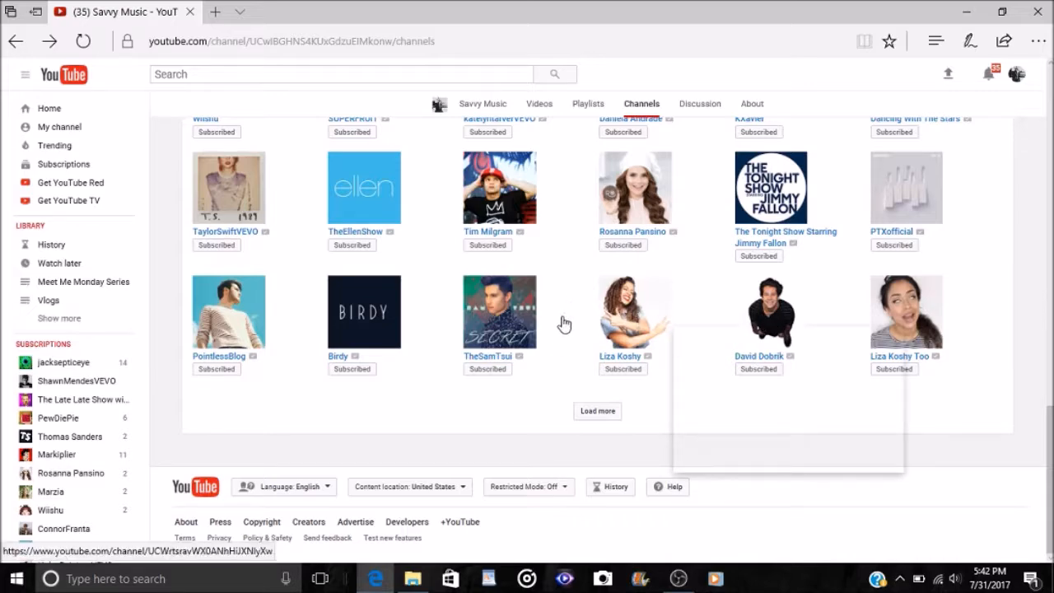
scroll(up, 3)
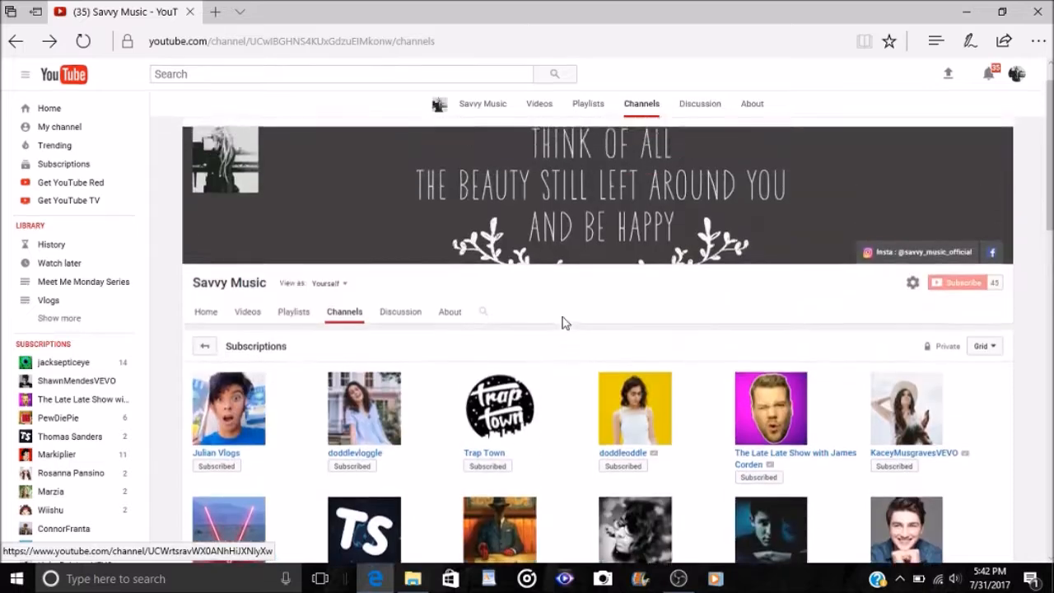
scroll(down, 3)
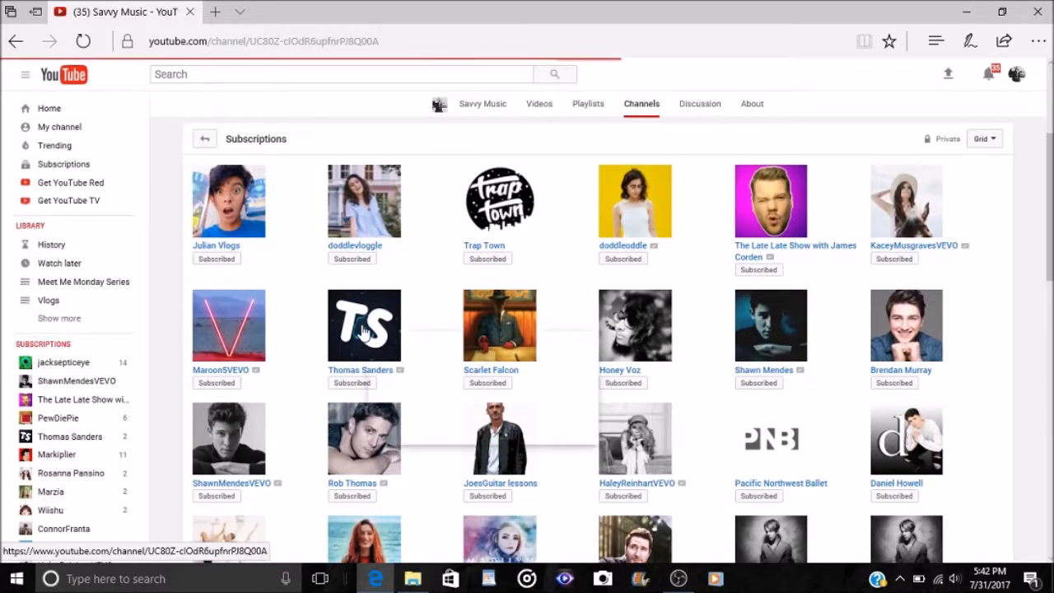
click(363, 325)
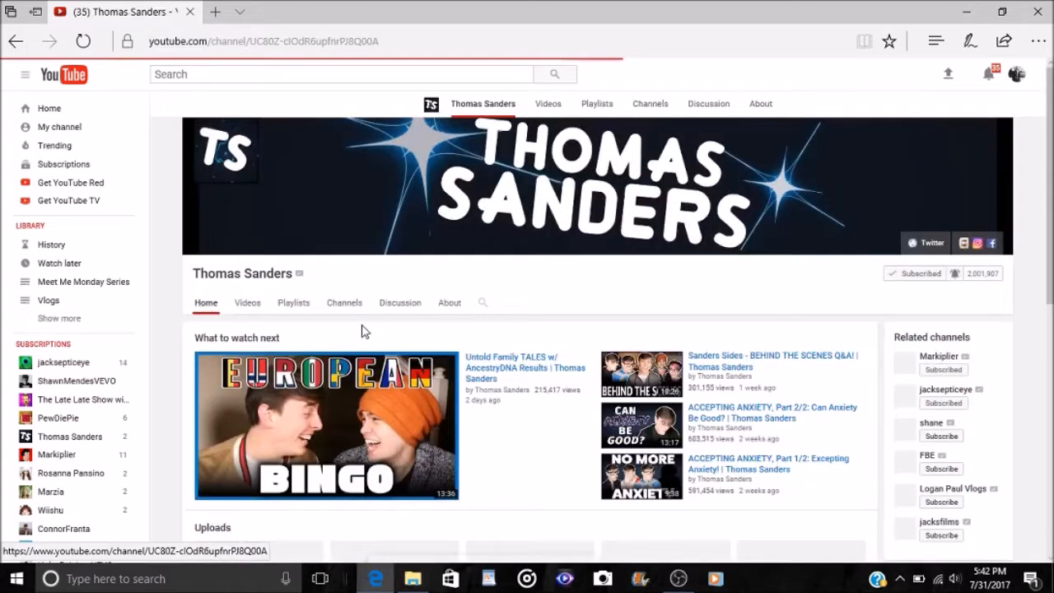
scroll(down, 3)
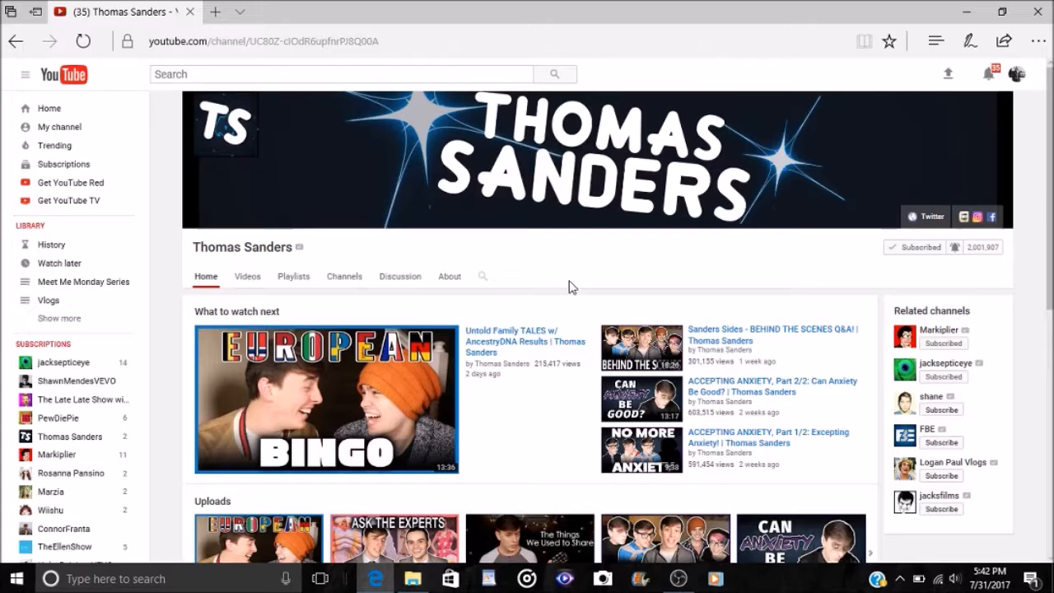
click(16, 41)
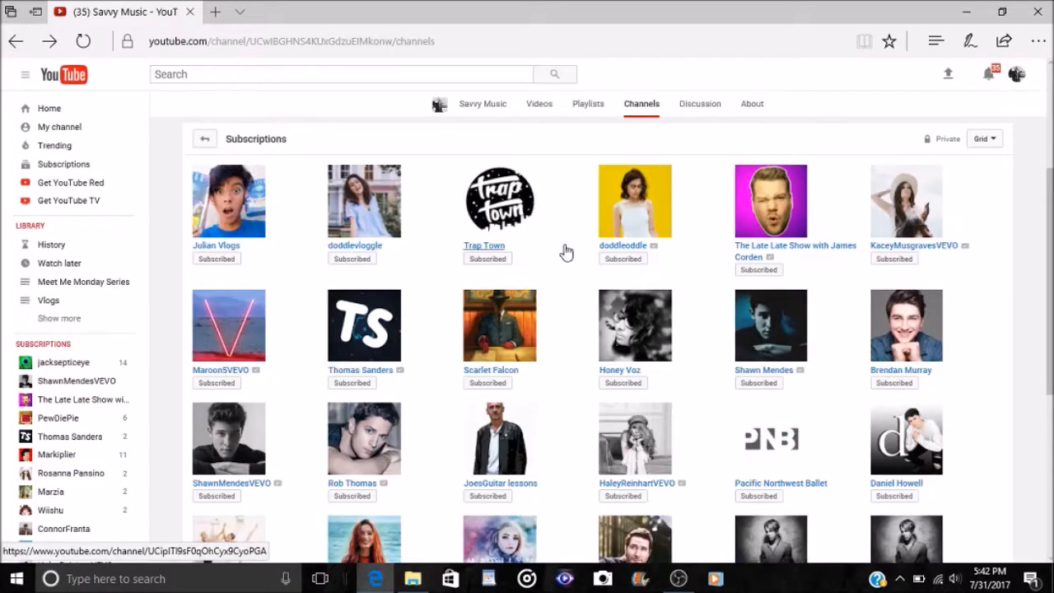
mouse_move(593, 244)
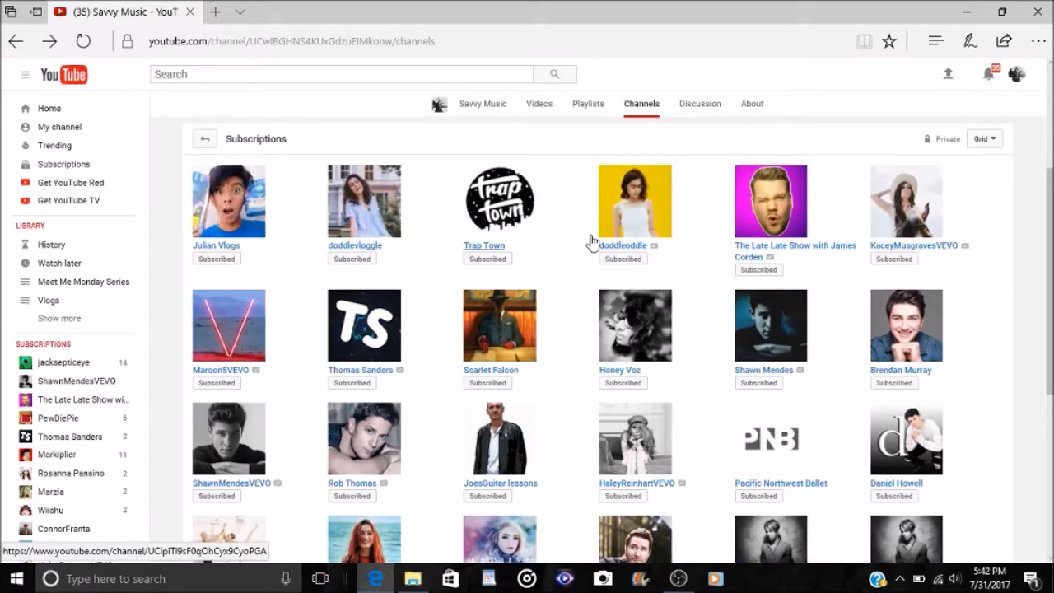
click(636, 201)
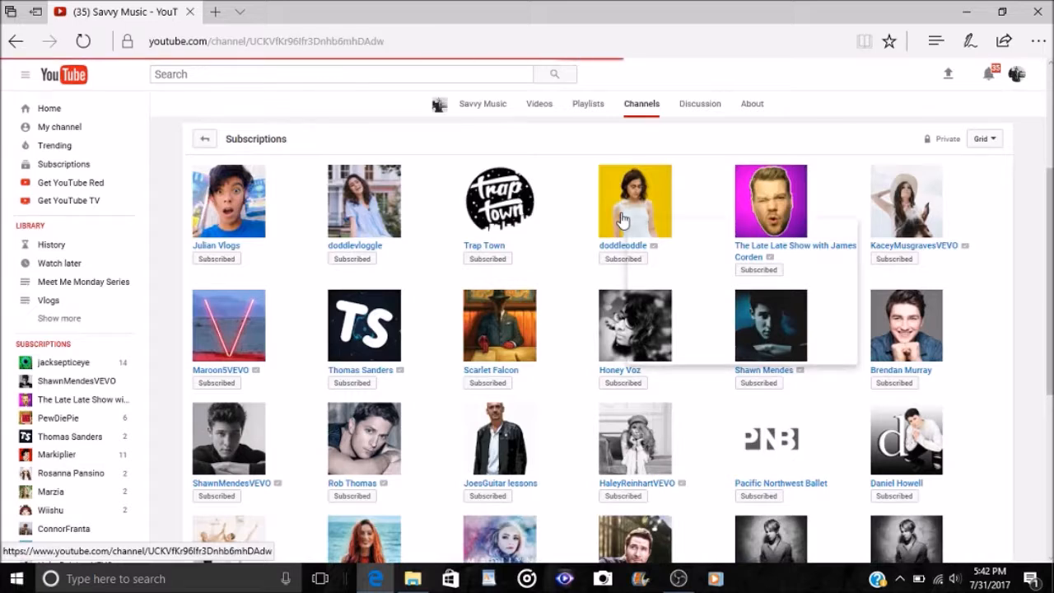
click(634, 201)
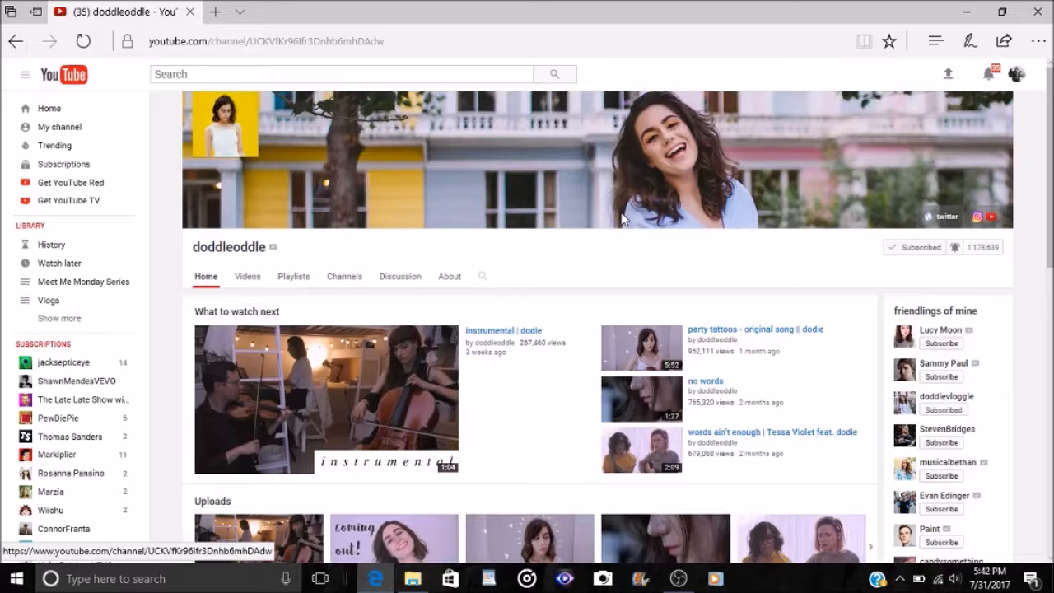
mouse_move(234, 129)
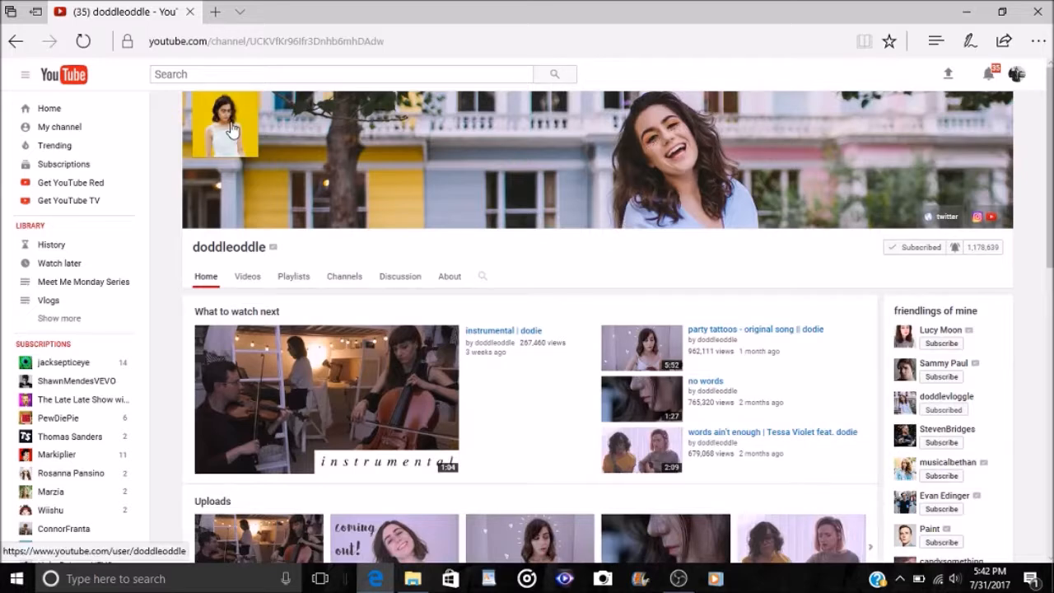
click(17, 39)
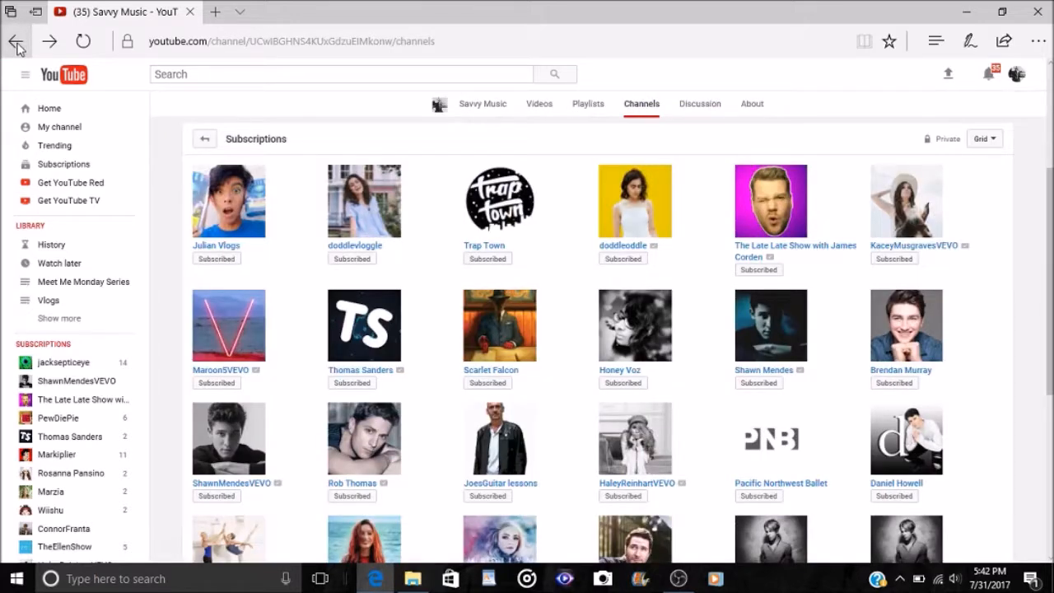
mouse_move(260, 98)
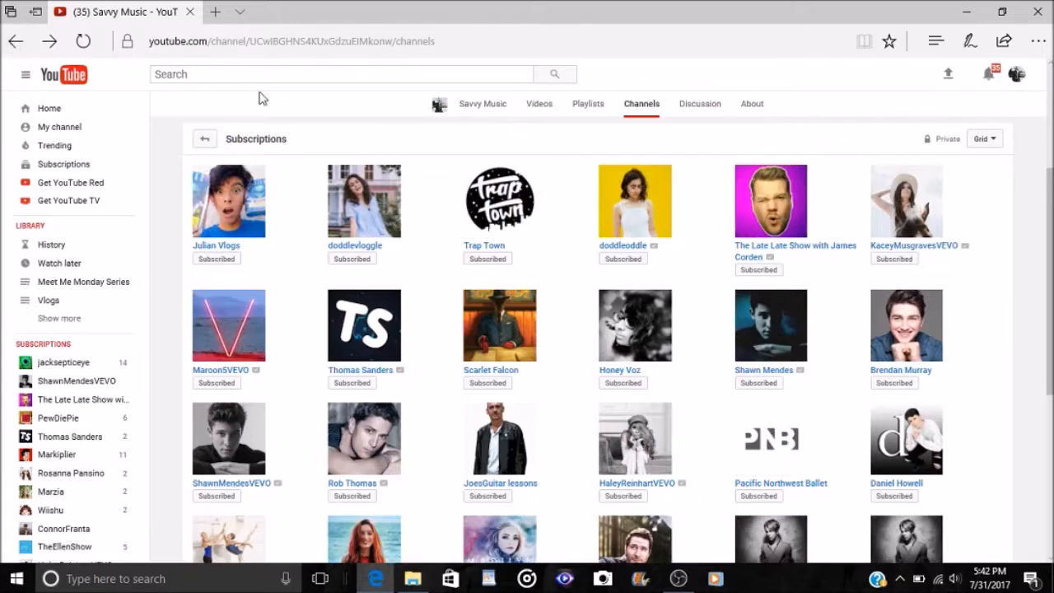
mouse_move(428, 419)
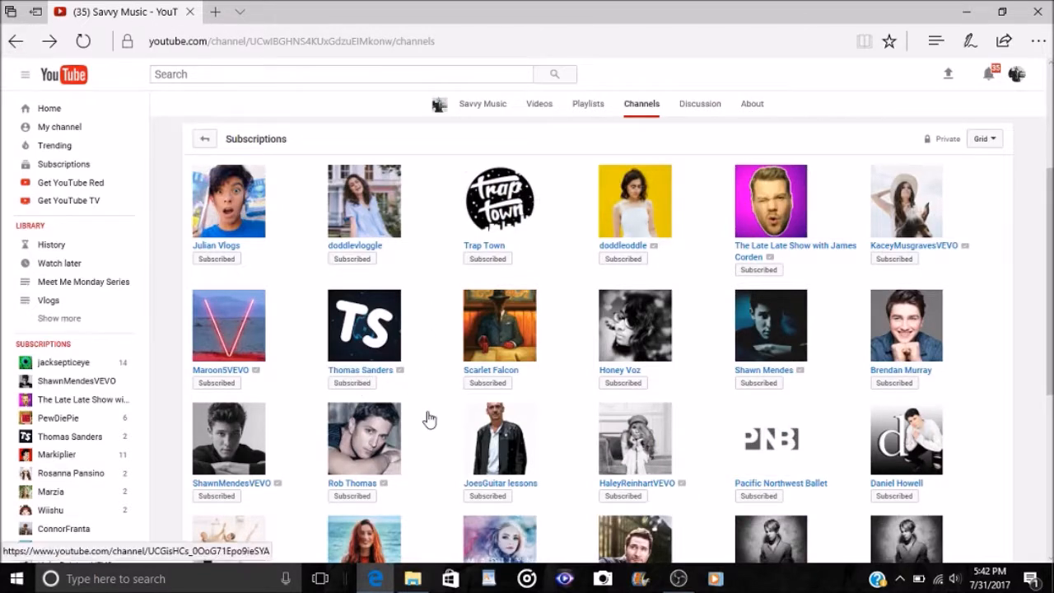
scroll(down, 3)
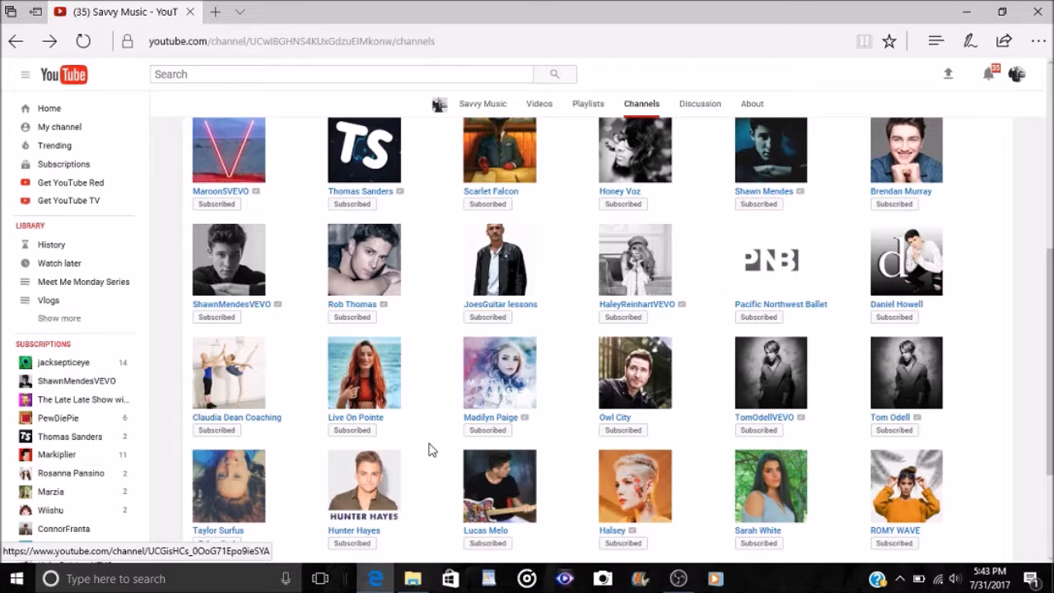
scroll(up, 3)
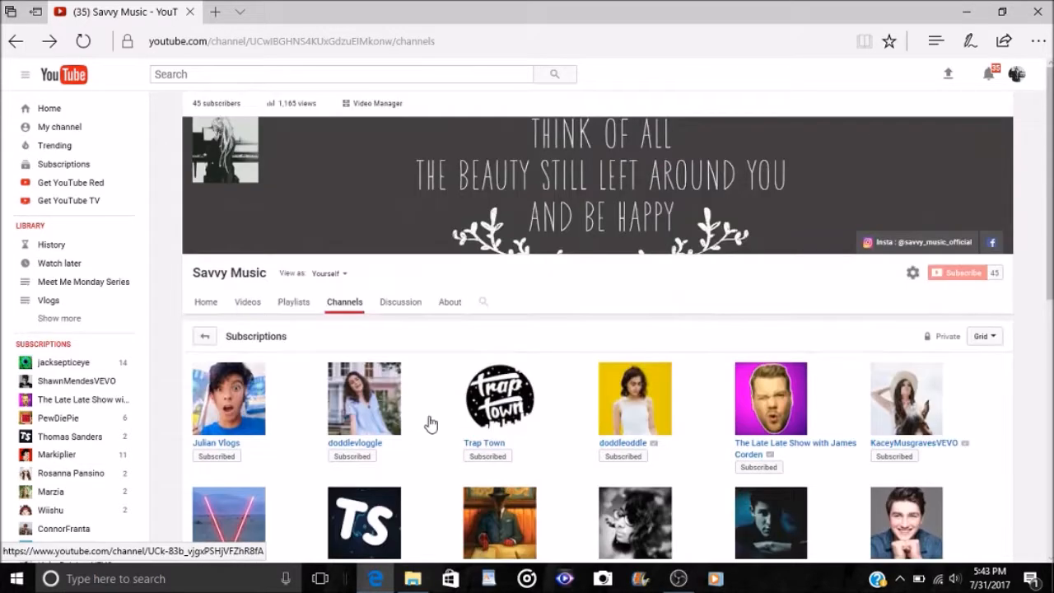
scroll(down, 3)
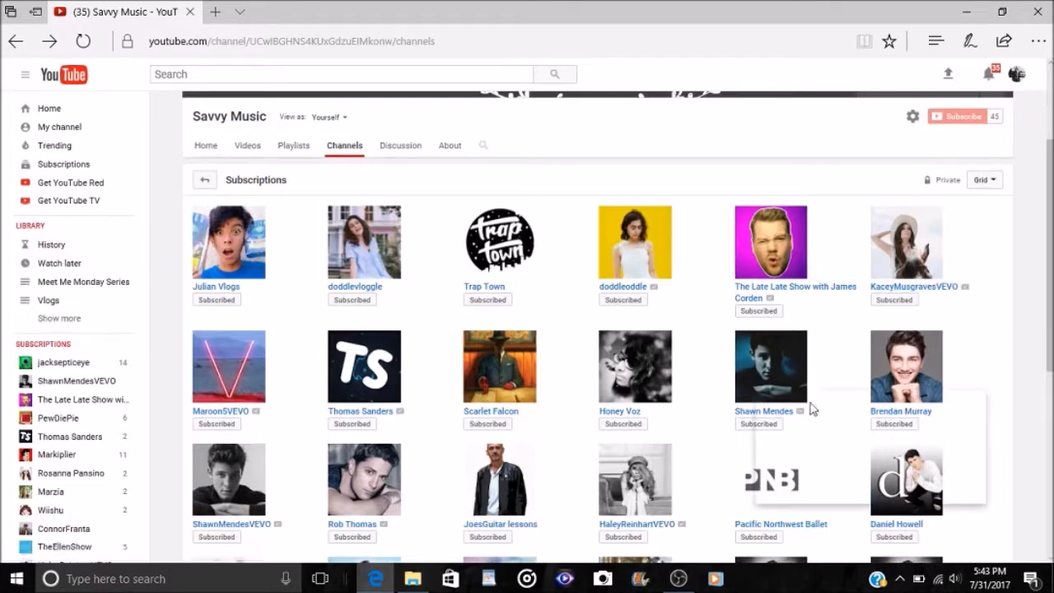
mouse_move(842, 369)
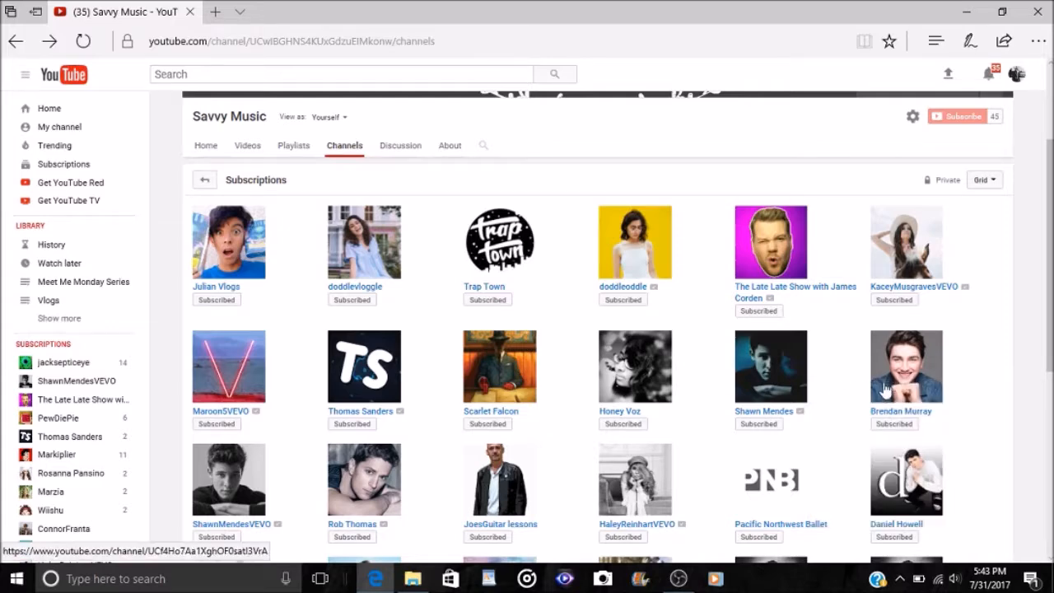
mouse_move(857, 375)
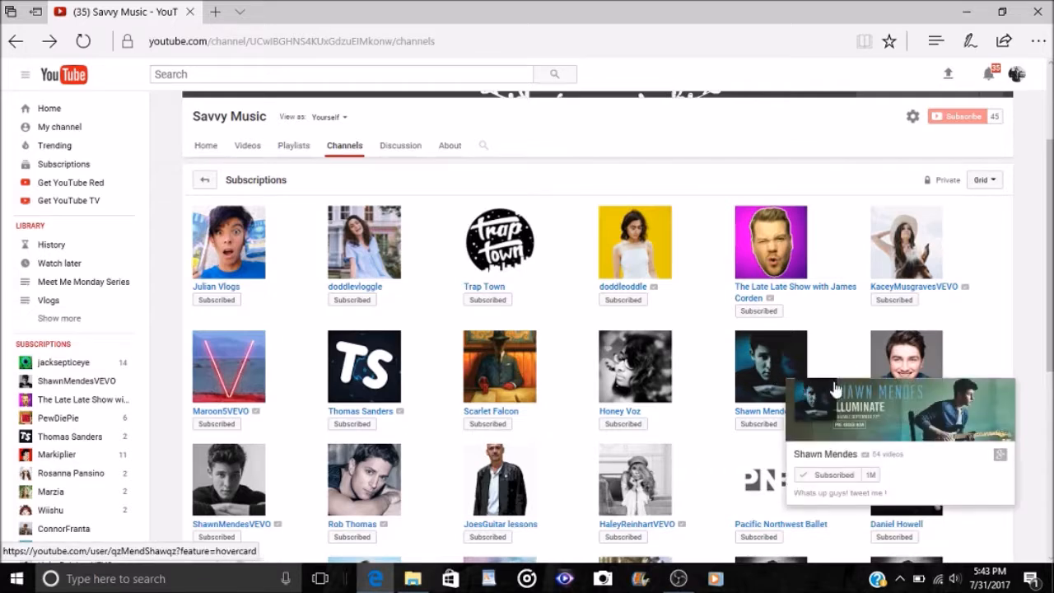
mouse_move(843, 377)
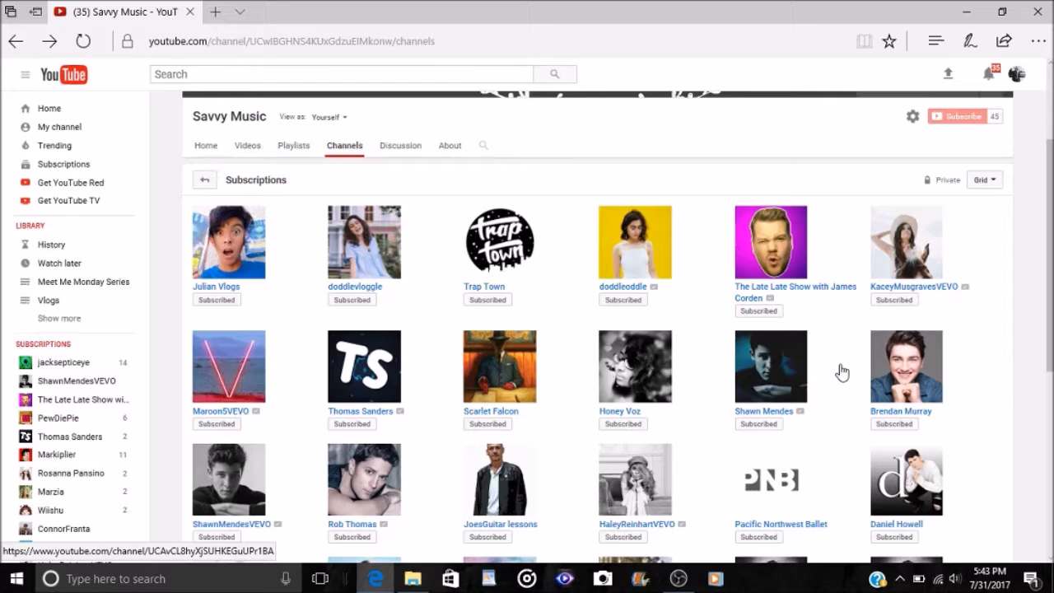
scroll(down, 3)
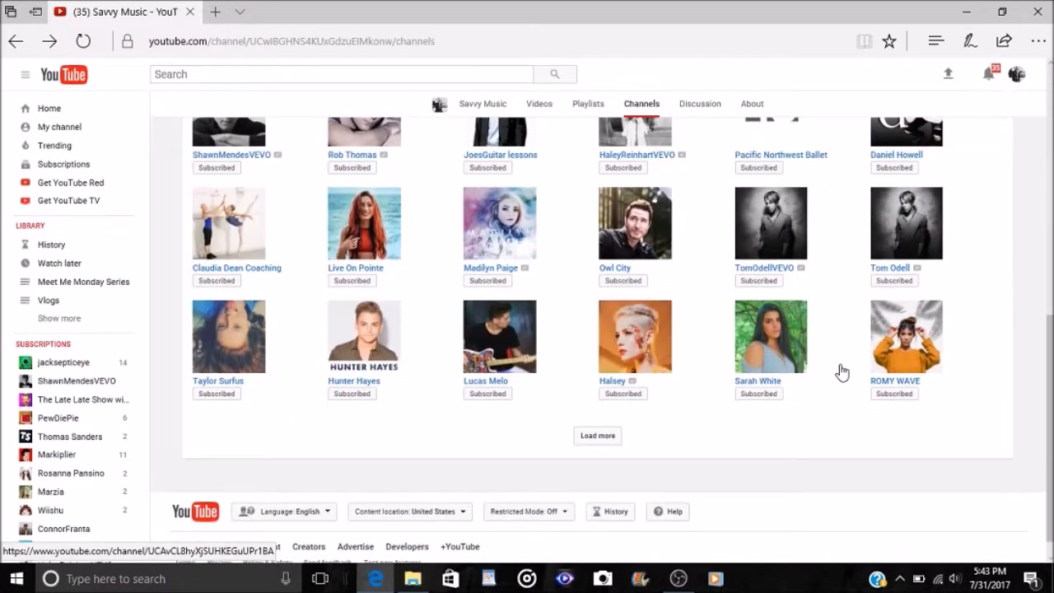
click(115, 578)
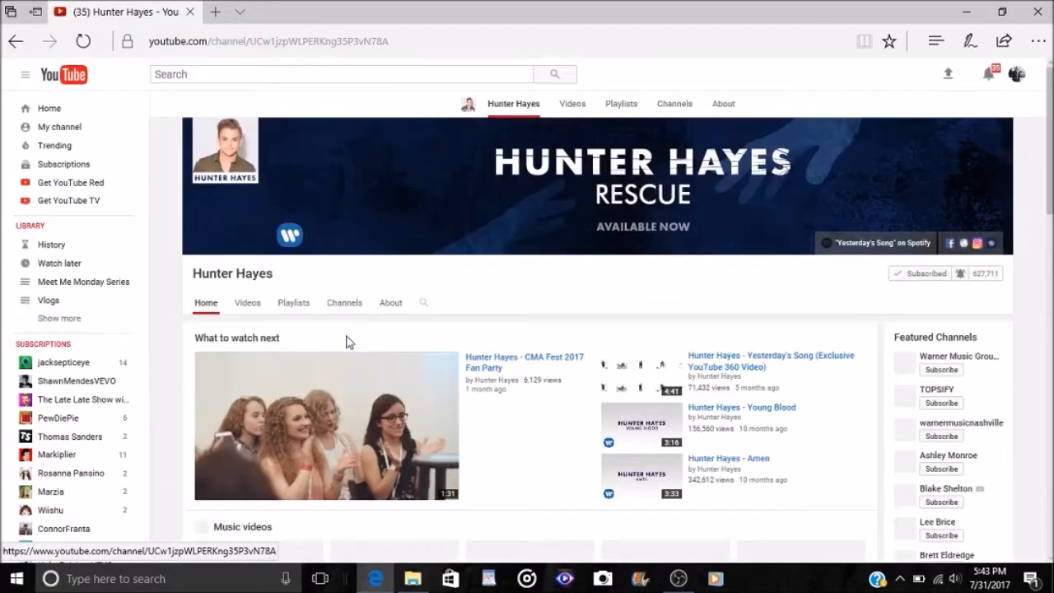
scroll(down, 3)
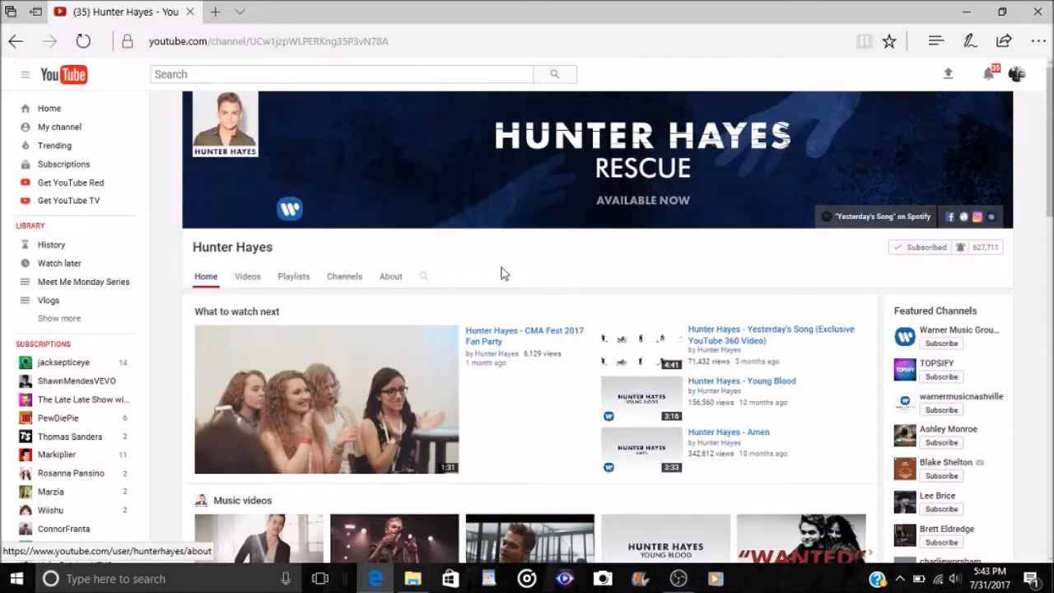
mouse_move(531, 274)
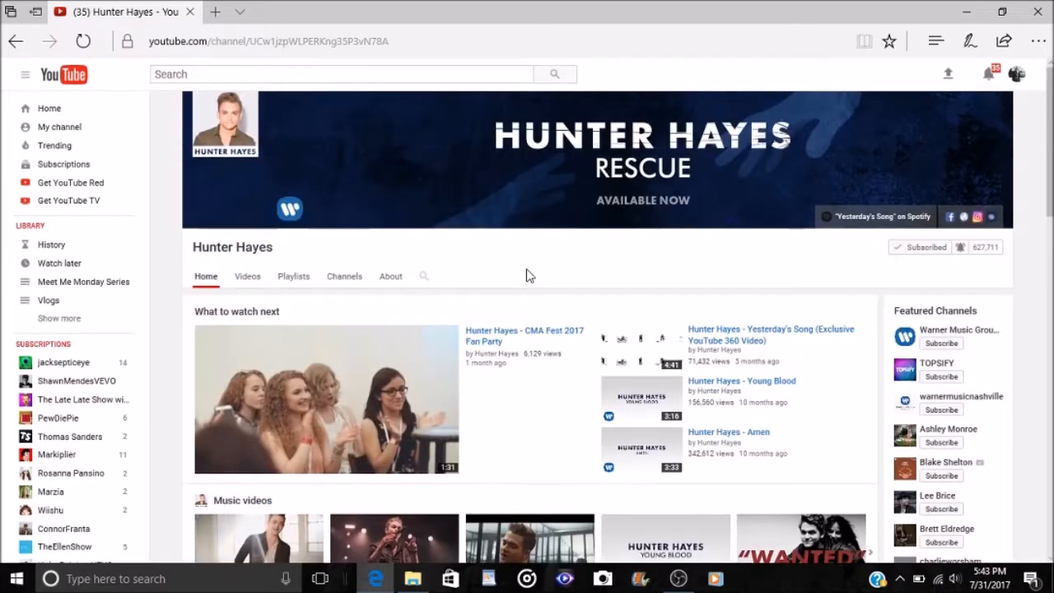
mouse_move(610, 244)
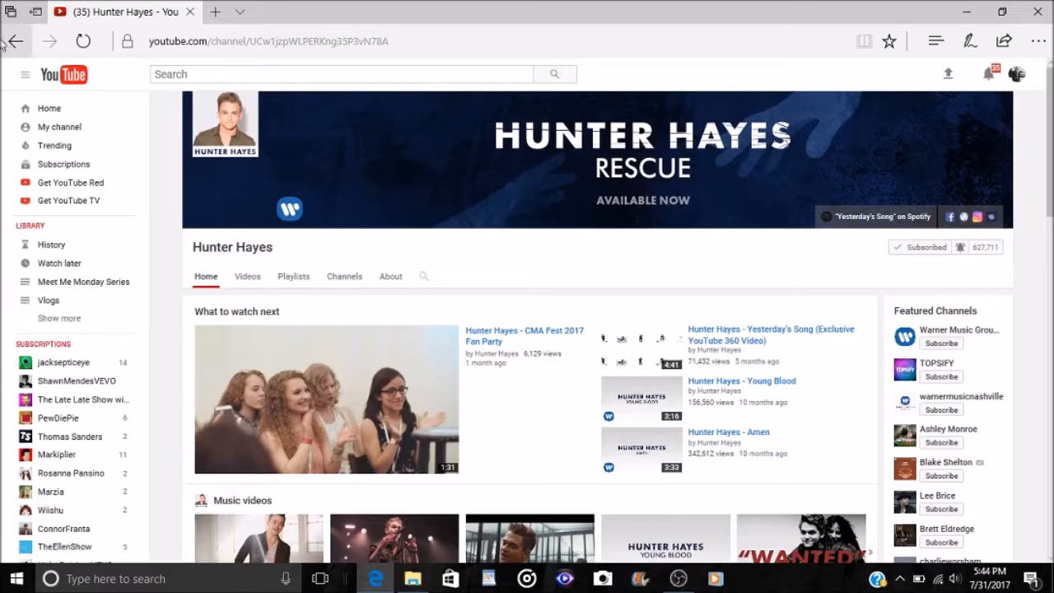
click(16, 41)
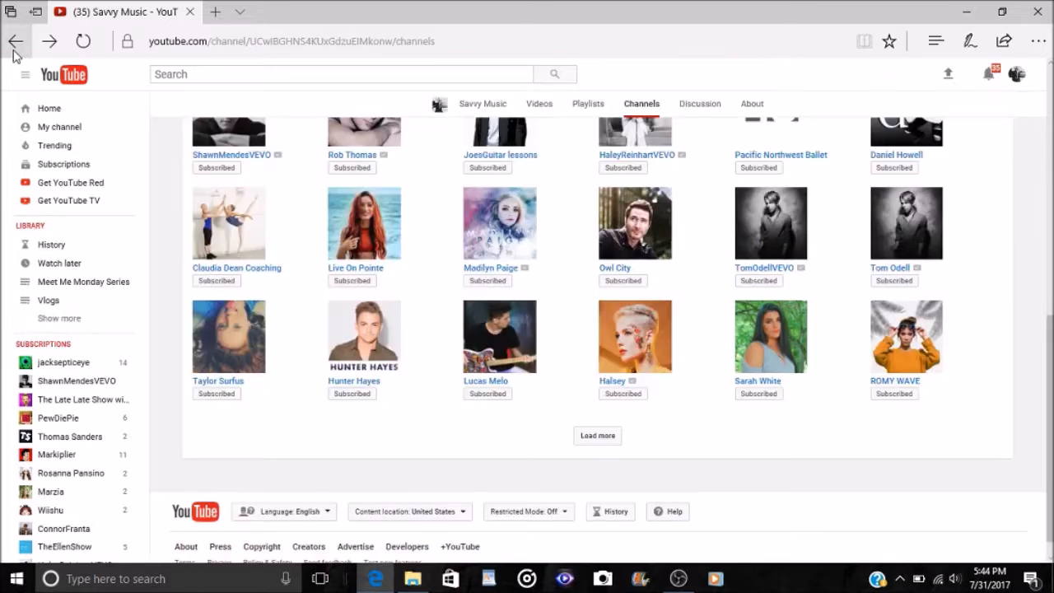
mouse_move(441, 125)
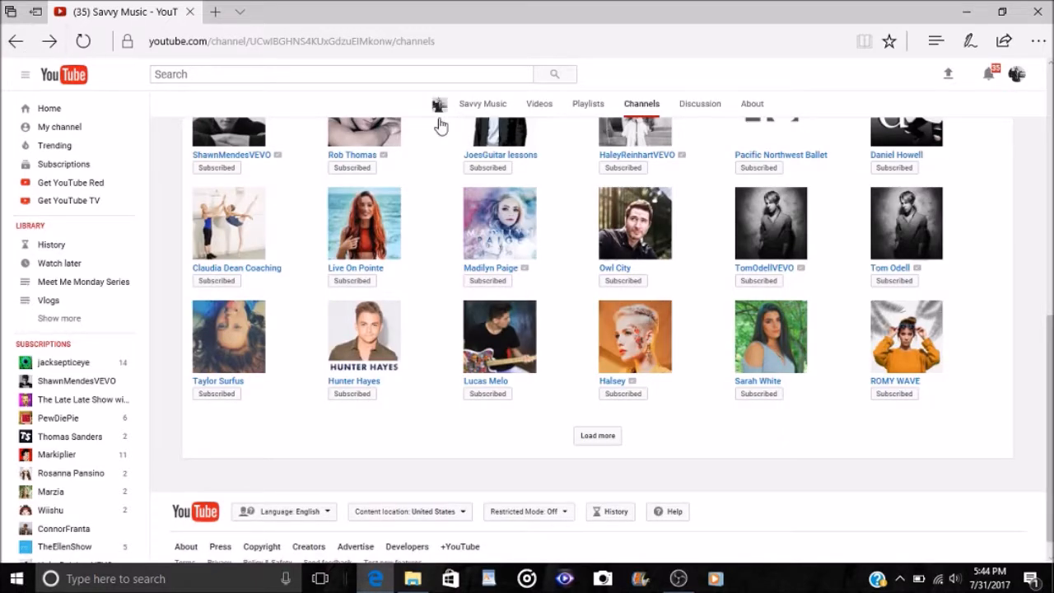
mouse_move(573, 422)
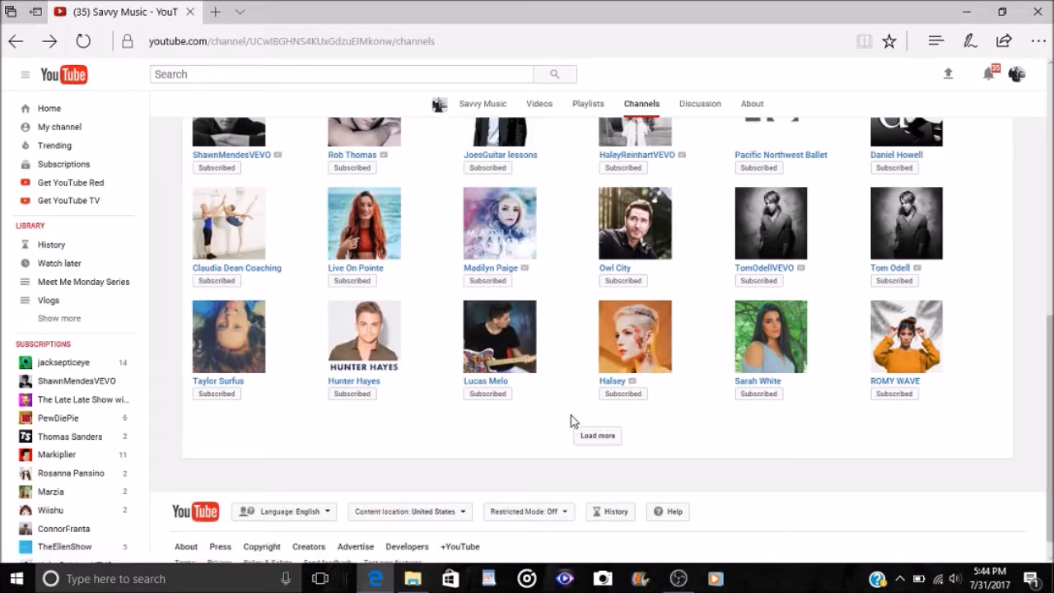
mouse_move(564, 409)
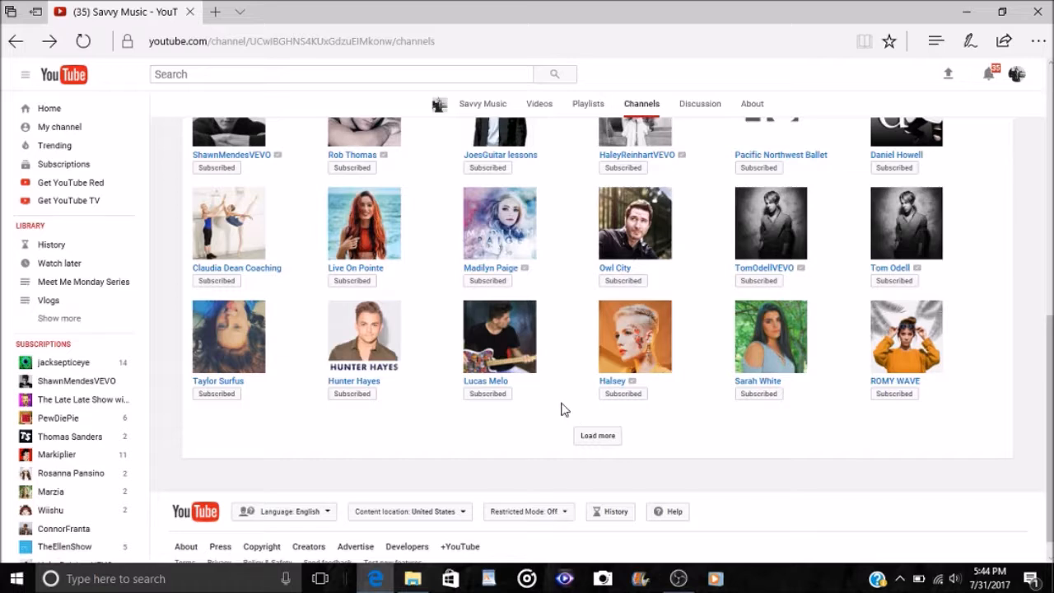
mouse_move(568, 404)
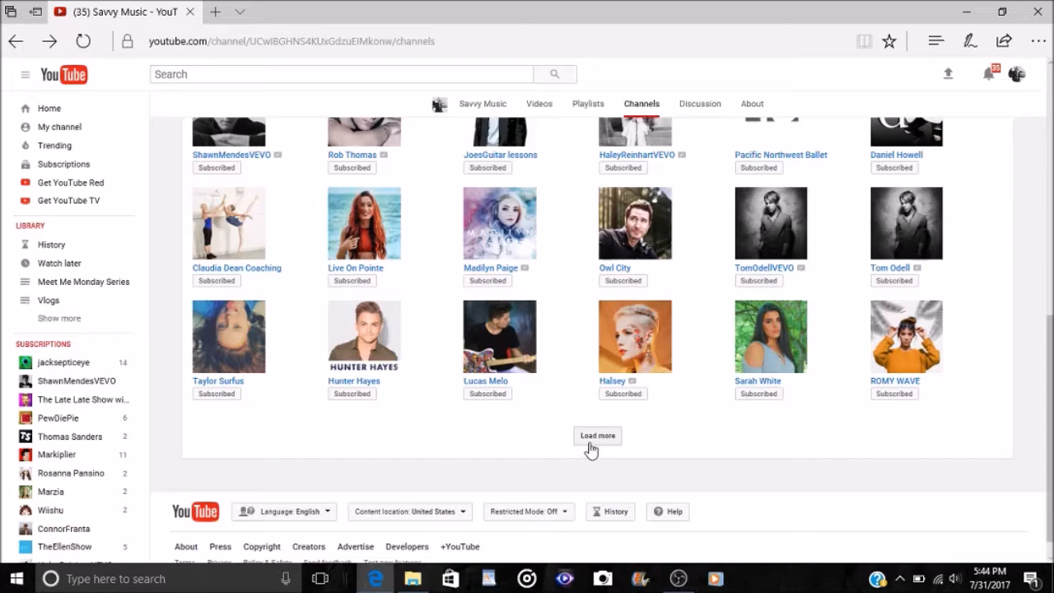
Load two more batches of subscriptions and go to JamesAVEVO's channel page
click(597, 435)
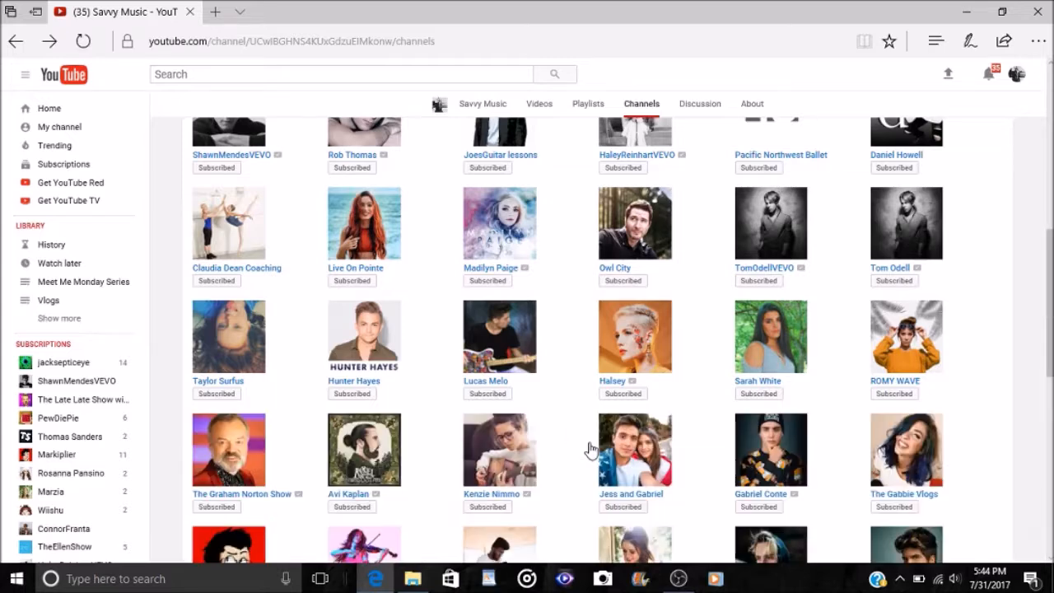
scroll(down, 3)
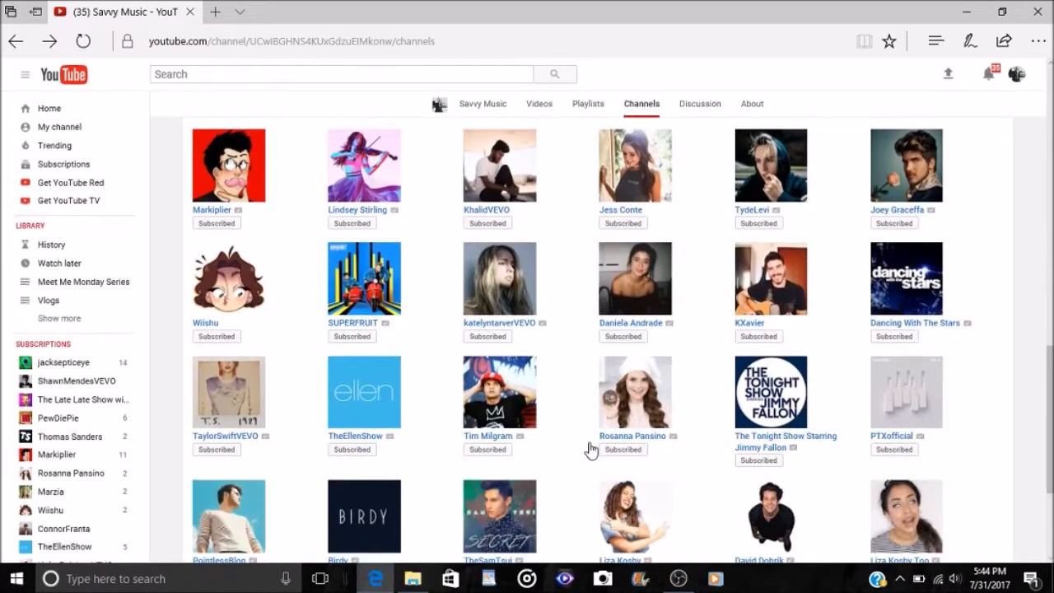
scroll(down, 3)
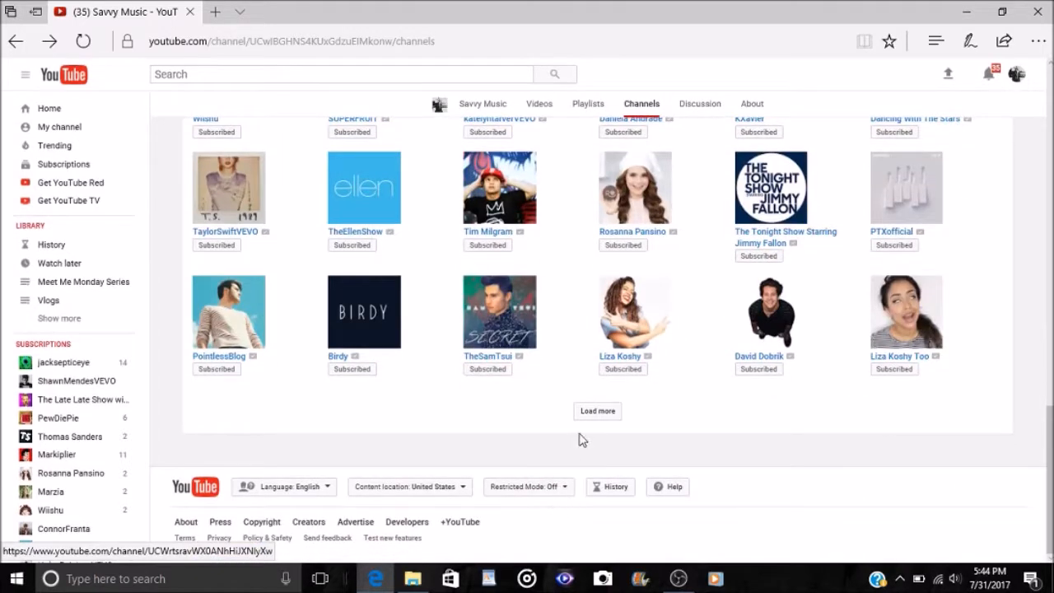
click(597, 411)
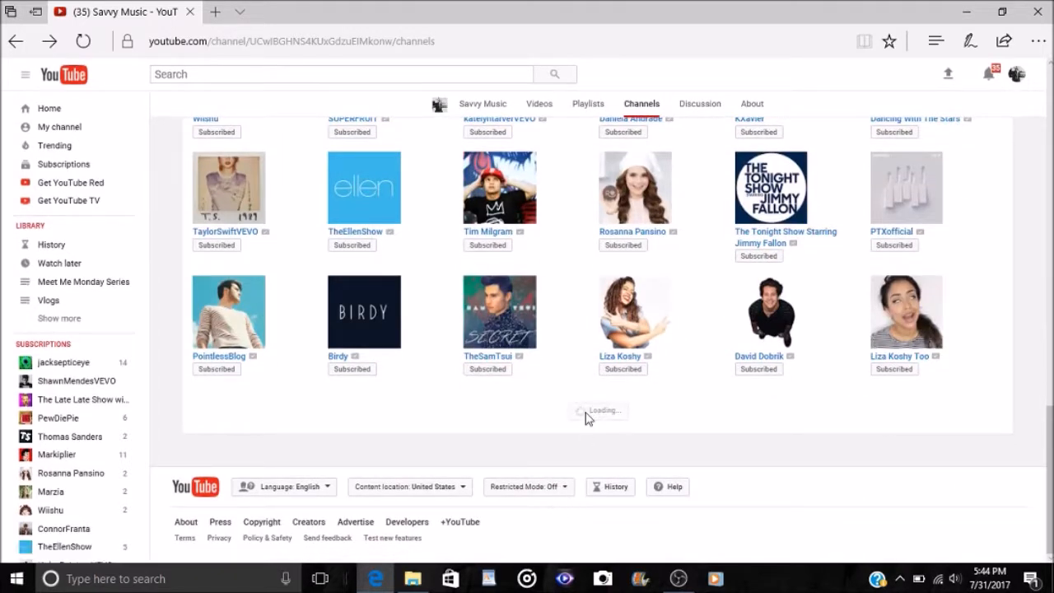
scroll(down, 3)
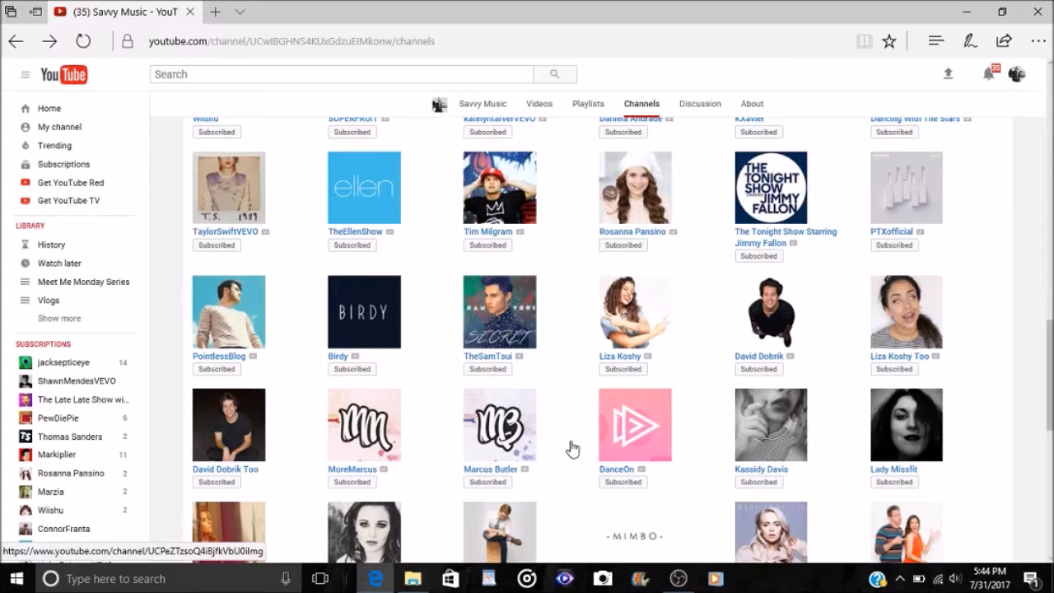
scroll(down, 3)
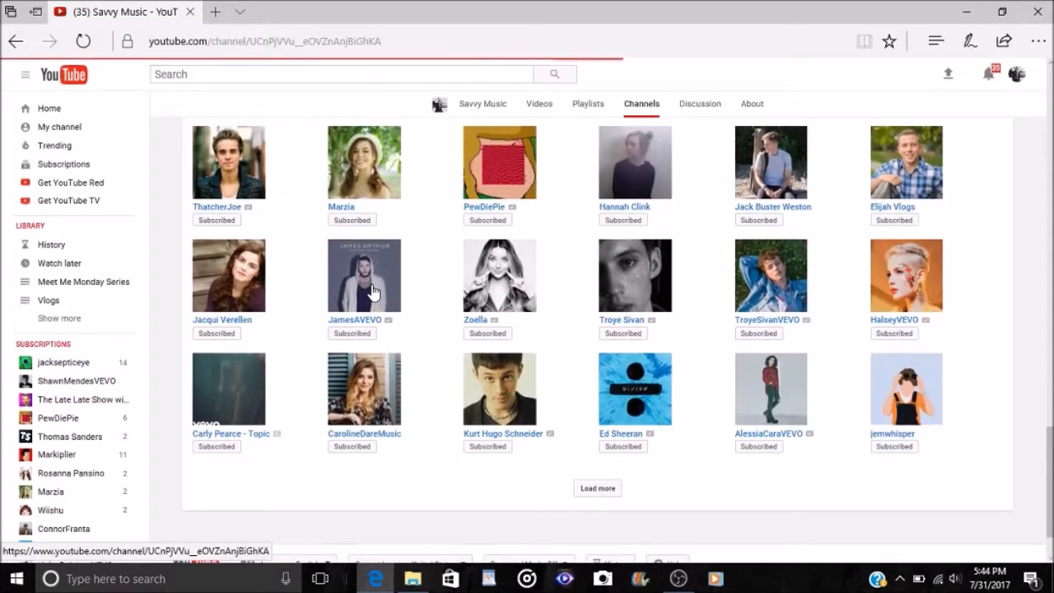
click(362, 275)
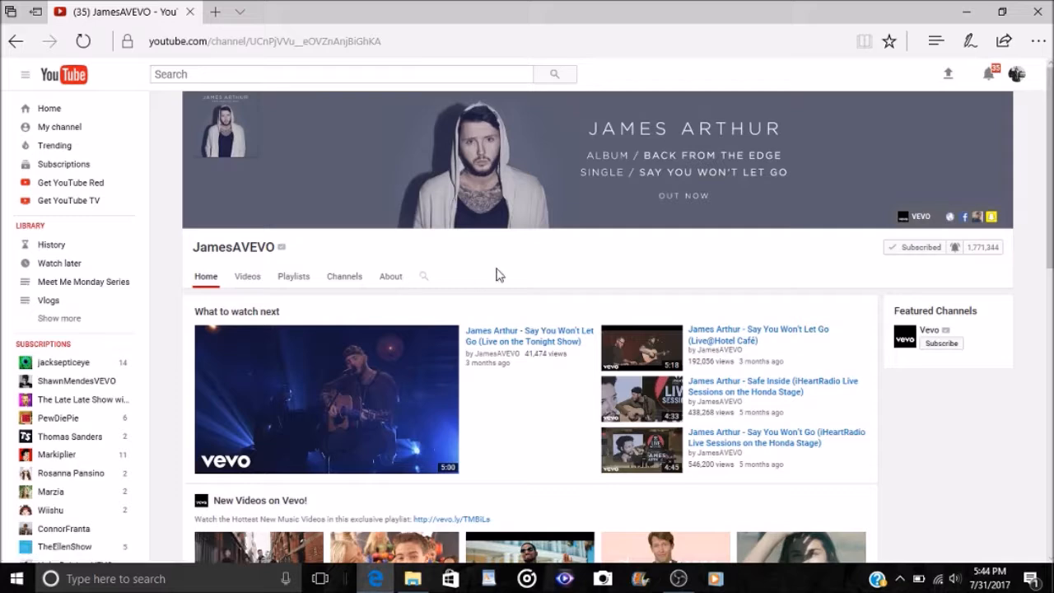
mouse_move(585, 244)
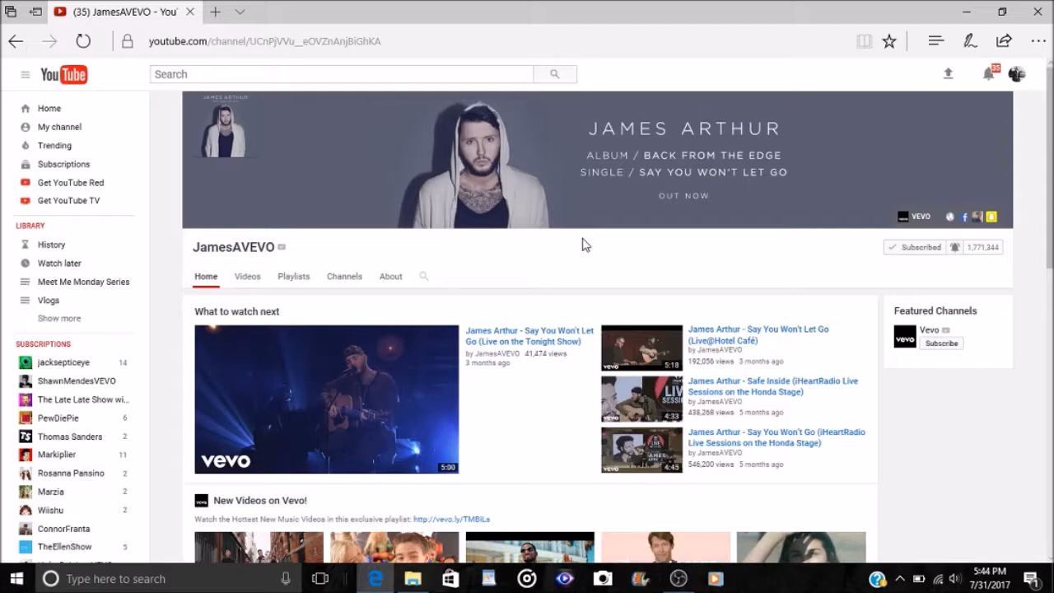
mouse_move(336, 112)
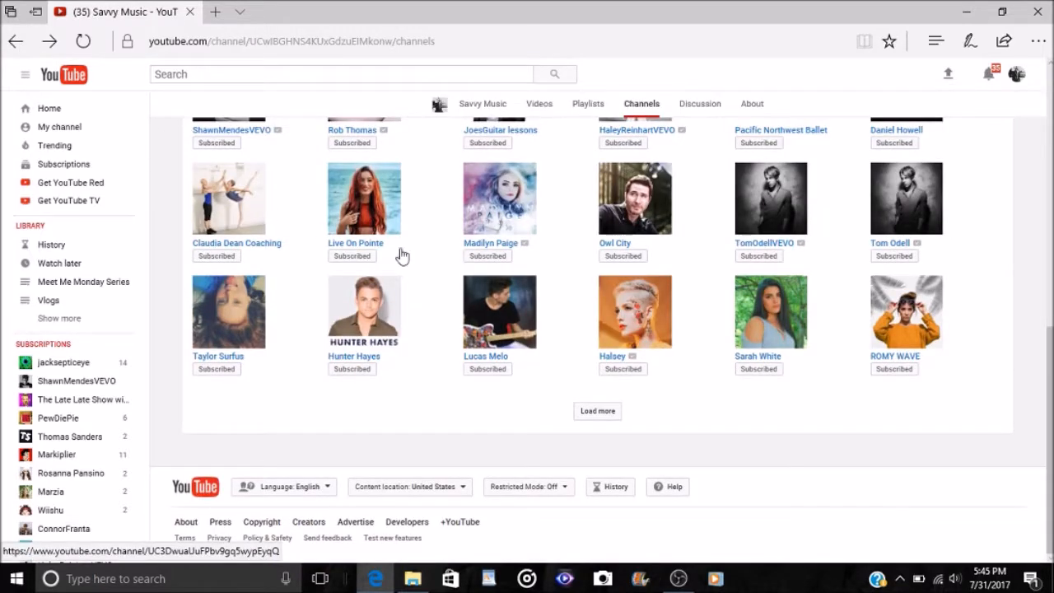
mouse_move(568, 324)
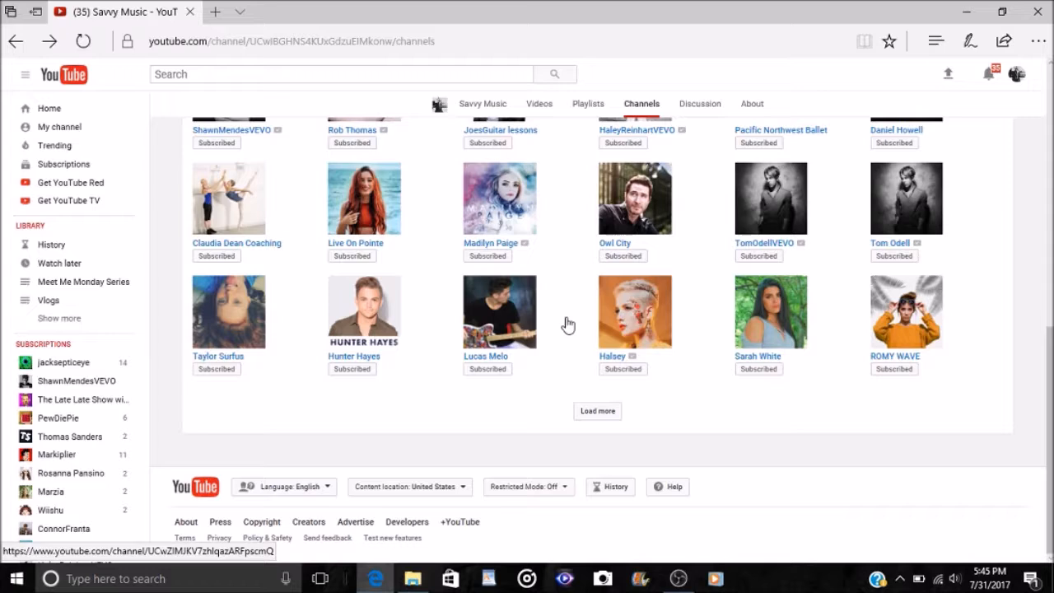
mouse_move(560, 339)
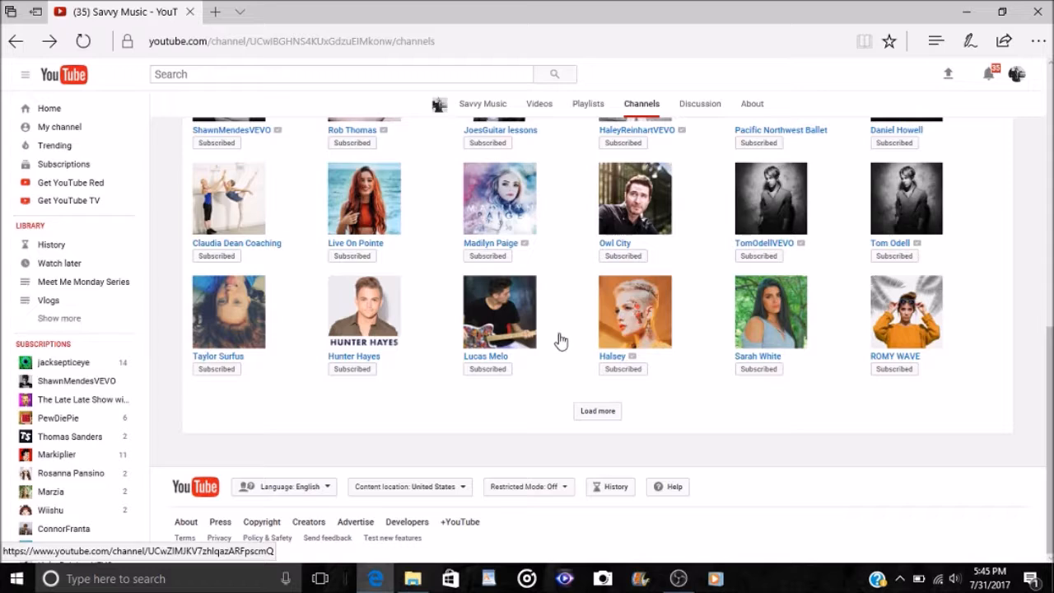
mouse_move(597, 312)
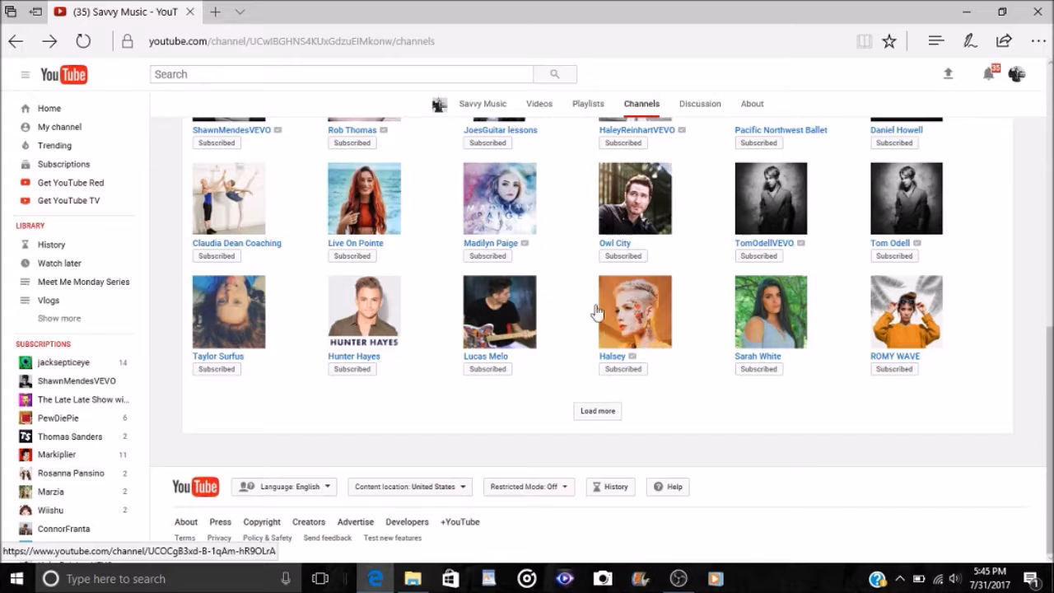
mouse_move(566, 320)
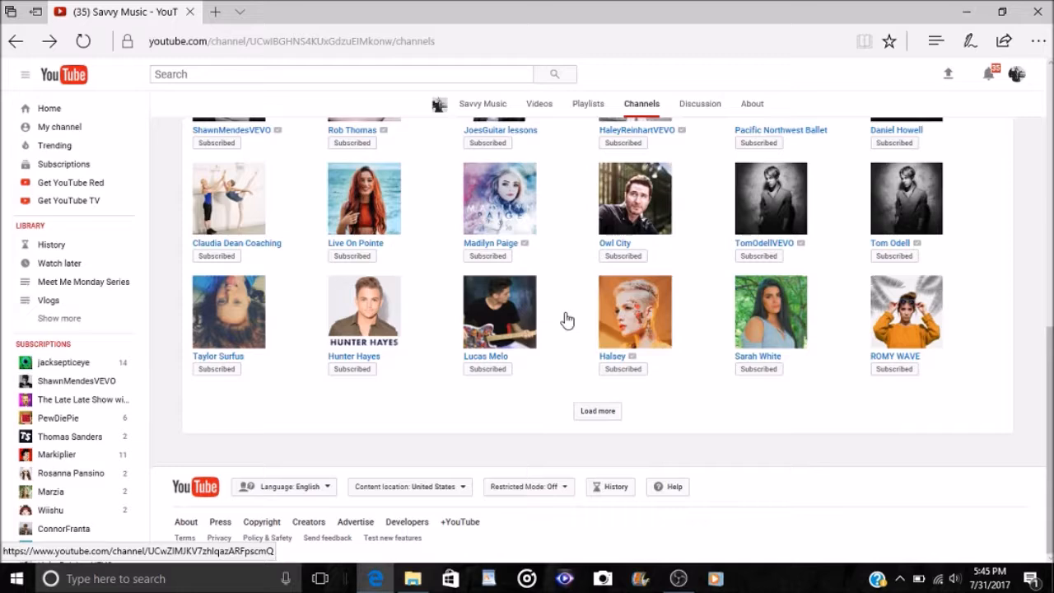
Load another batch of subscriptions, adding rows with The Graham Norton Show and Markiplier
scroll(up, 3)
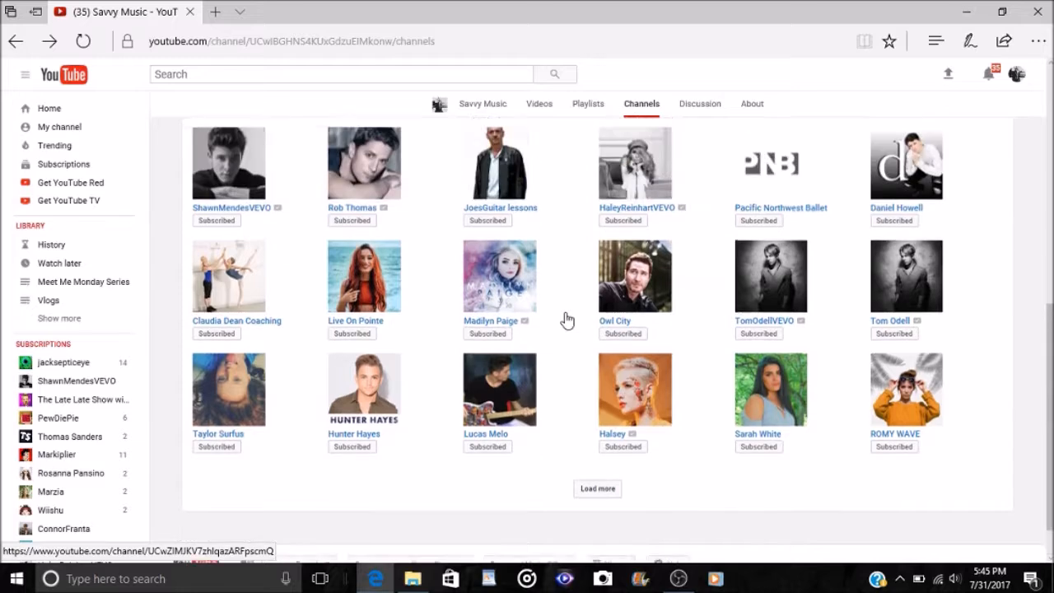
scroll(down, 3)
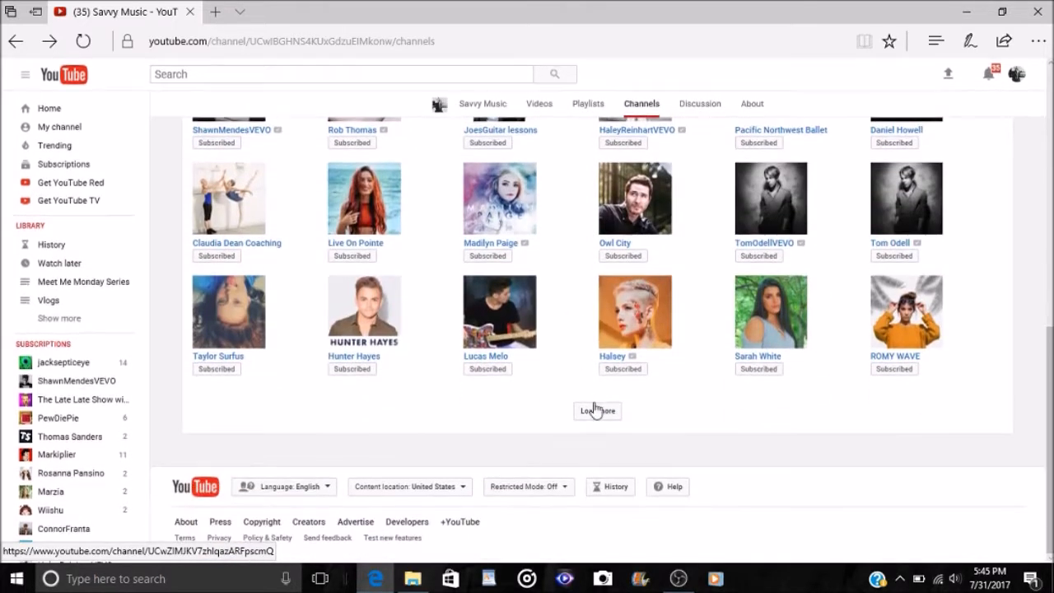
click(596, 411)
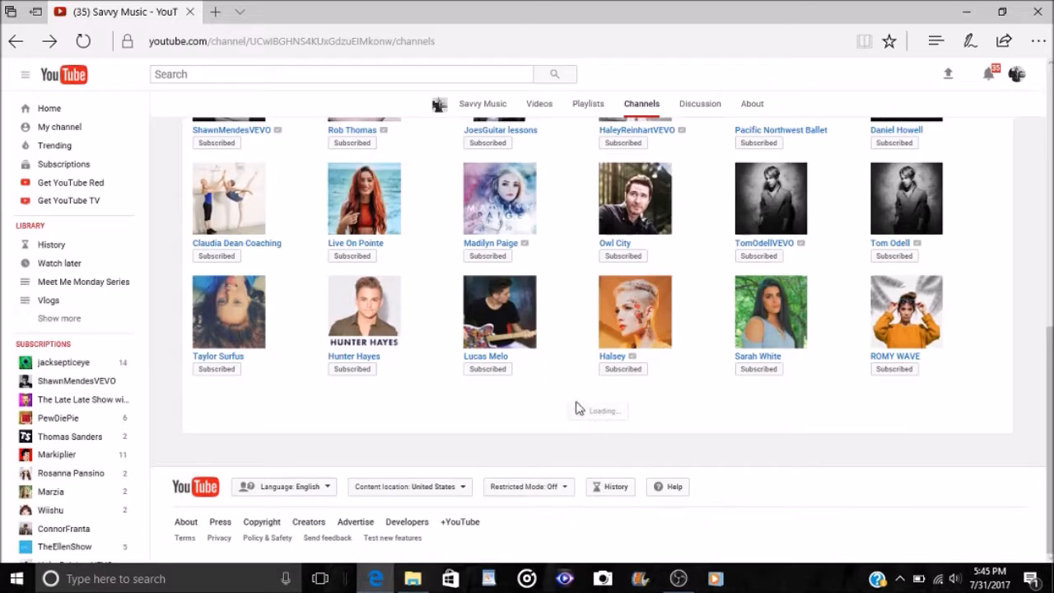
scroll(down, 3)
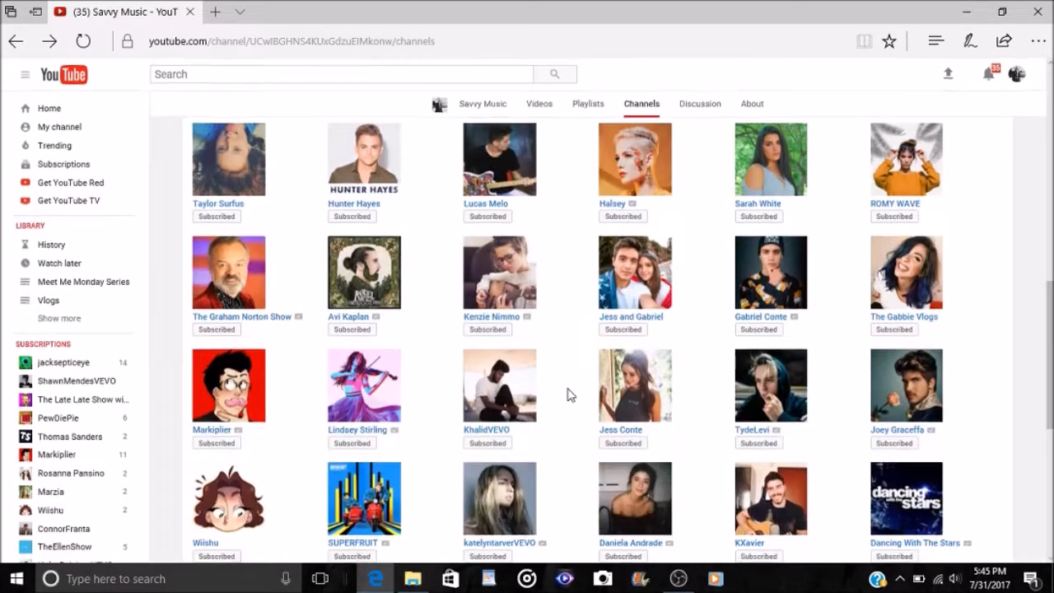
mouse_move(362, 280)
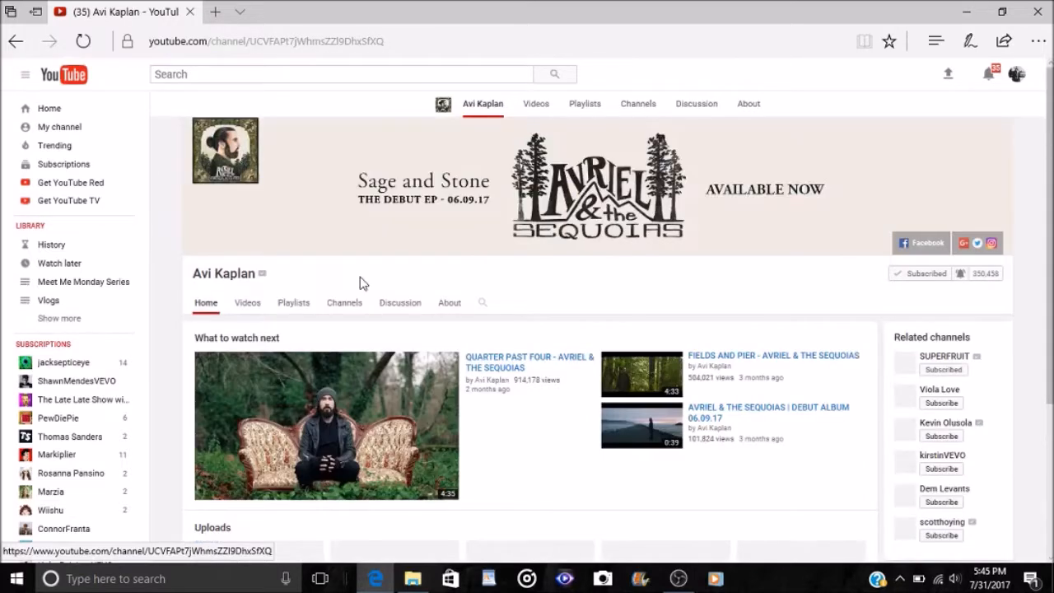
scroll(down, 3)
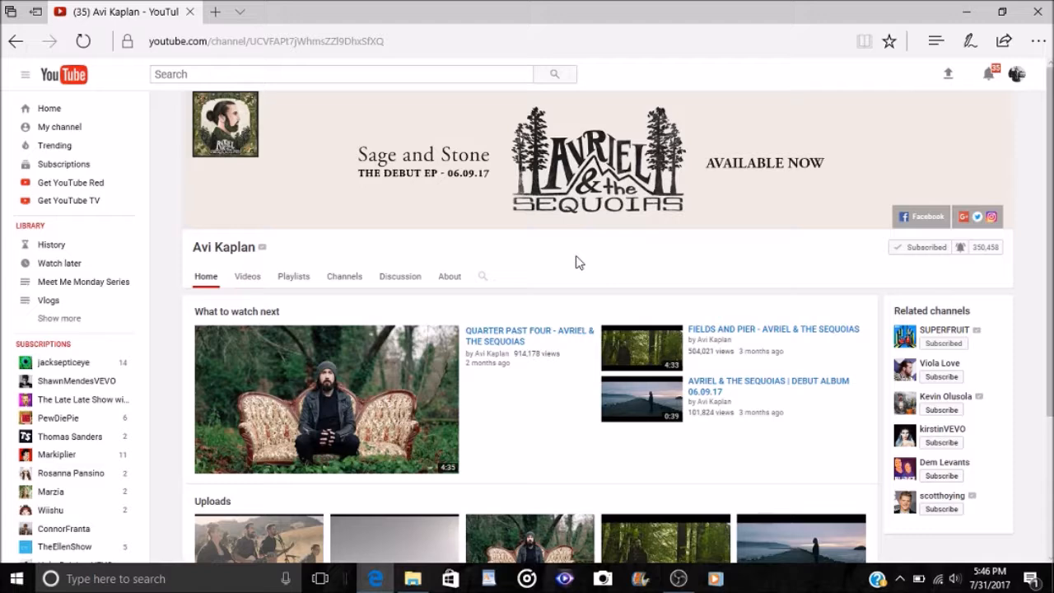
mouse_move(376, 401)
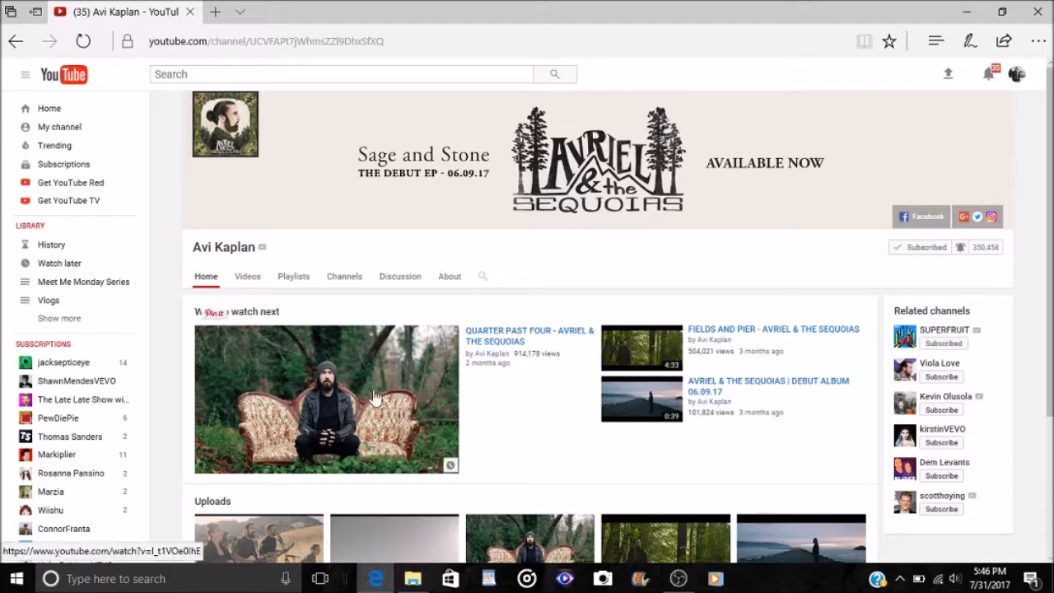
mouse_move(590, 248)
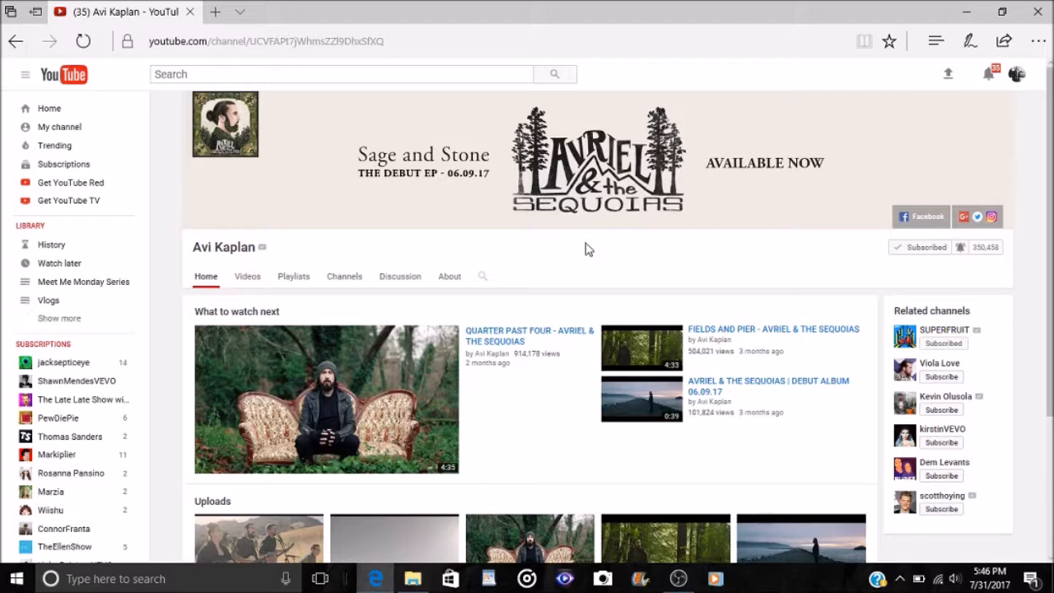
mouse_move(564, 337)
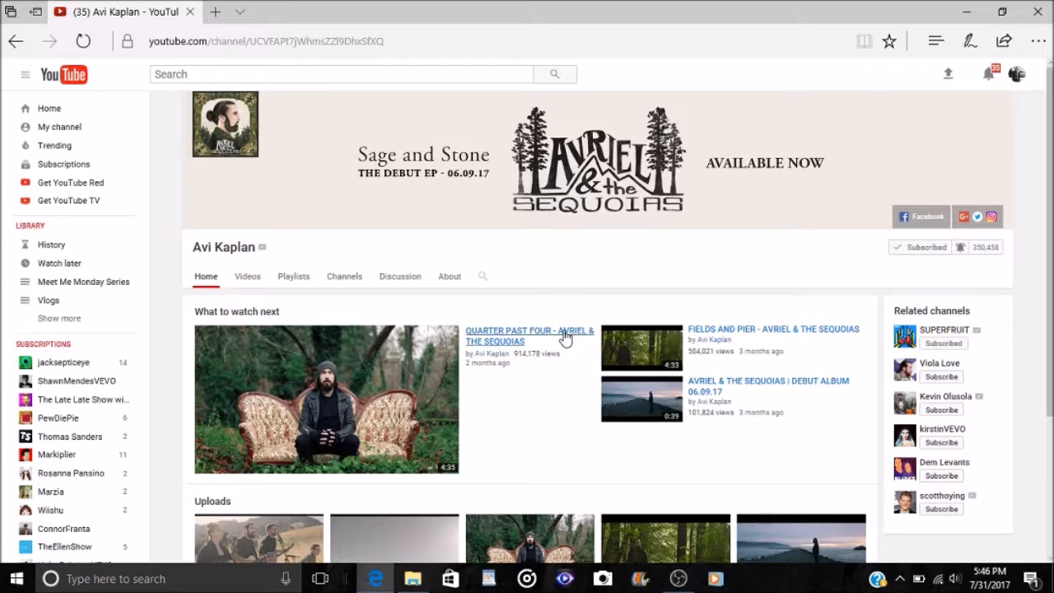
mouse_move(616, 261)
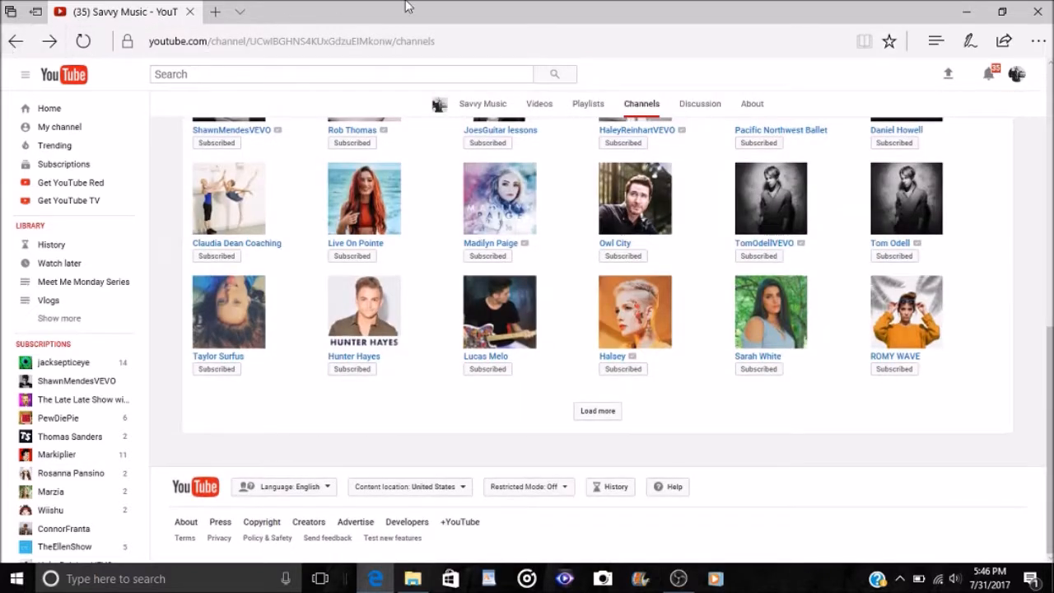
mouse_move(613, 6)
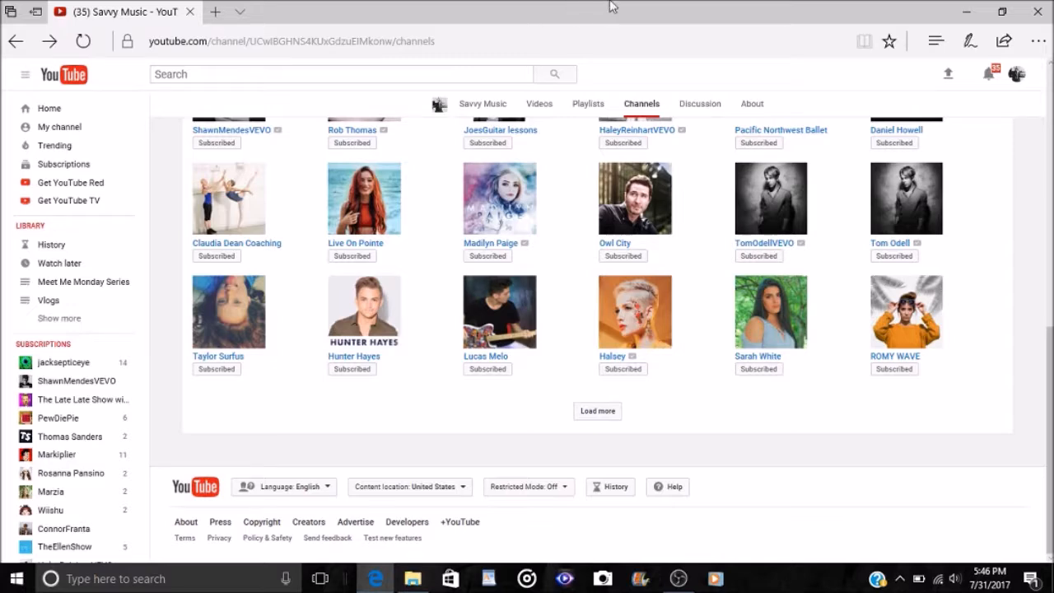
Return to the upper rows and go to HaleyReinhartVEVO's channel page
scroll(up, 3)
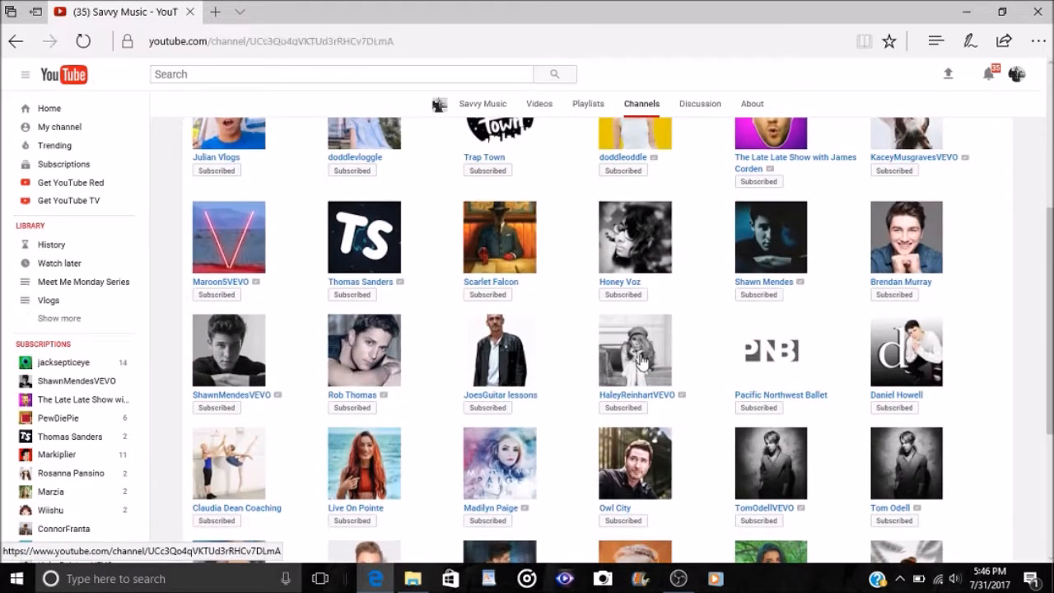
click(636, 349)
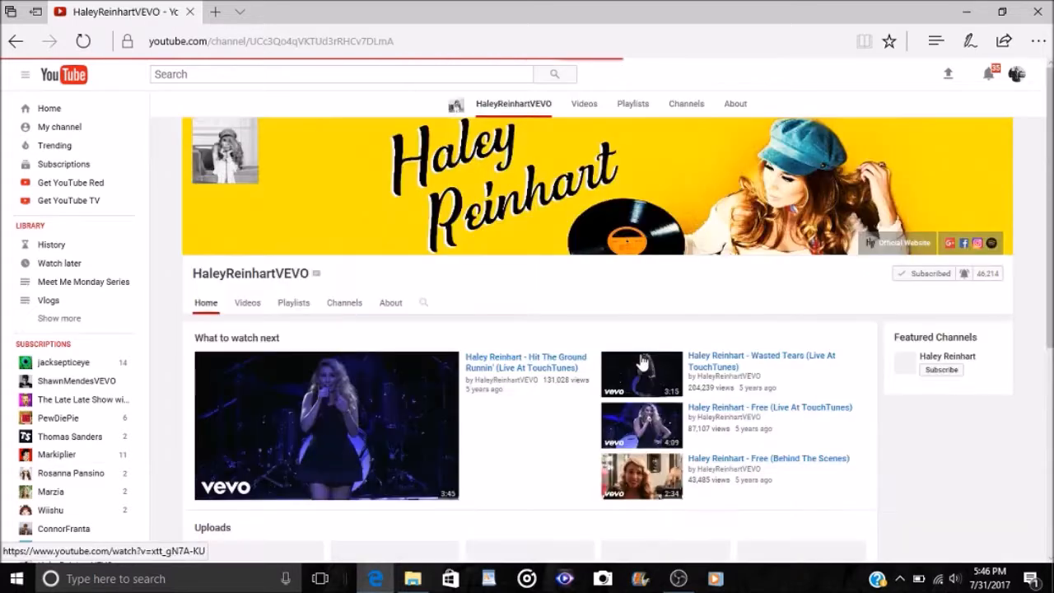
scroll(down, 3)
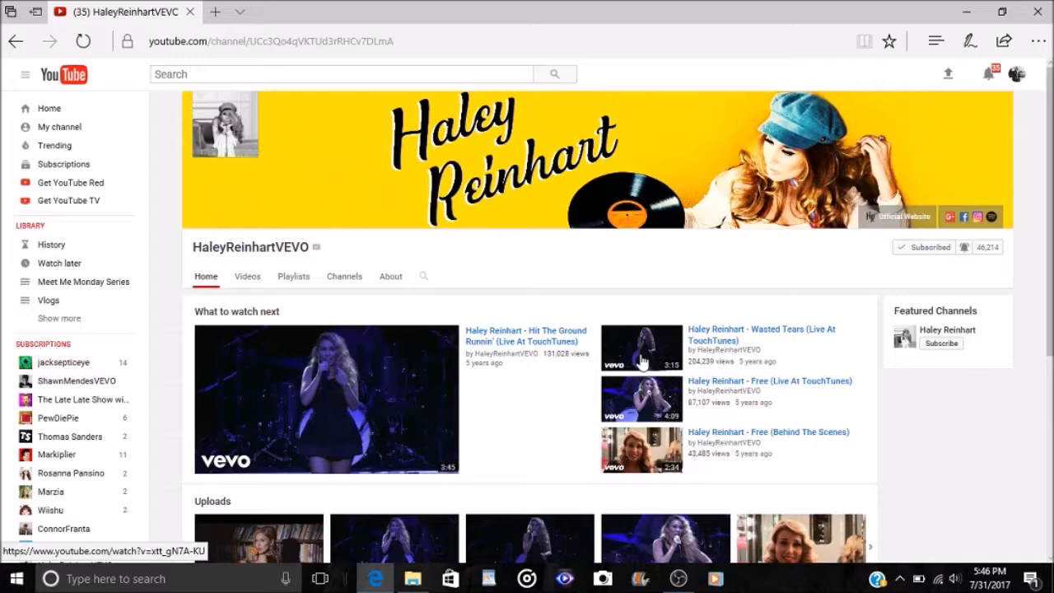
mouse_move(583, 262)
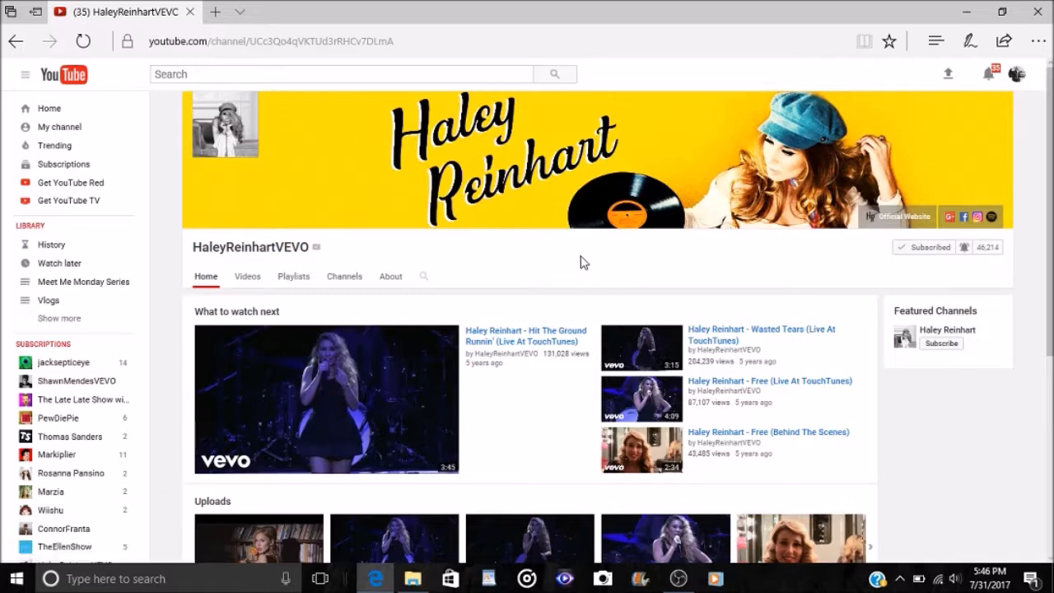
mouse_move(636, 244)
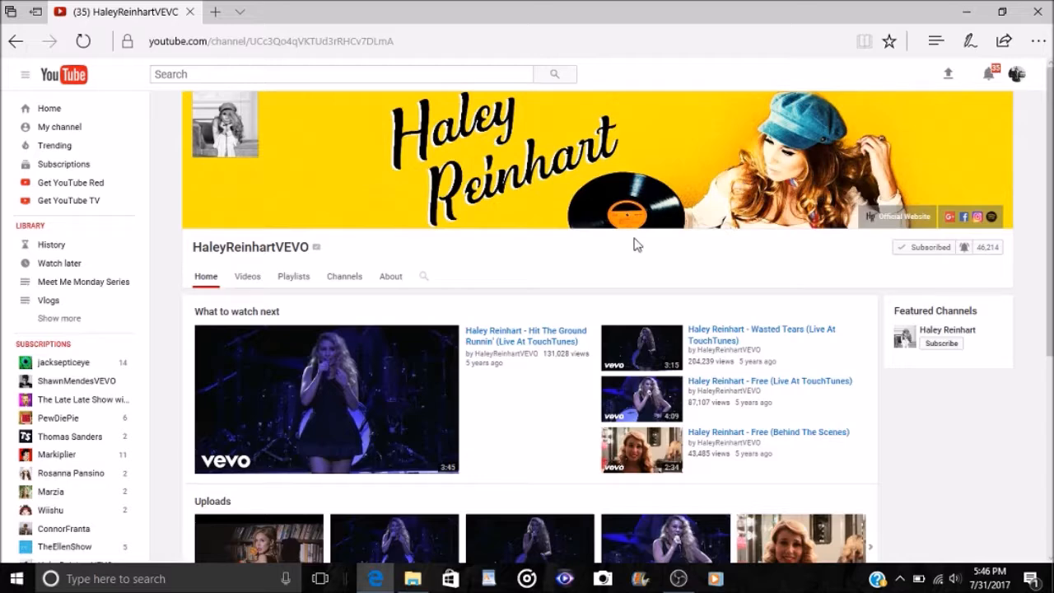
mouse_move(603, 253)
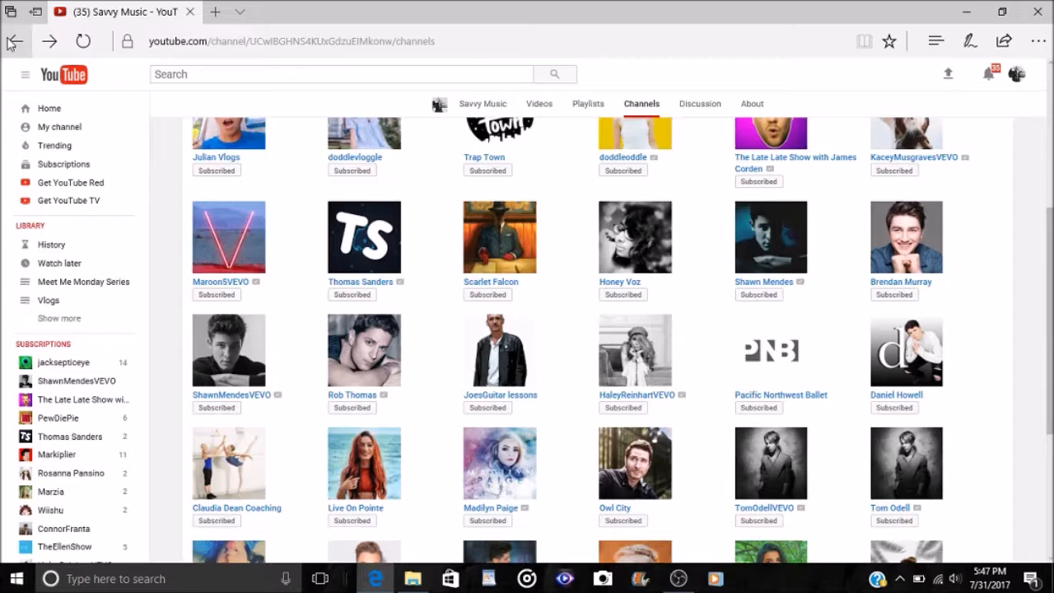
mouse_move(380, 255)
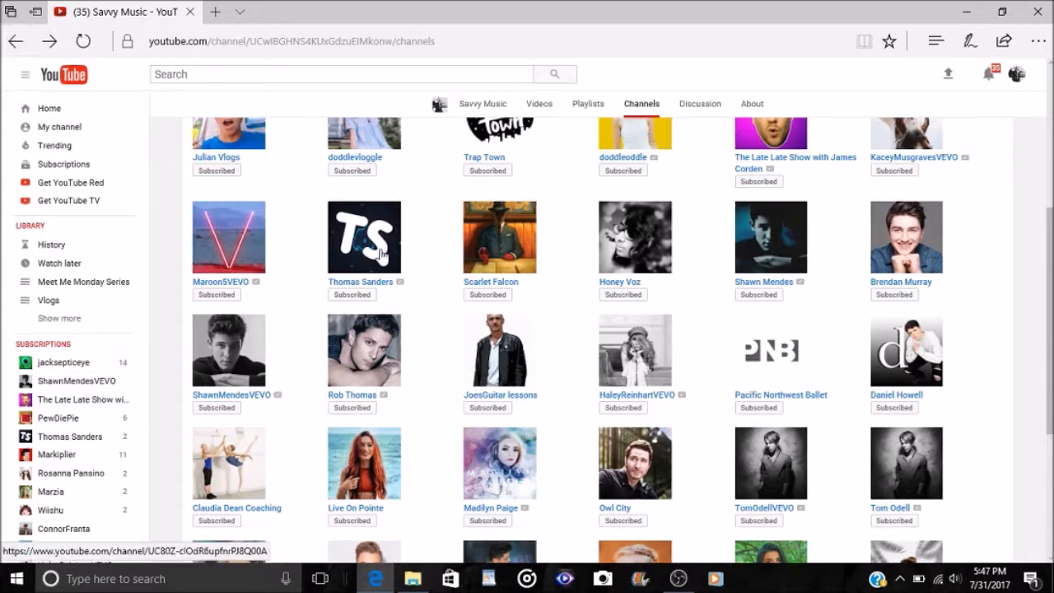
mouse_move(447, 364)
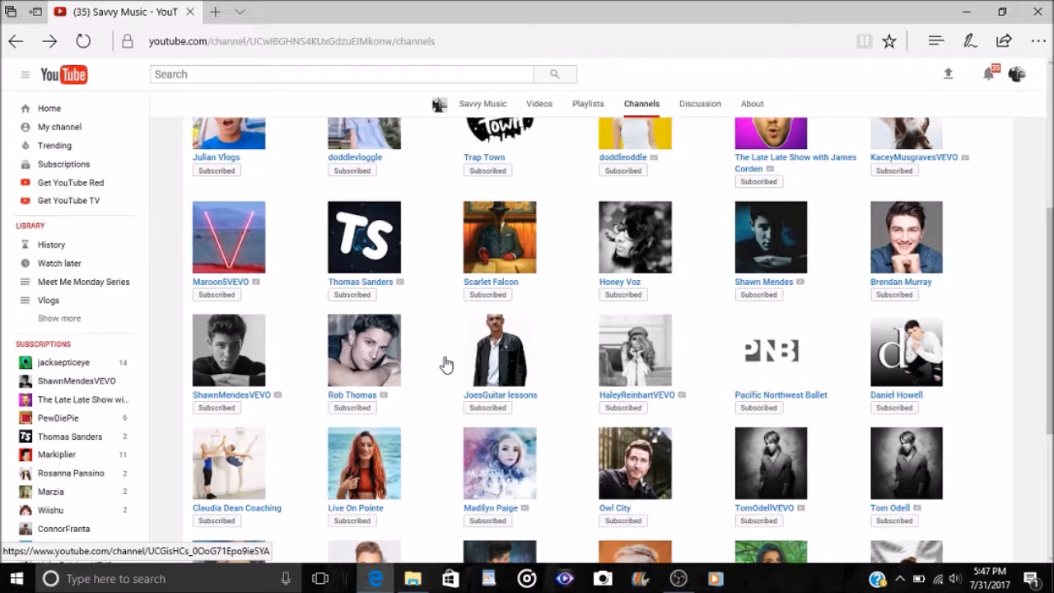
scroll(up, 3)
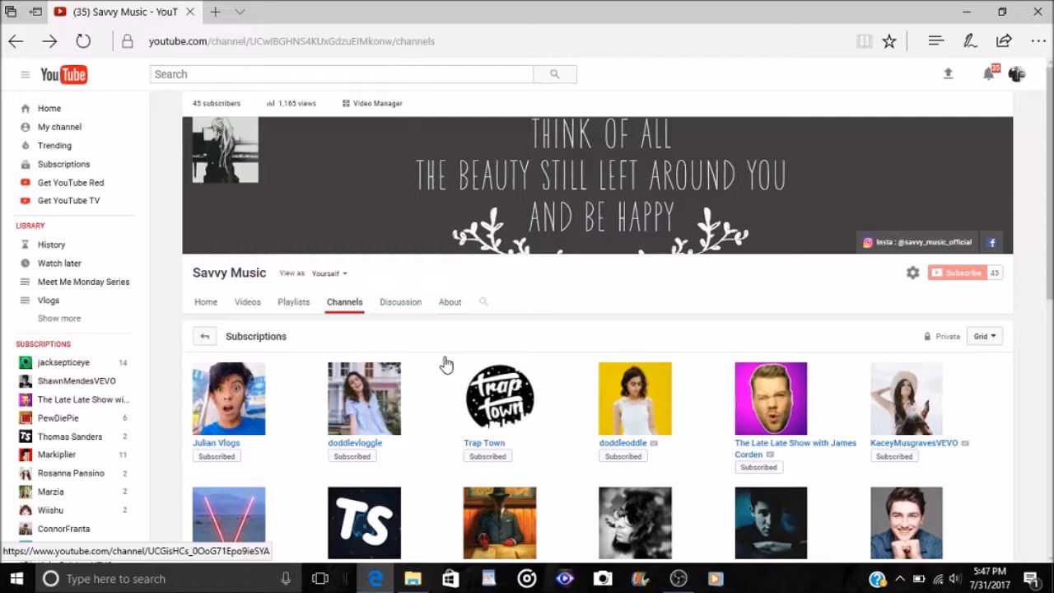
scroll(down, 3)
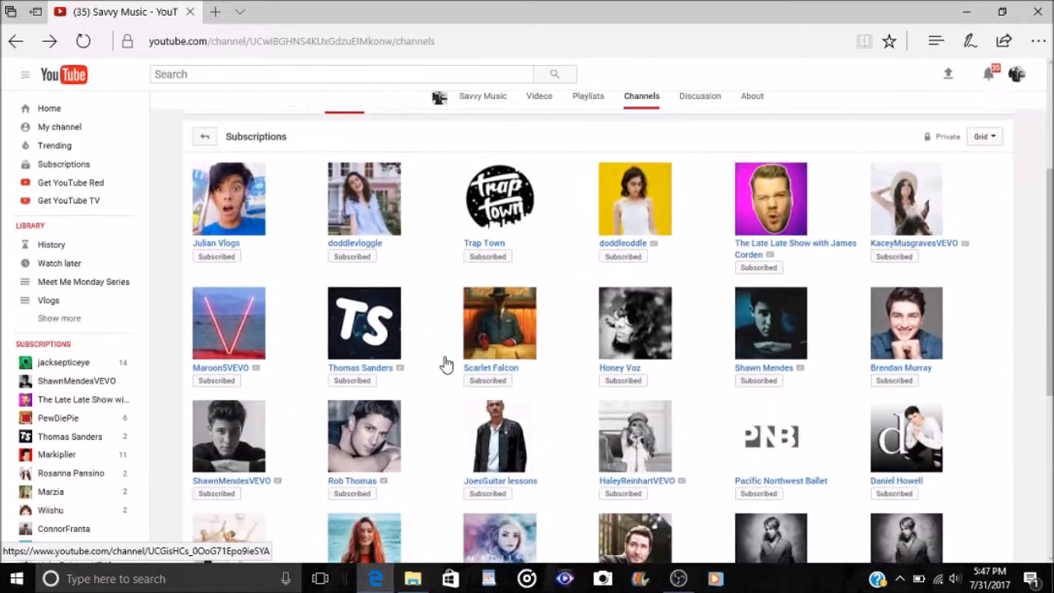
scroll(down, 3)
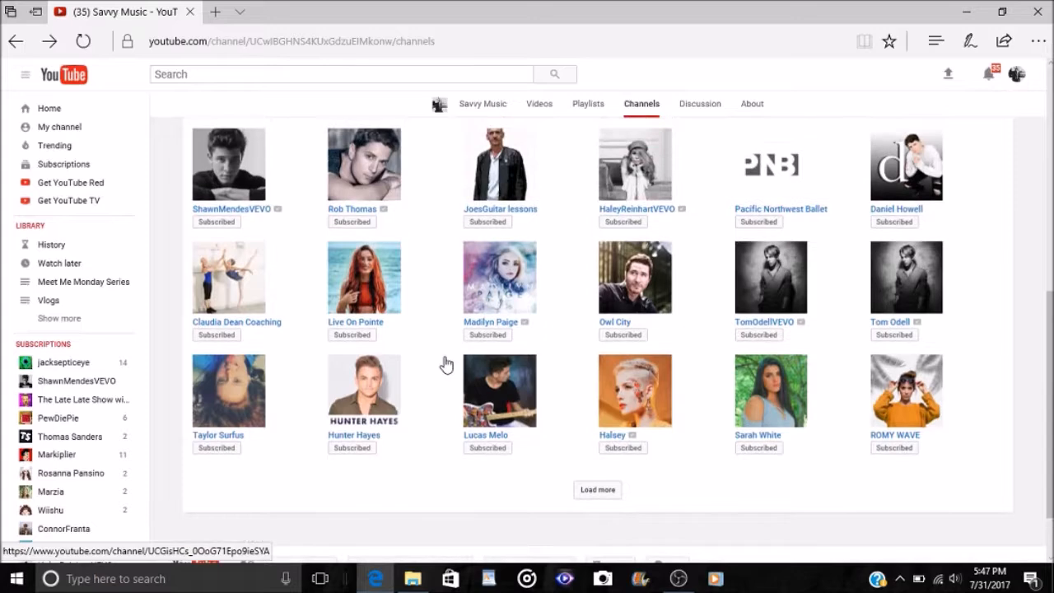
scroll(up, 3)
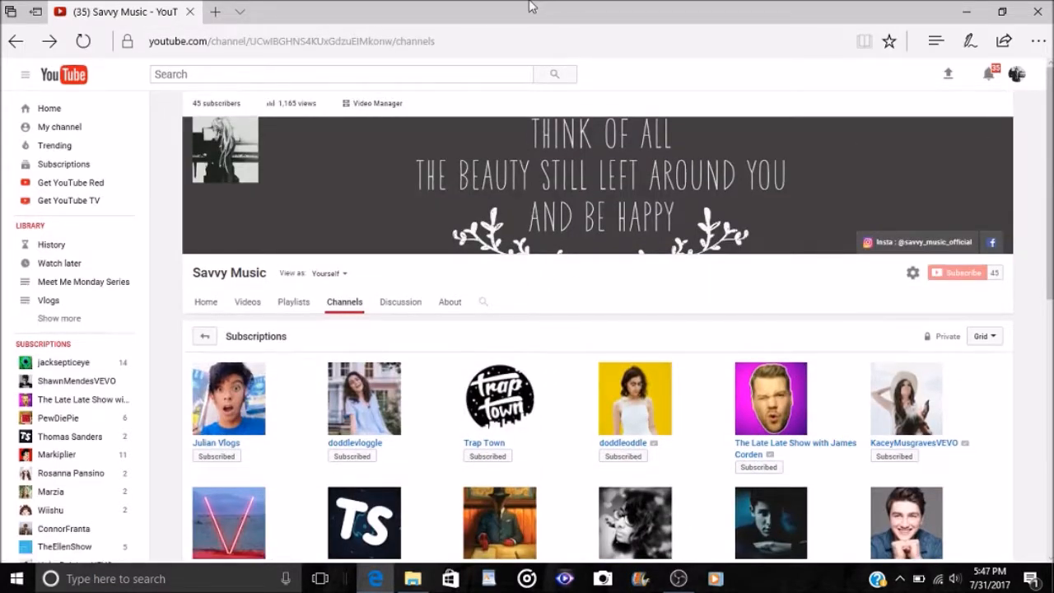
mouse_move(577, 322)
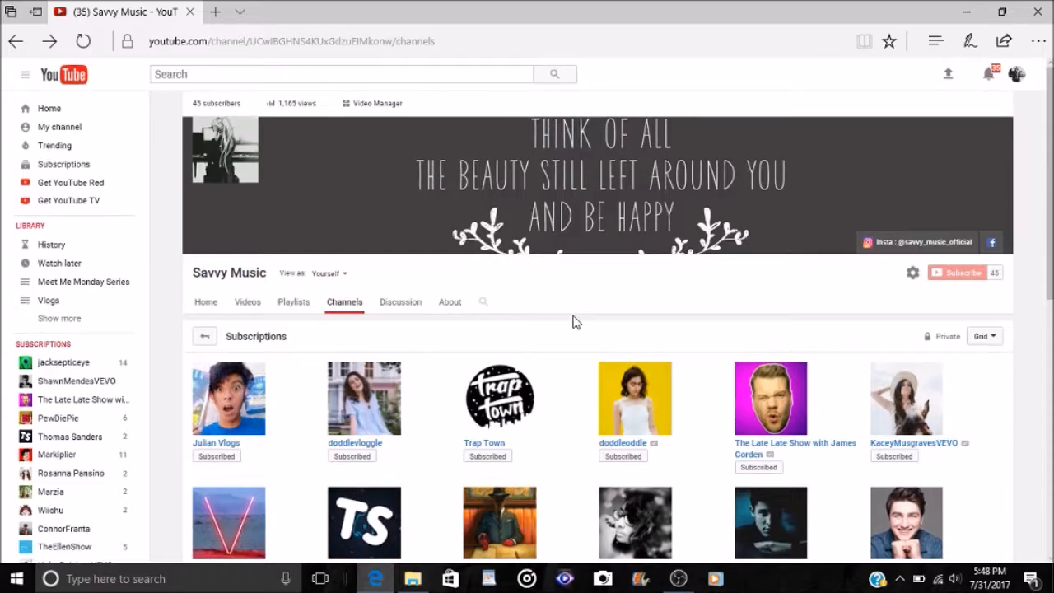